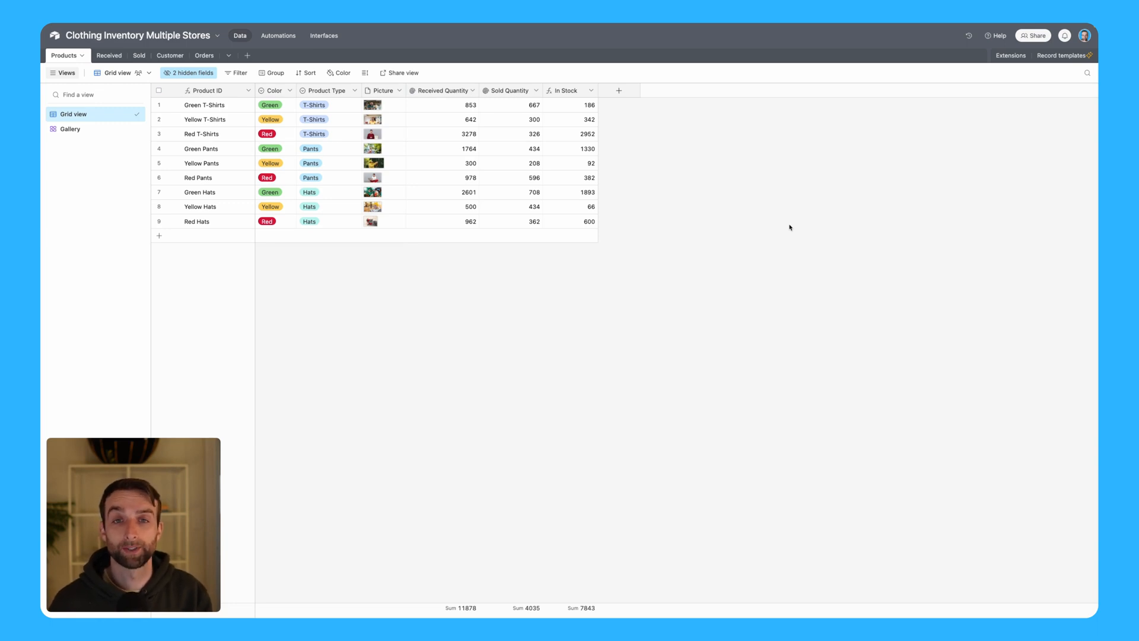
mouse_move(772, 272)
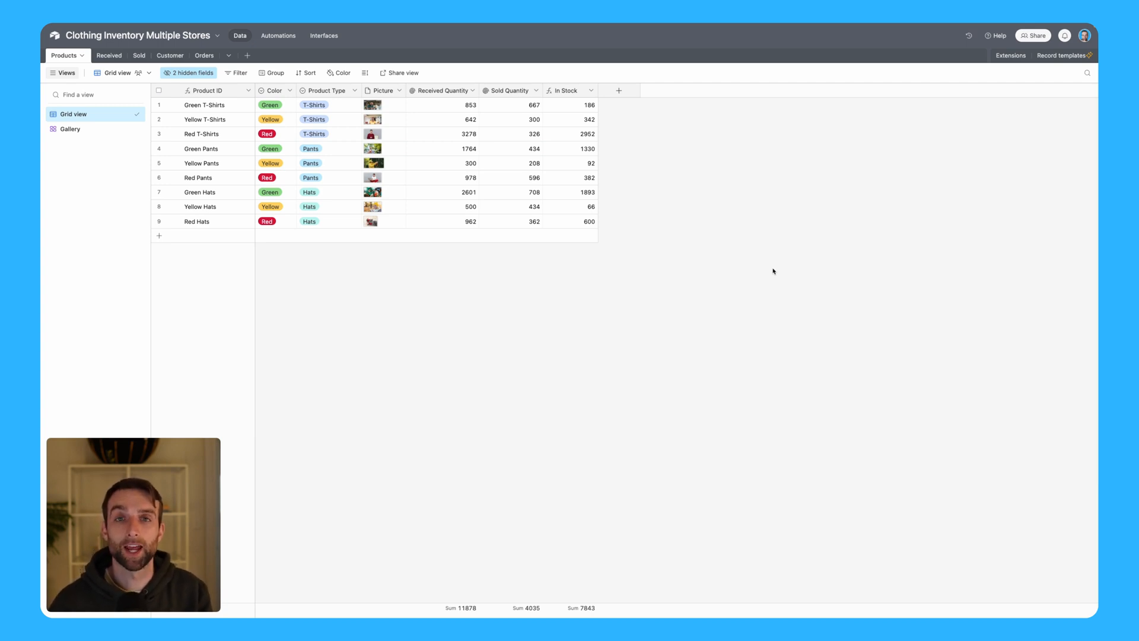
mouse_move(789, 348)
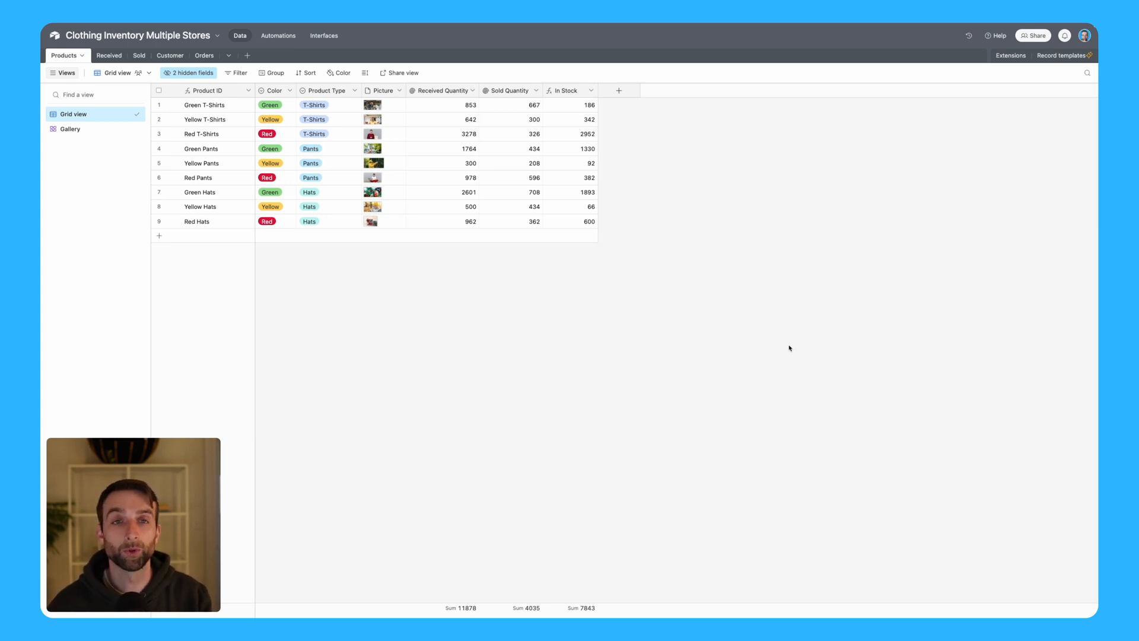
mouse_move(501, 204)
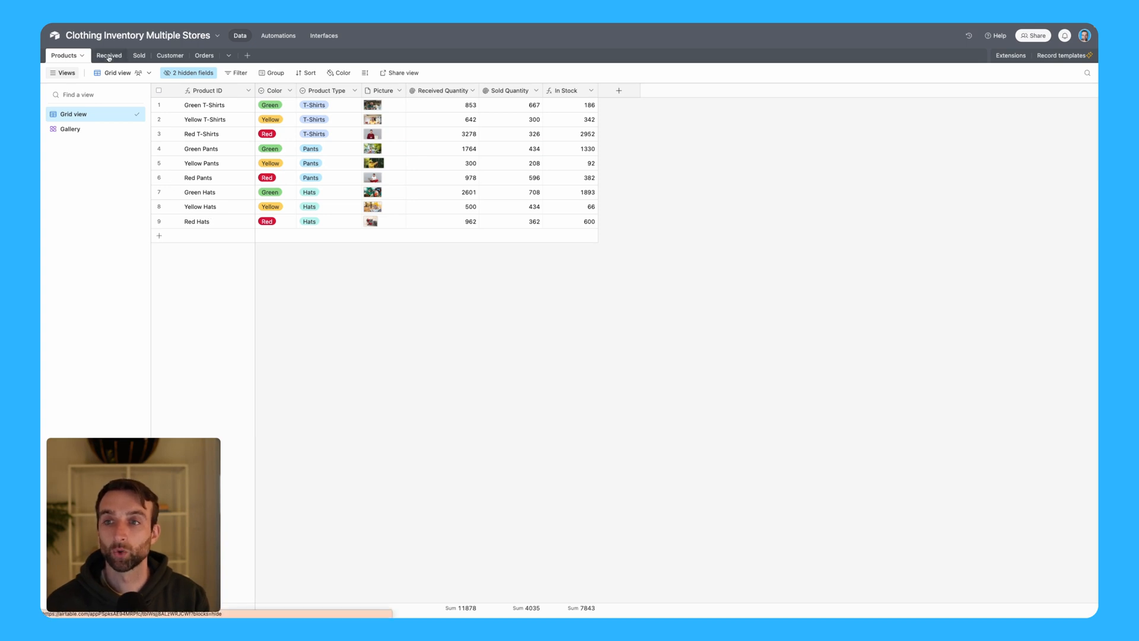
Step: Review the existing Received, Sold, Customer and Orders tables, returning to Products
click(107, 56)
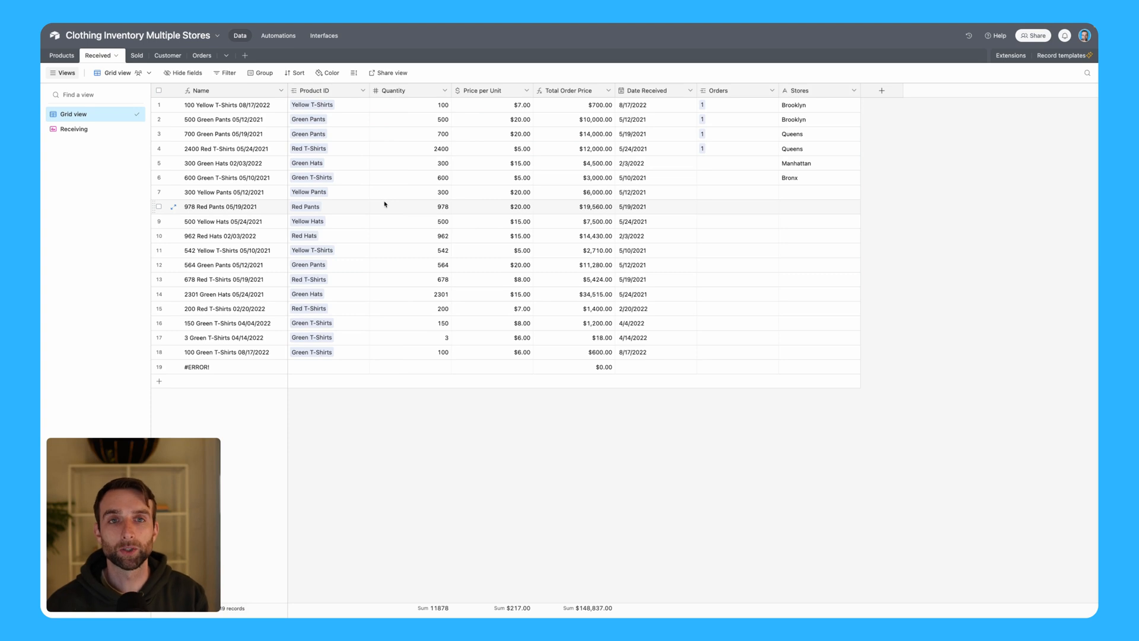
click(127, 55)
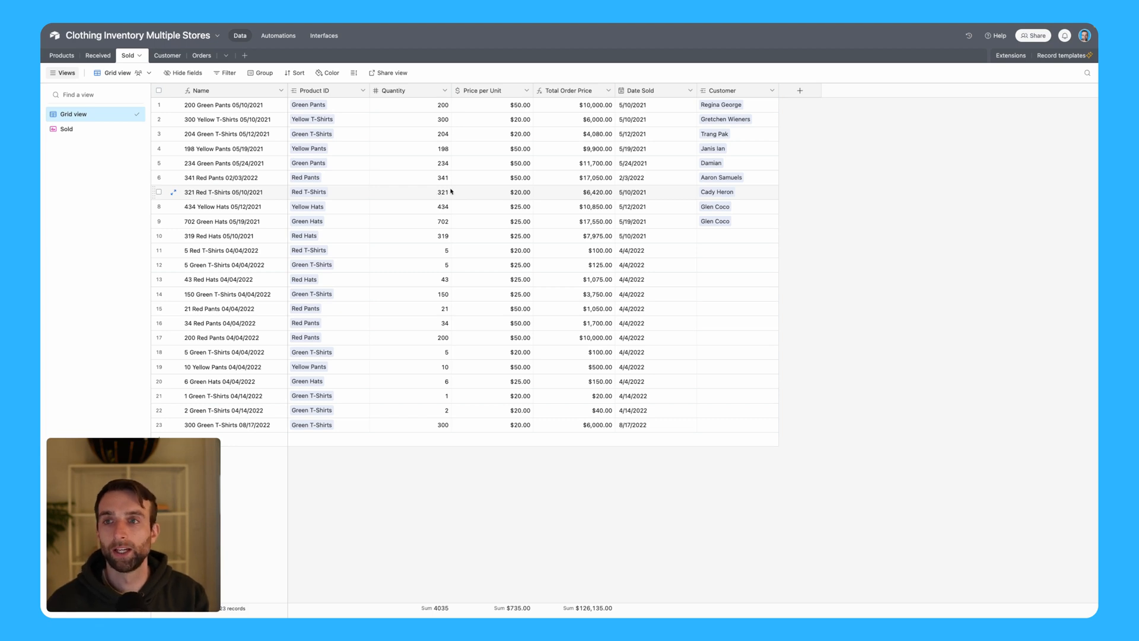
click(167, 56)
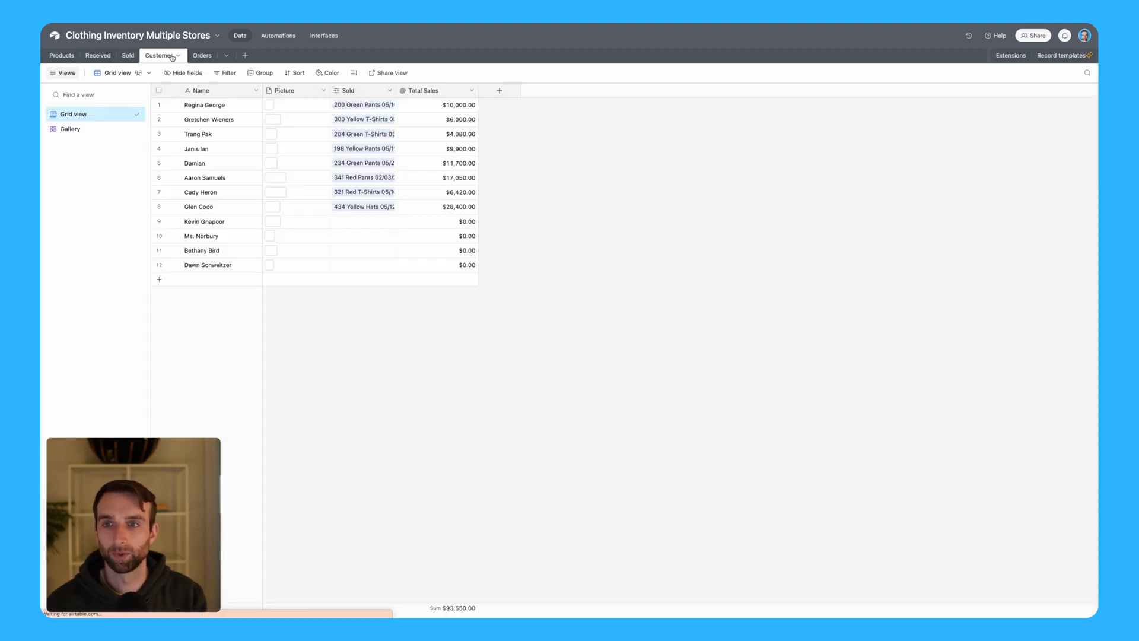
click(194, 56)
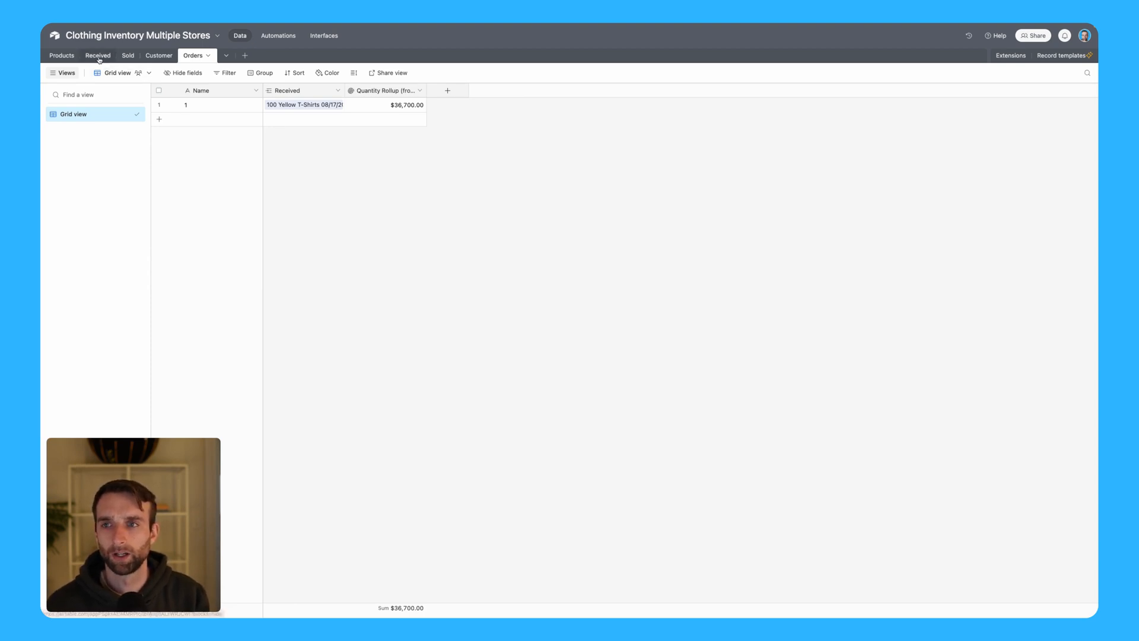
click(97, 56)
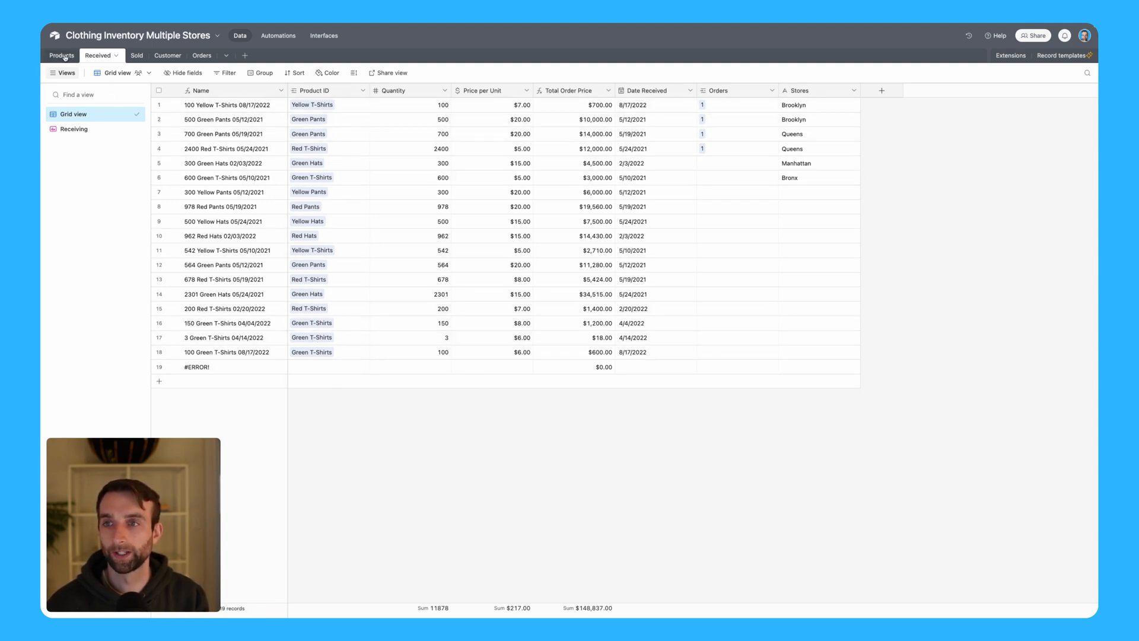
click(62, 56)
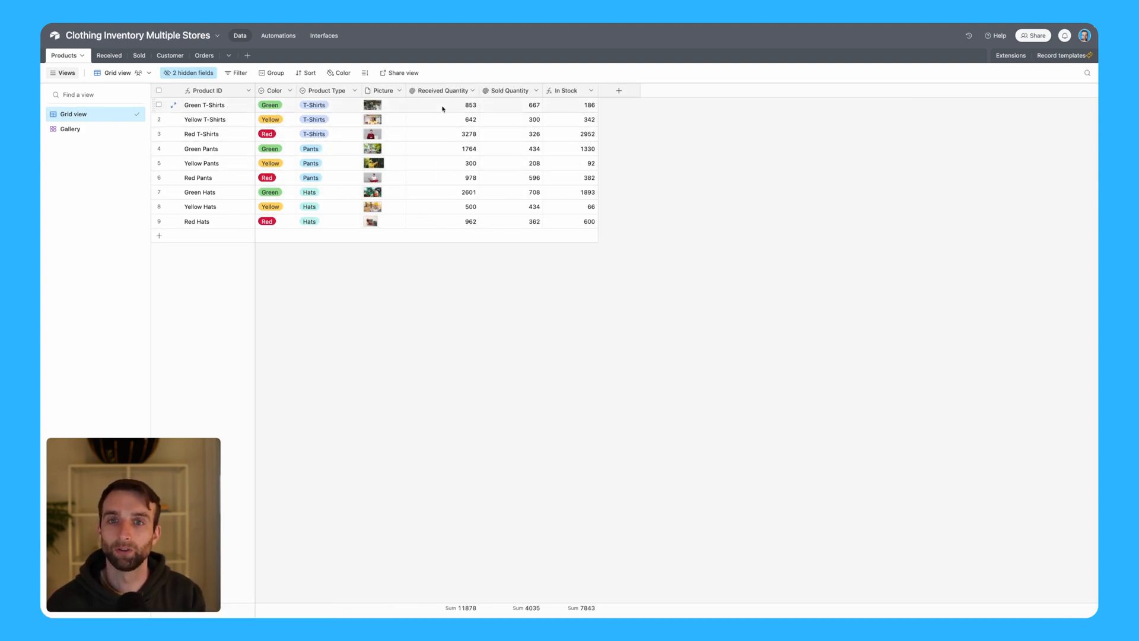
Step: Inspect the Green T-Shirts received and sold quantities and the In Stock formula, leaving it unchanged
click(441, 105)
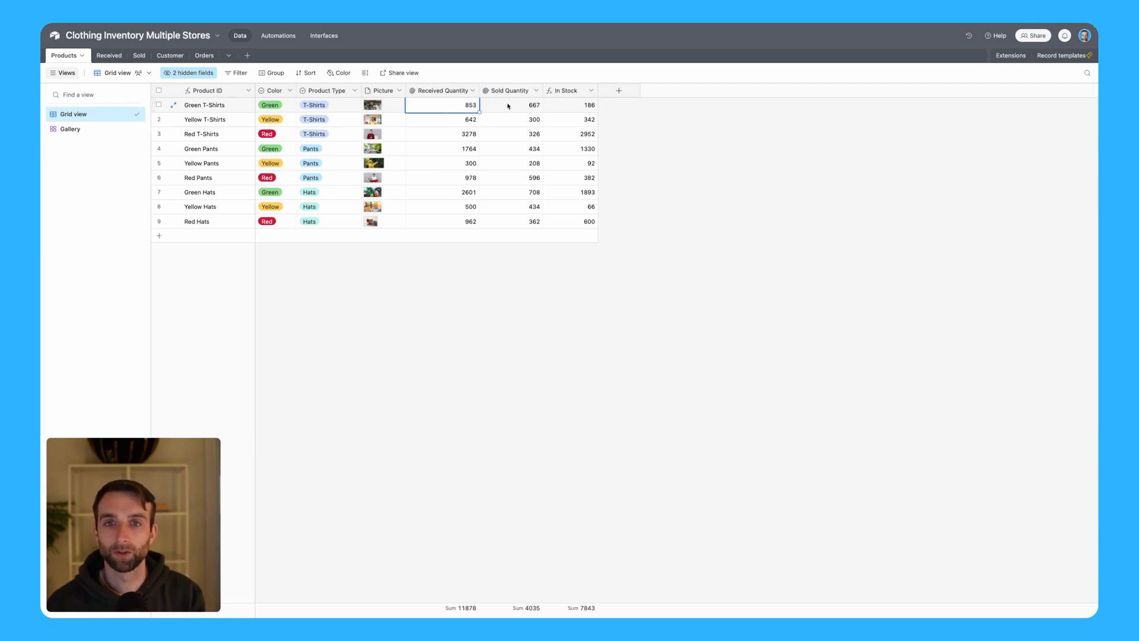
click(510, 105)
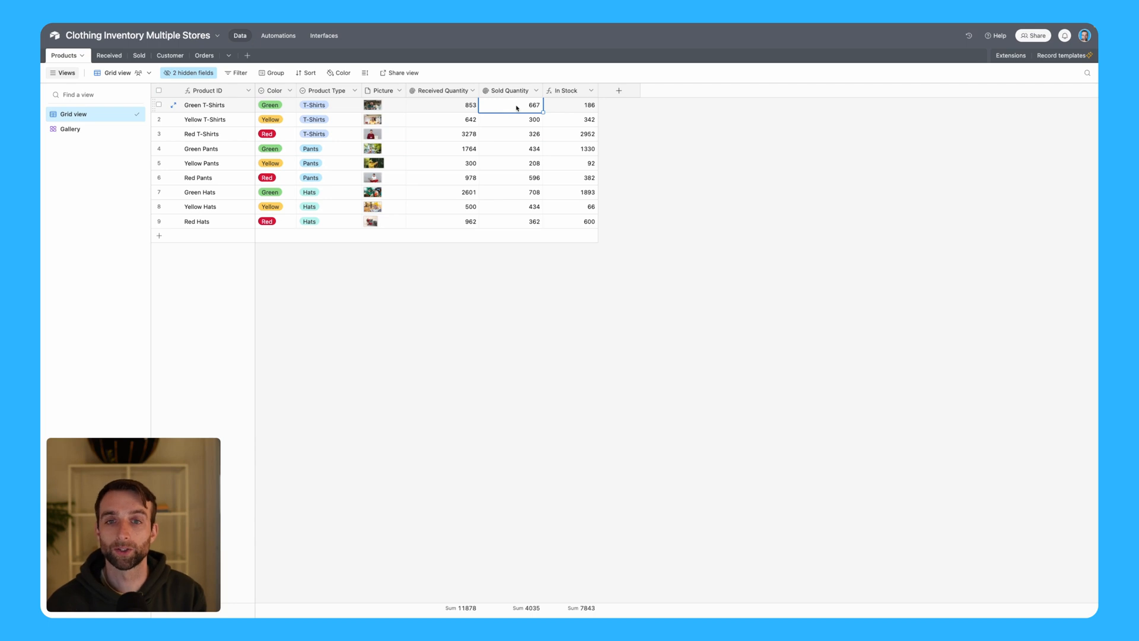
click(571, 105)
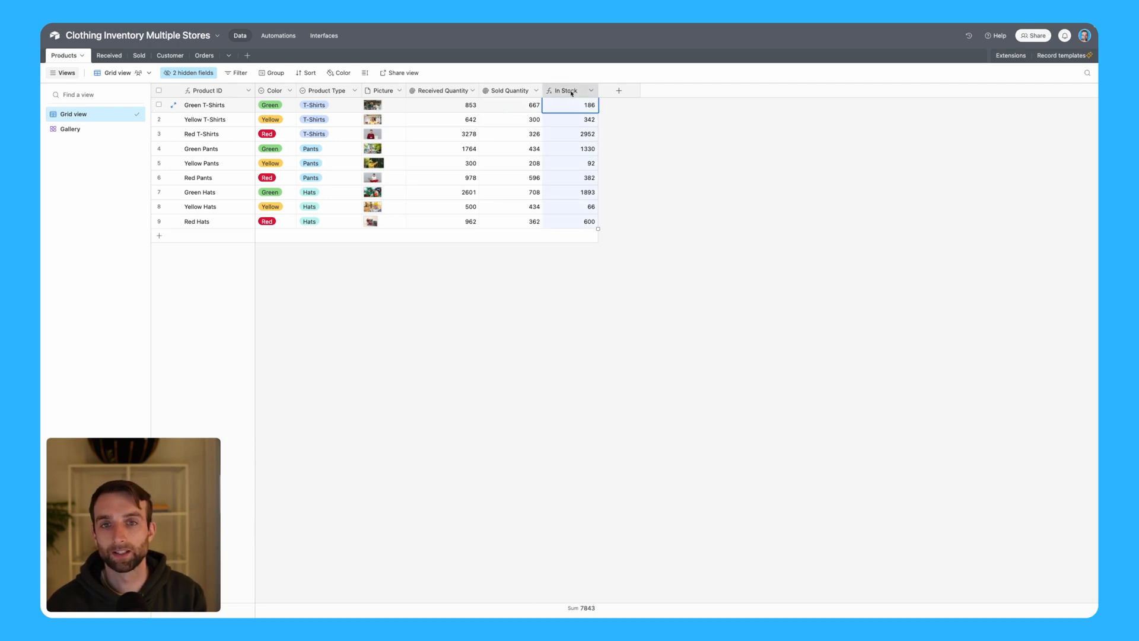
click(571, 90)
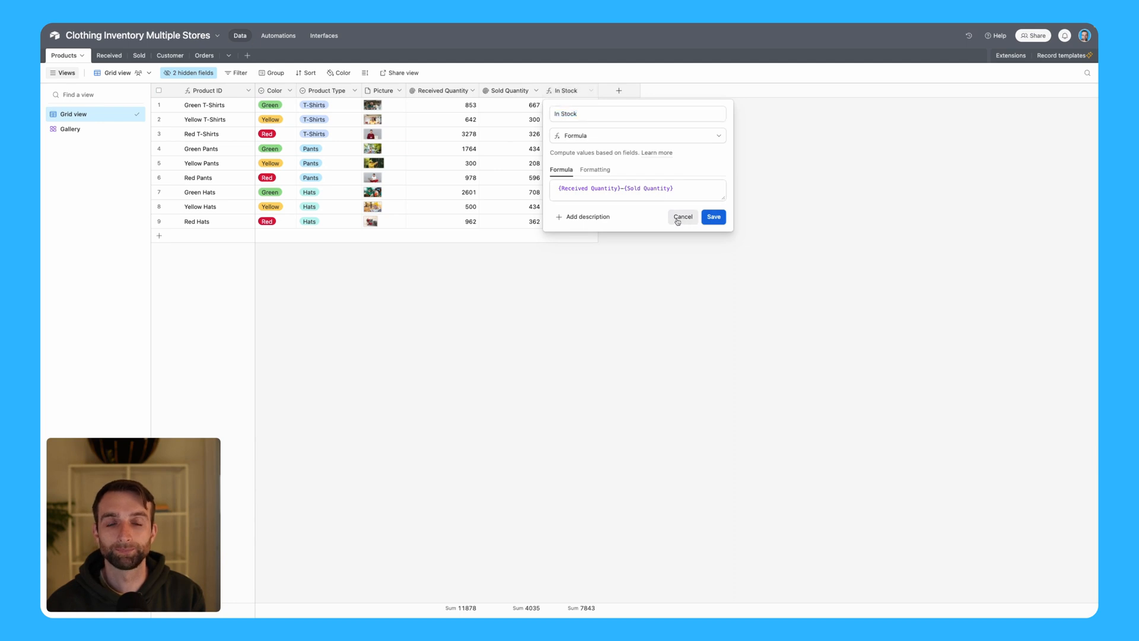
click(713, 216)
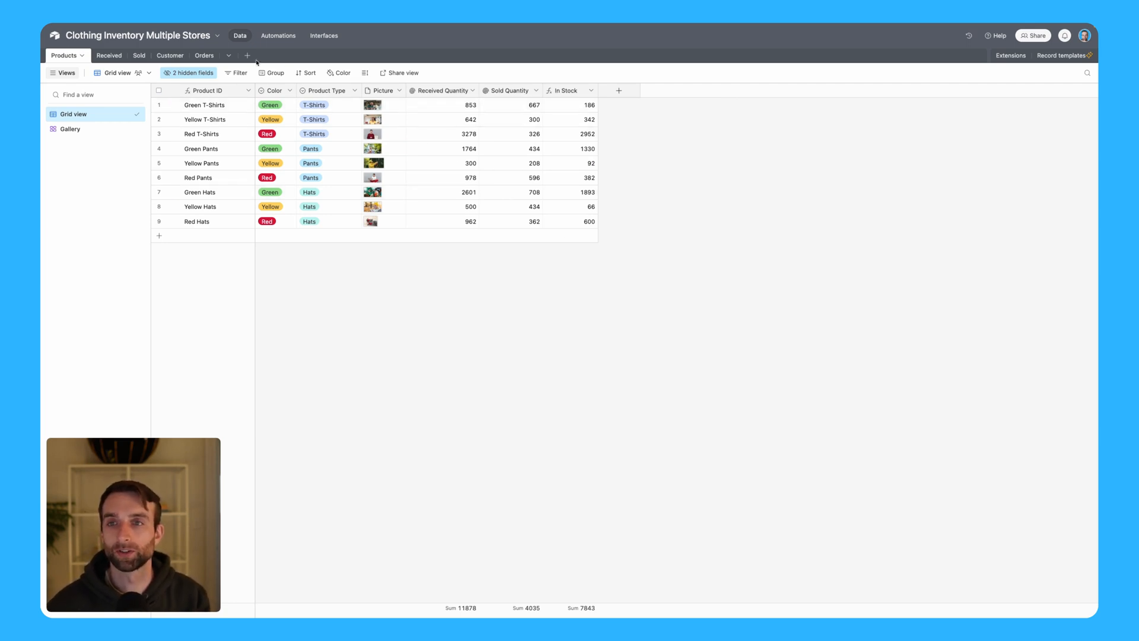
Step: Create a new table named Stores in the base
click(246, 55)
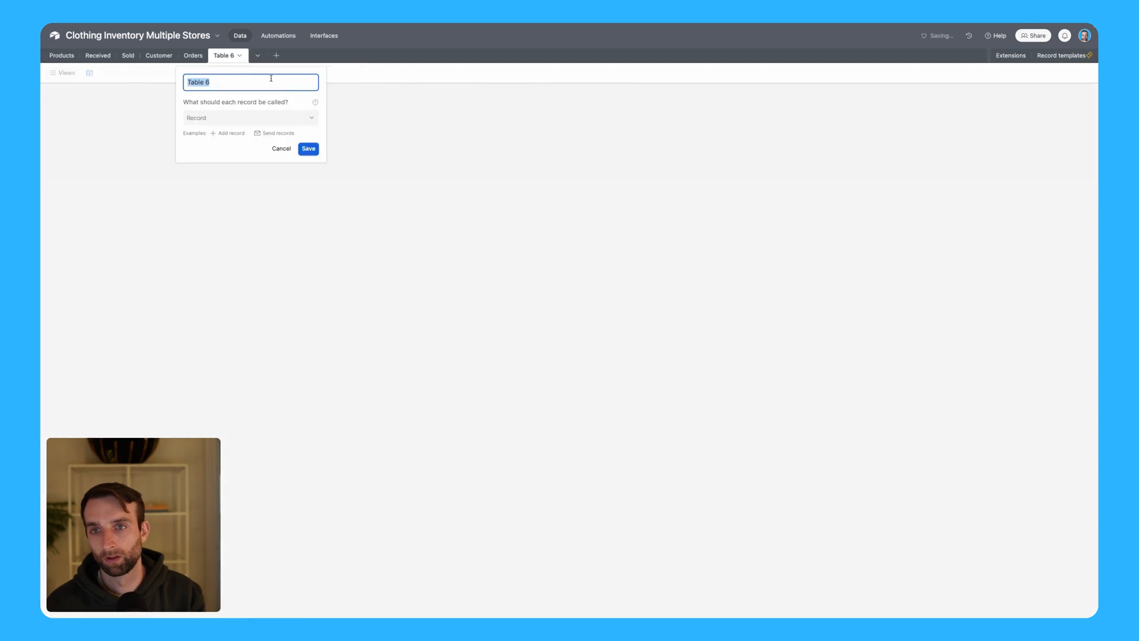
text(Stores)
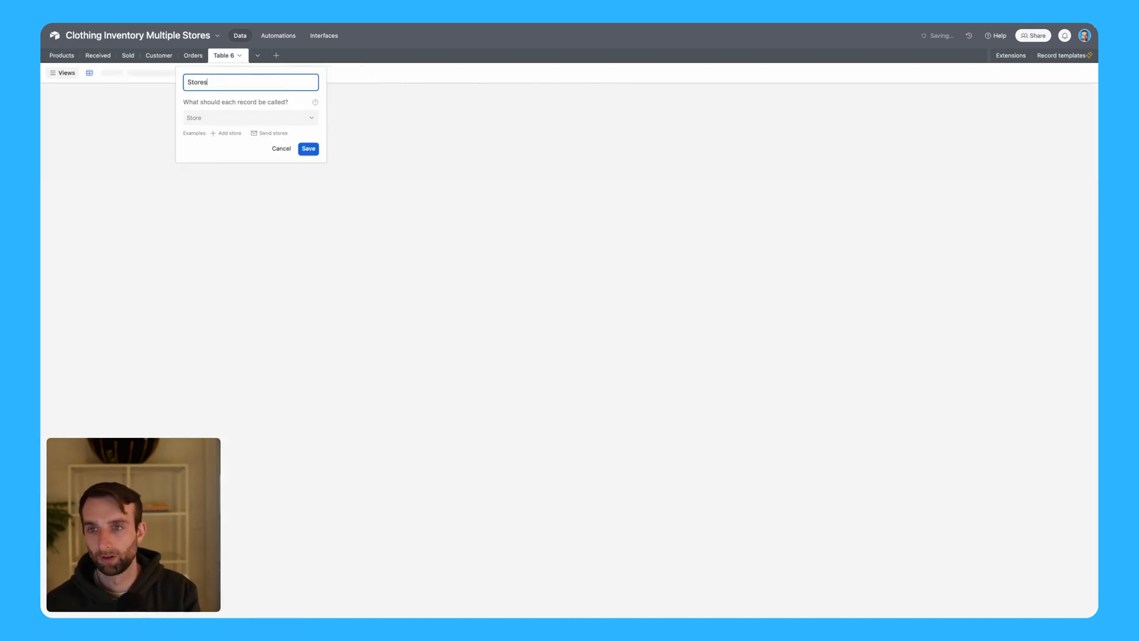
click(308, 150)
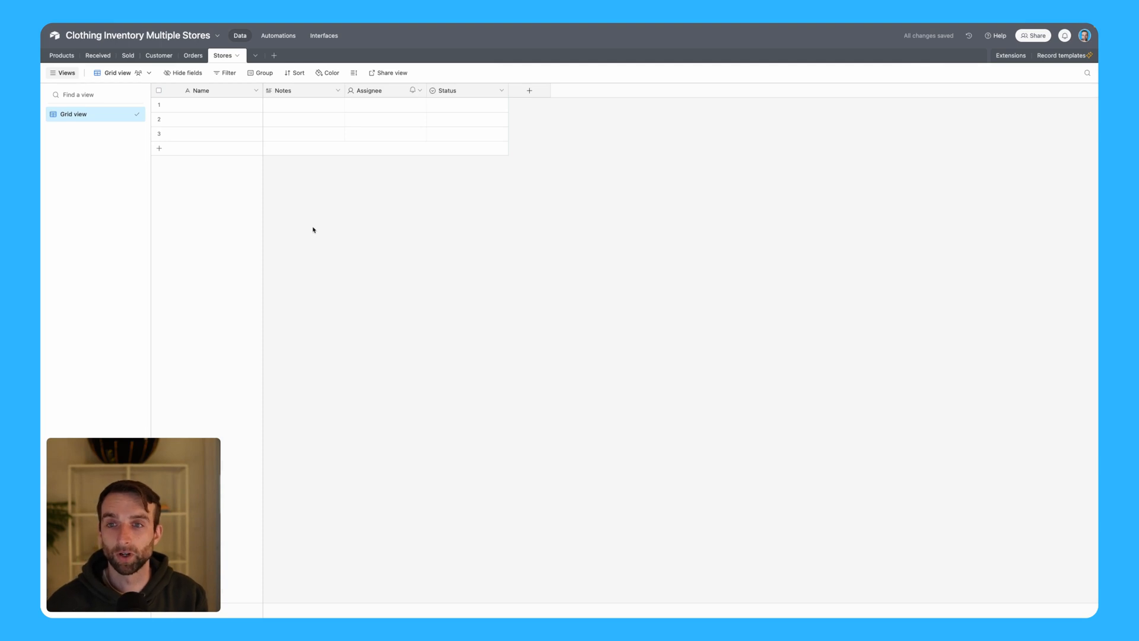
Step: Enter Brooklyn, Queens, Manhattan and Bronx as store names and begin Staten Island
click(215, 104)
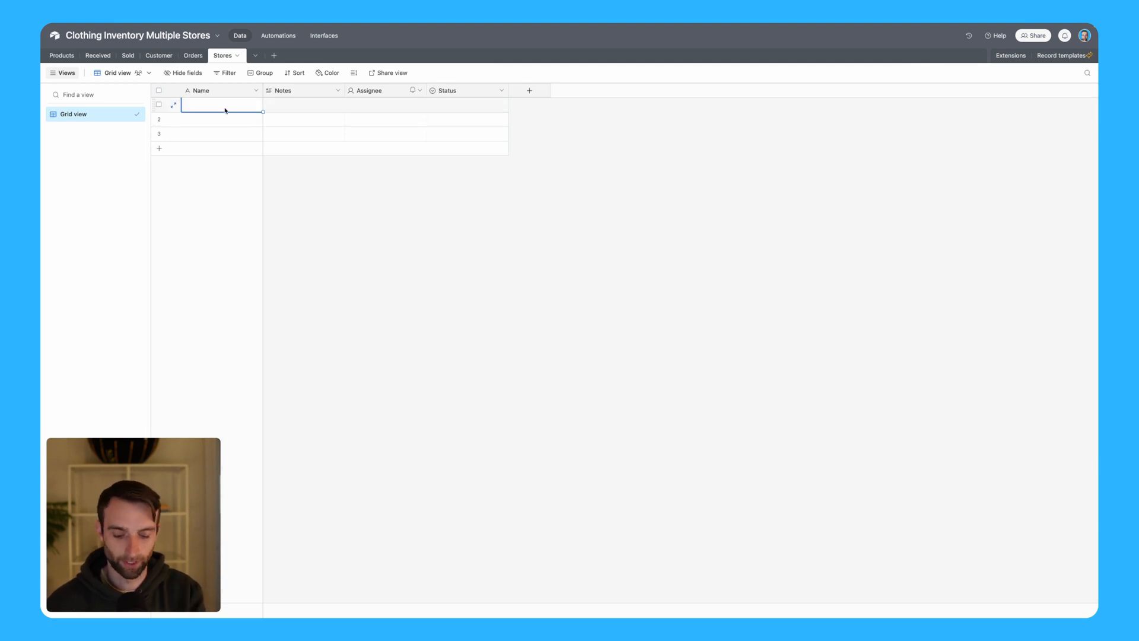
text(Brooklyn)
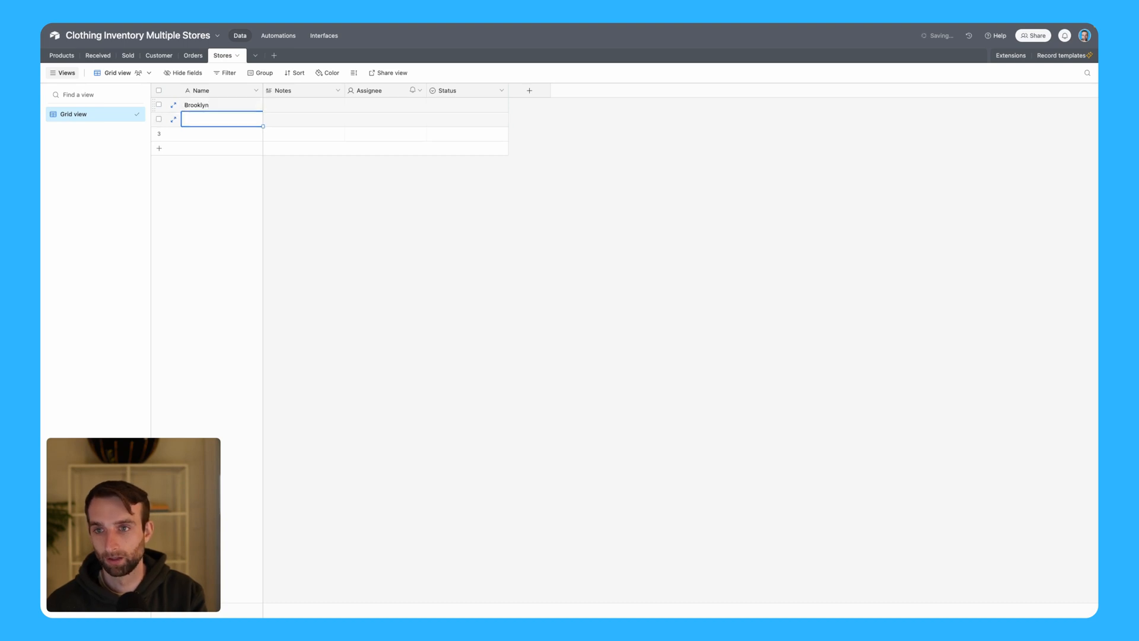
text(Queens)
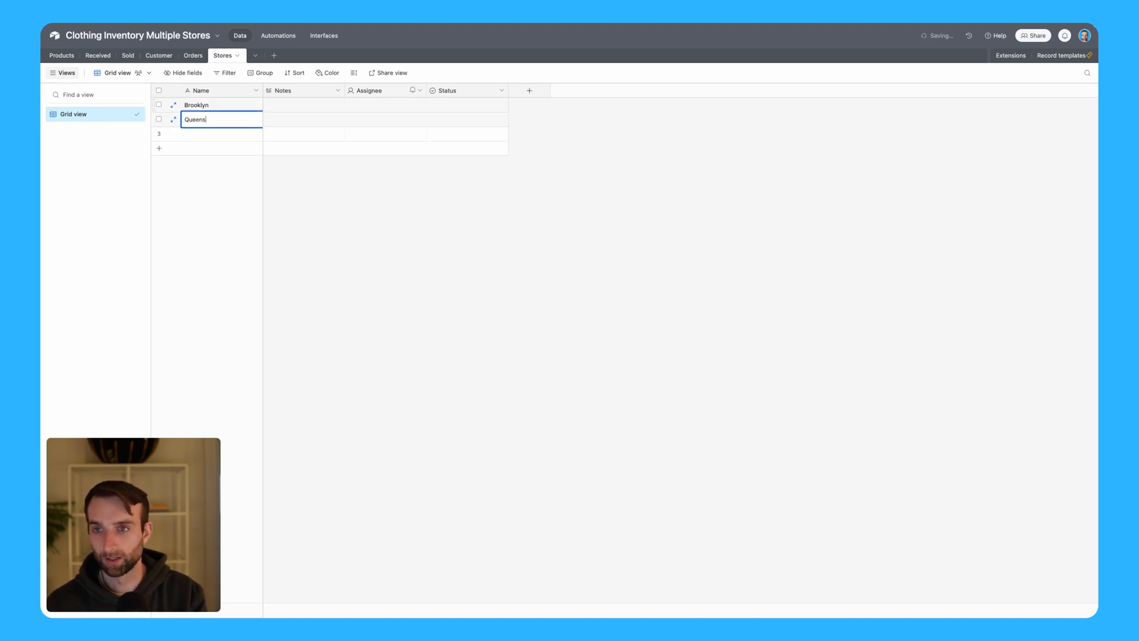
text(Mana)
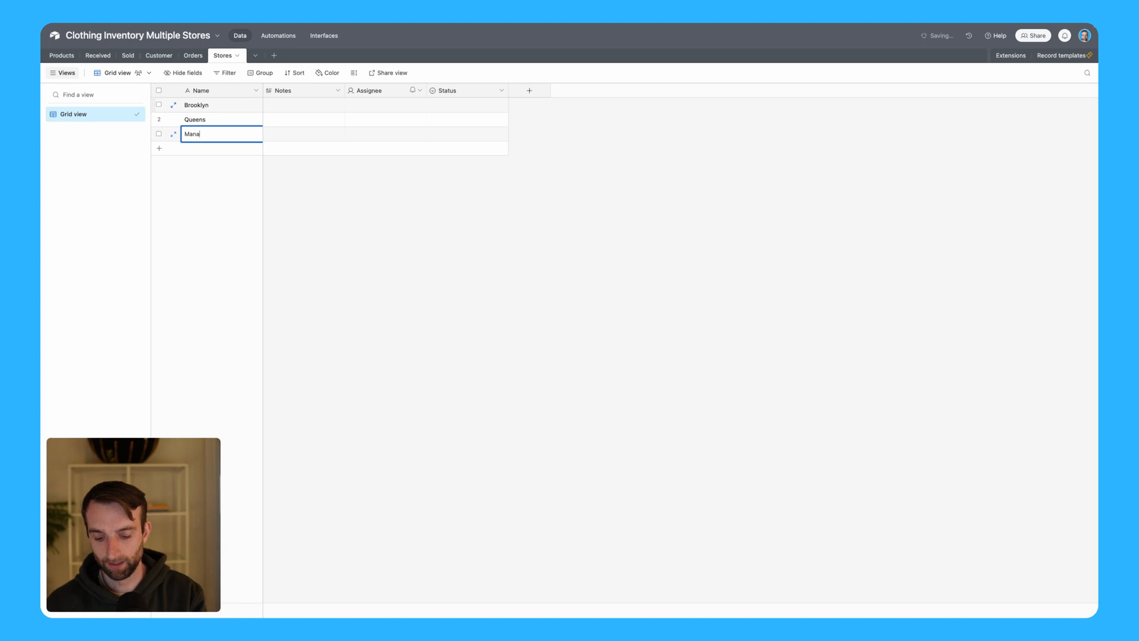
text(Bronx)
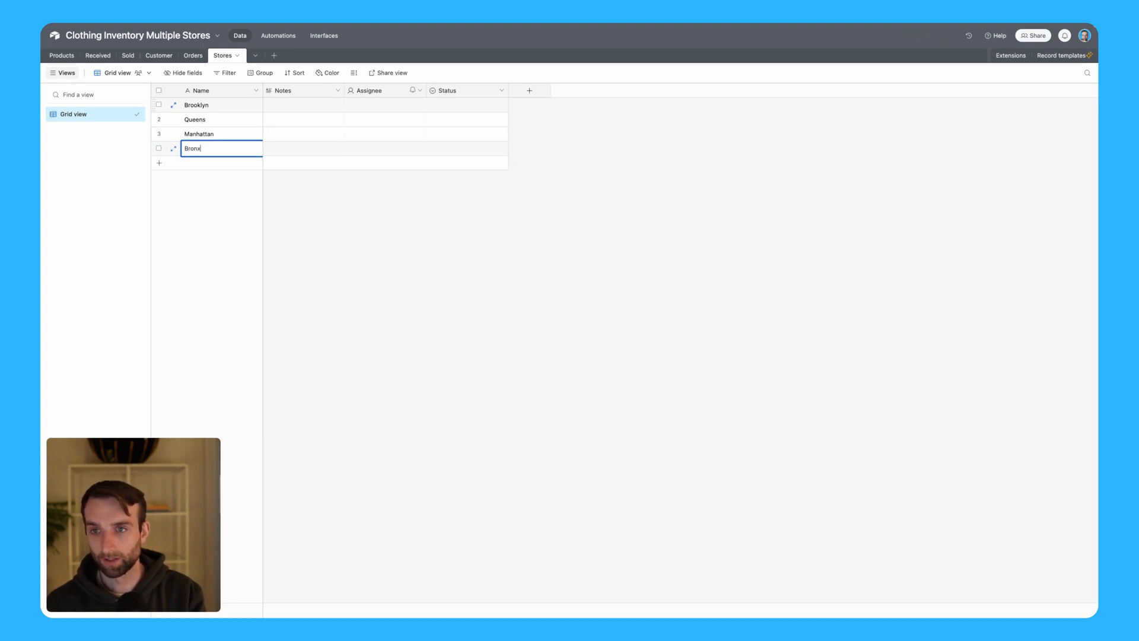
text(Sta)
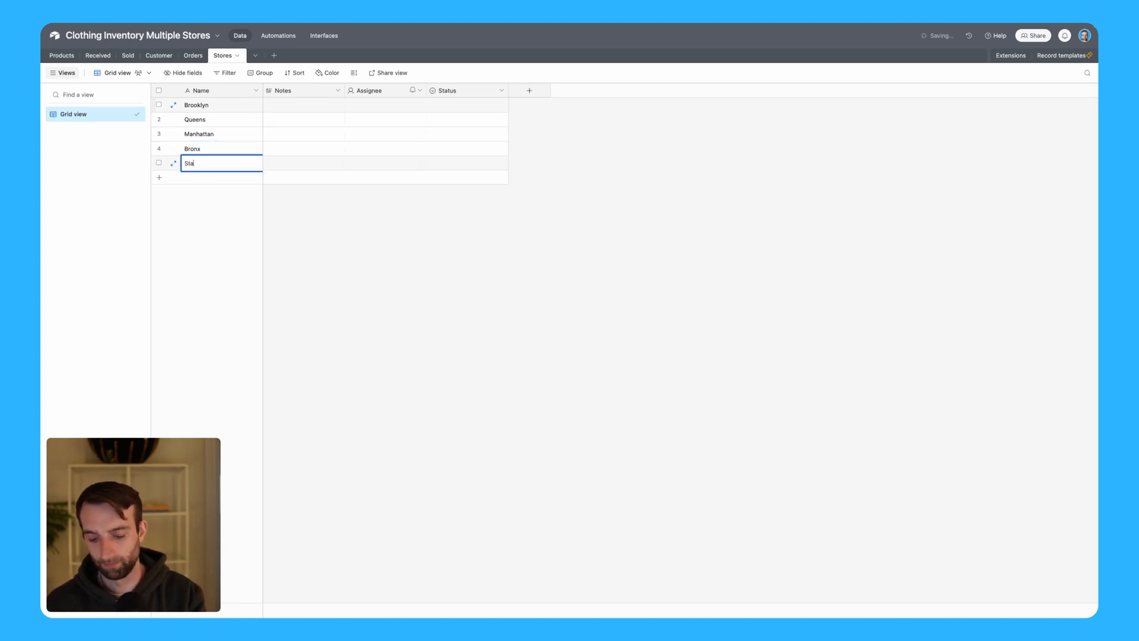
Step: Delete the Stores table's default extra fields such as Notes, leaving only Name
click(336, 91)
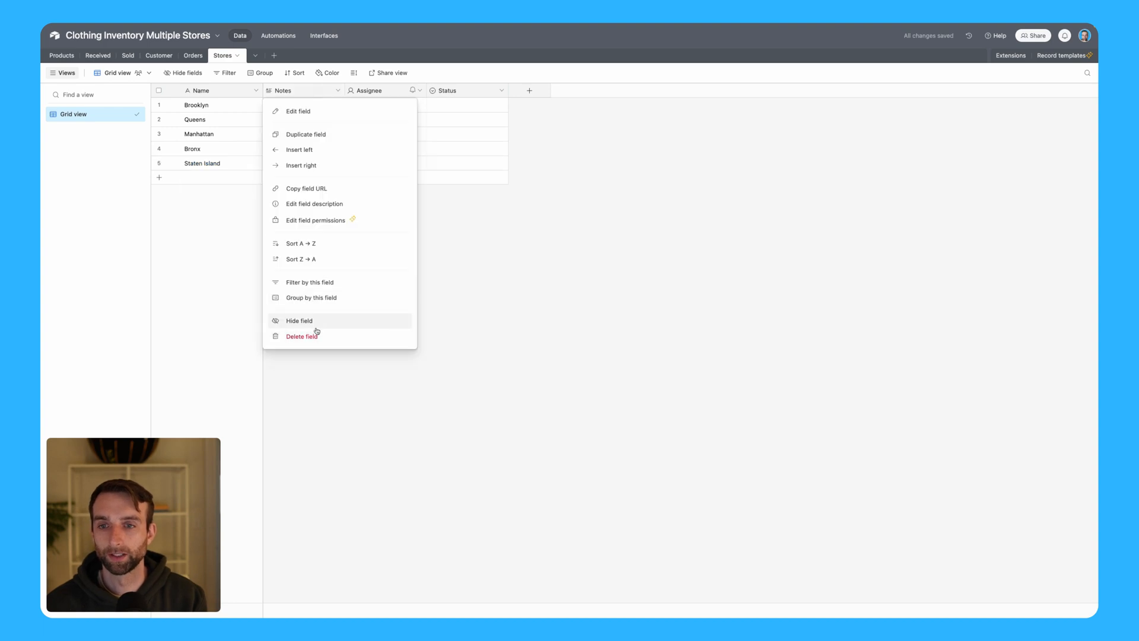
click(302, 336)
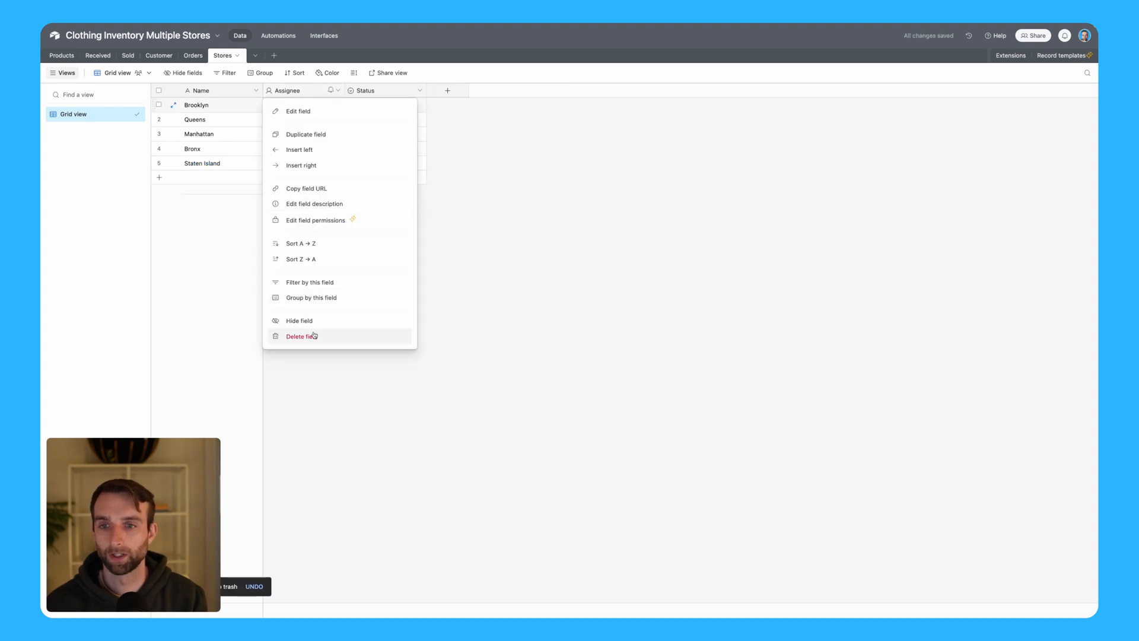
click(301, 335)
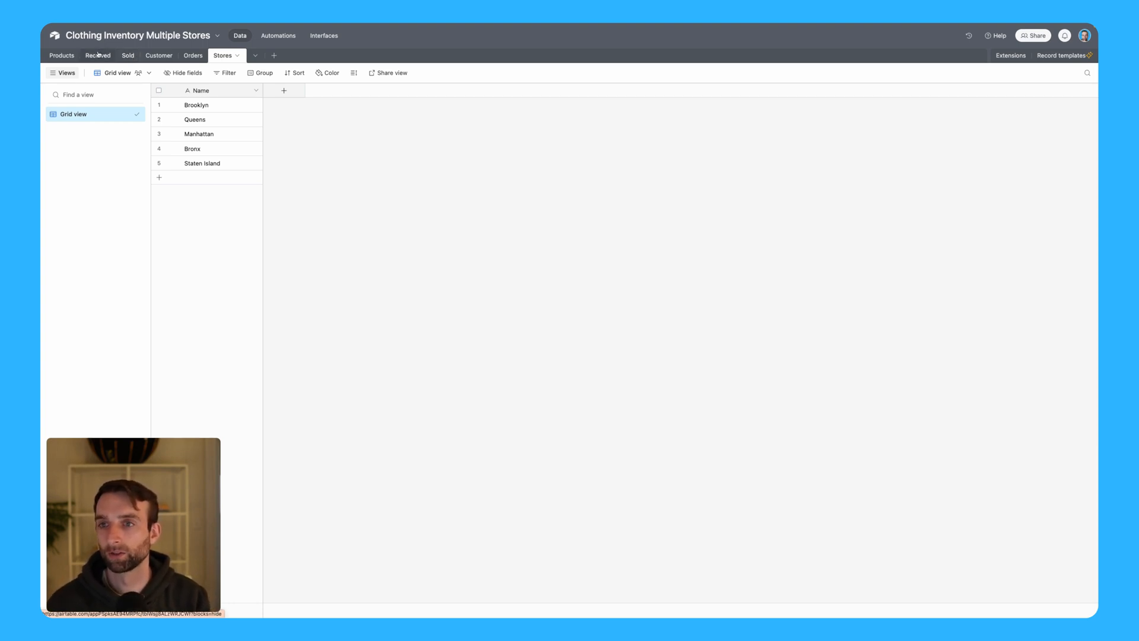
Step: Add a Stores linked-record field to the Received table pointing at the Stores table
click(798, 90)
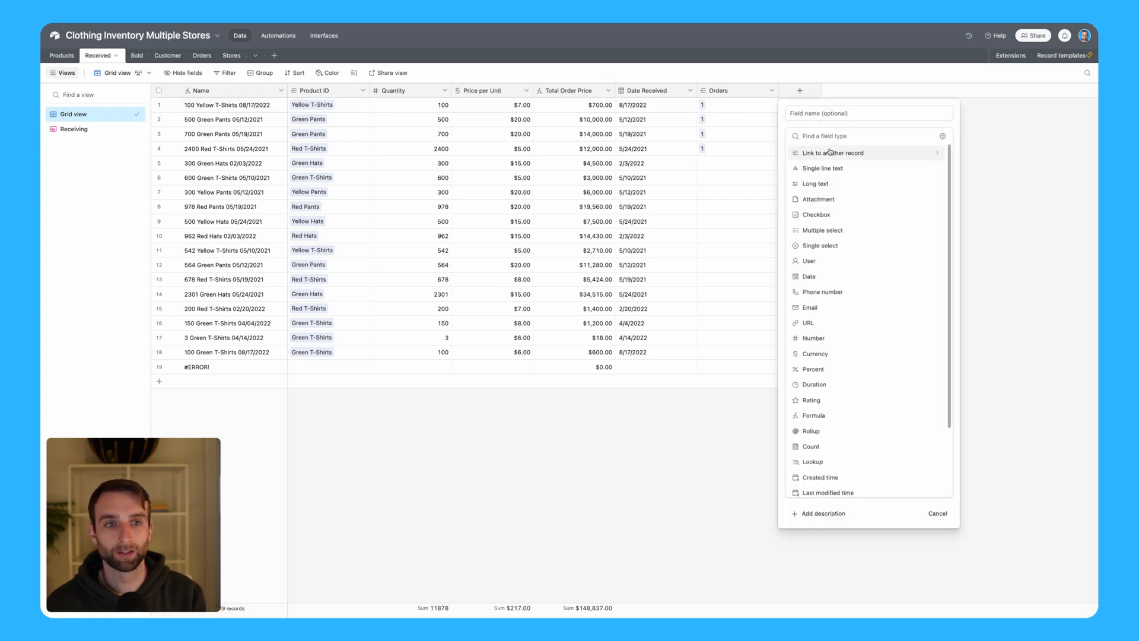
click(833, 153)
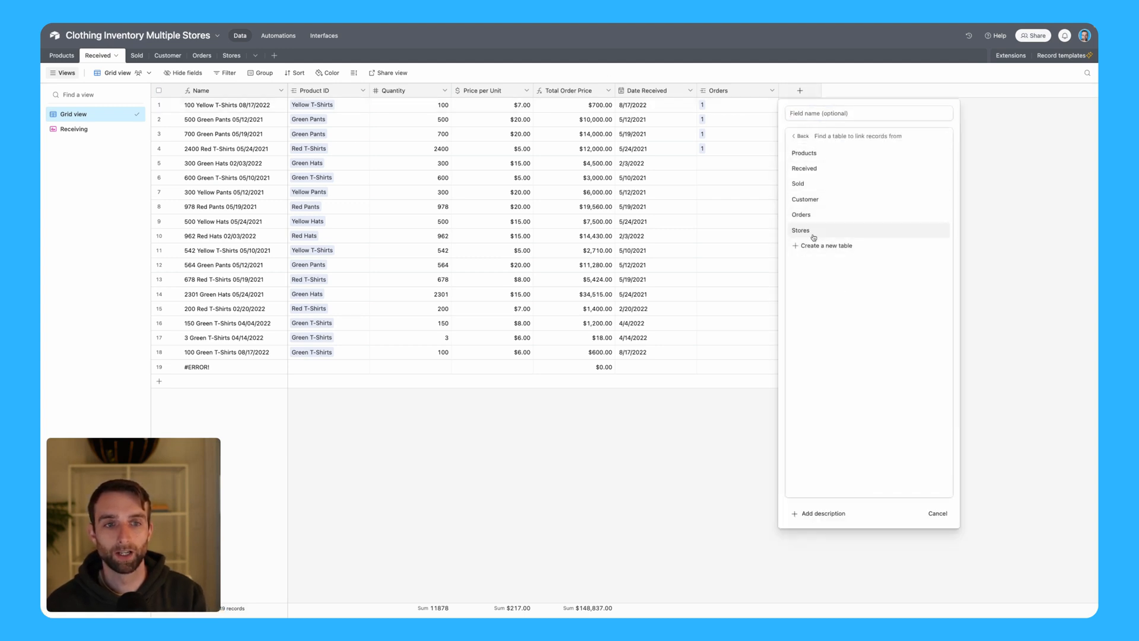
click(800, 230)
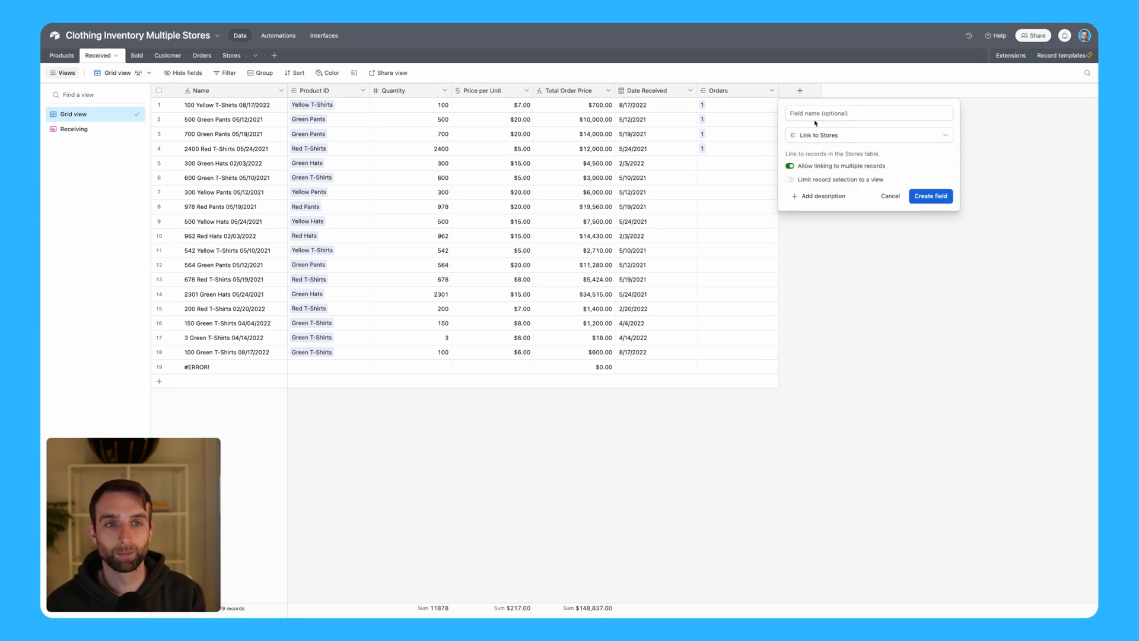
click(930, 196)
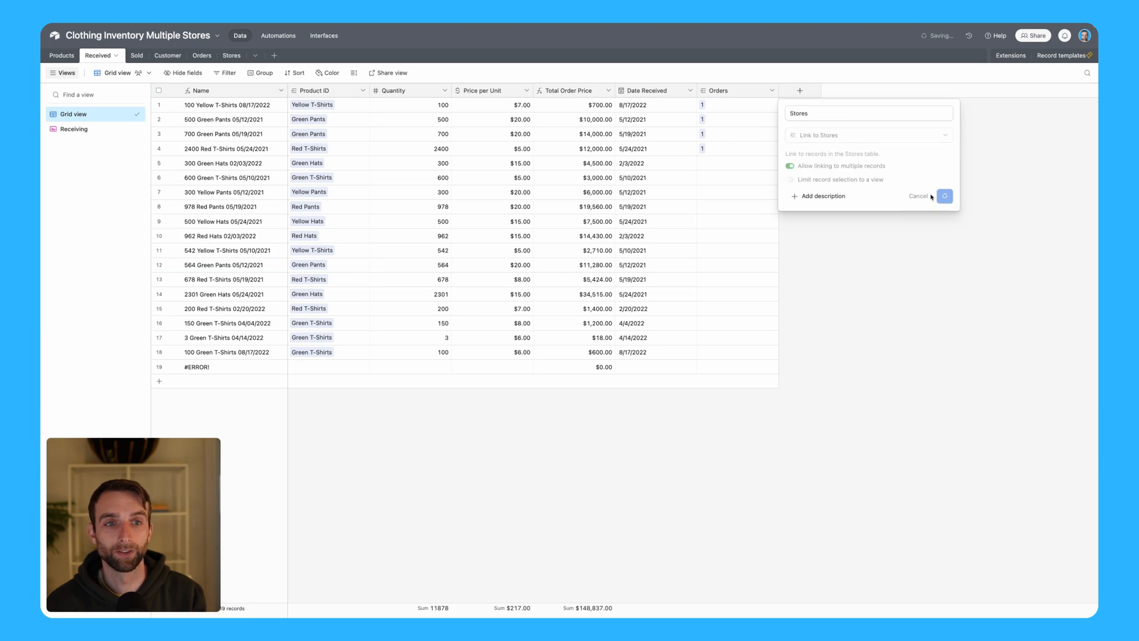
click(944, 196)
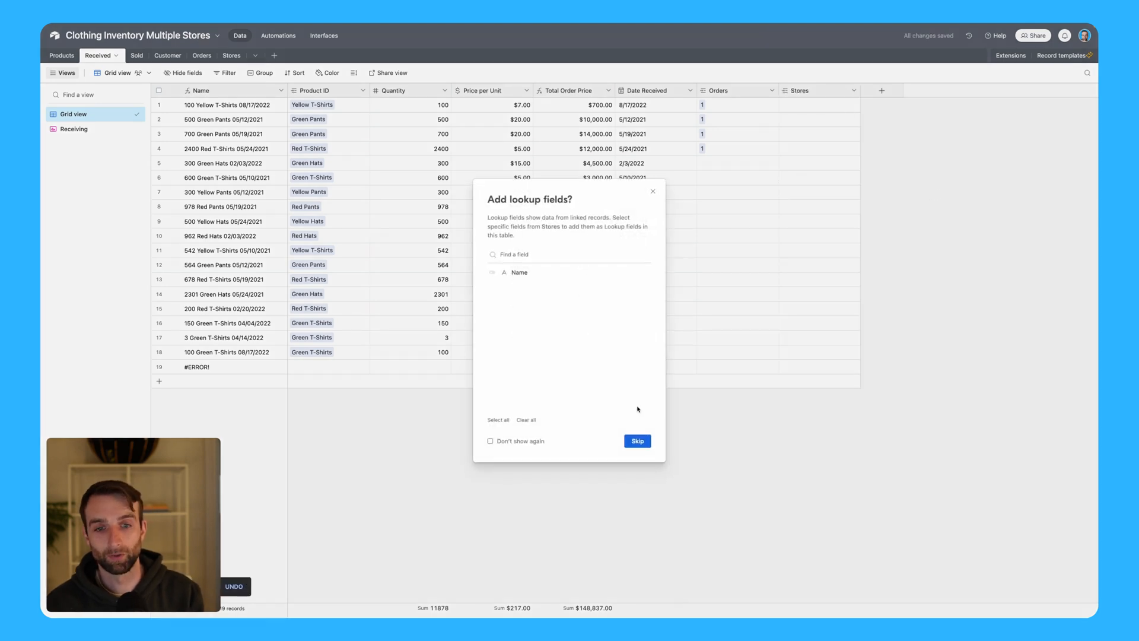
Step: Skip lookups and assign Queens, Bronx and Manhattan to the received shipments
click(636, 441)
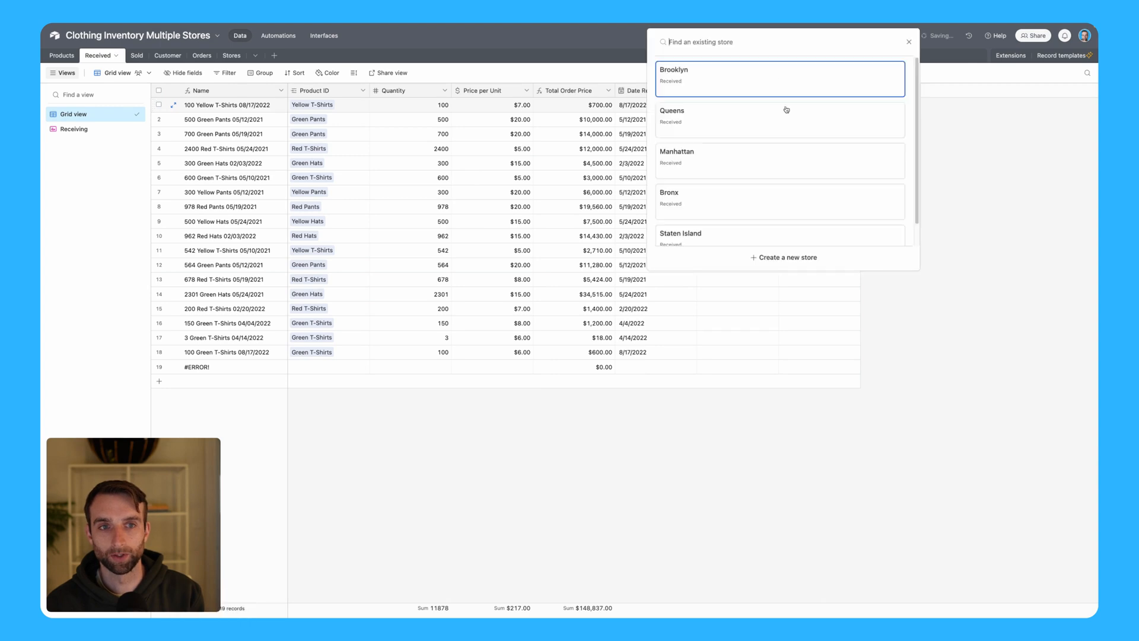
click(779, 115)
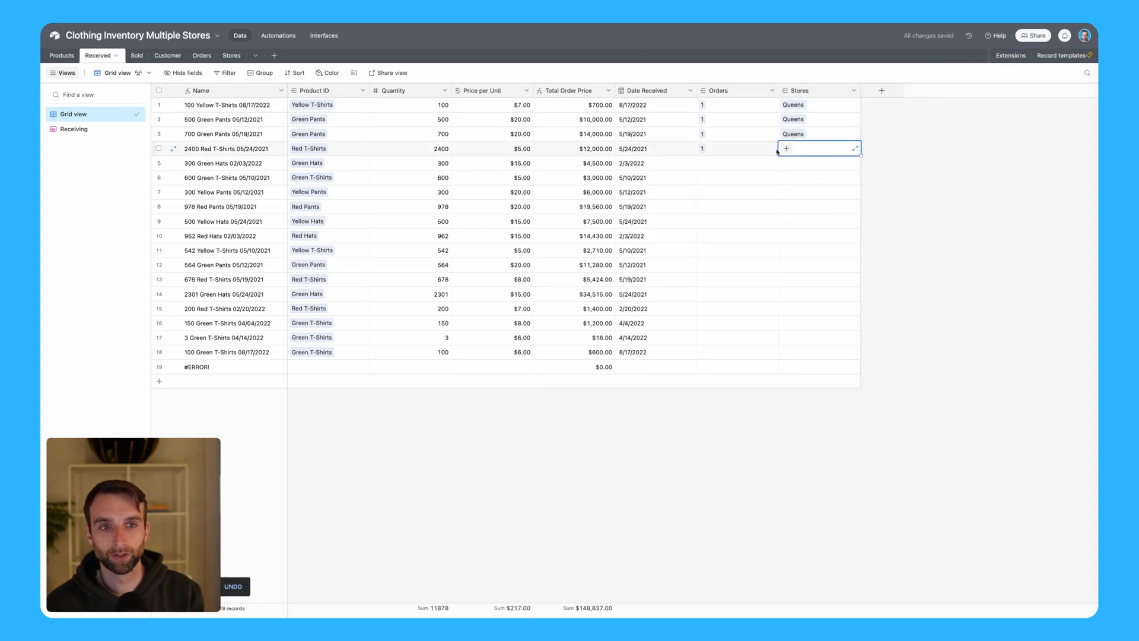
click(785, 148)
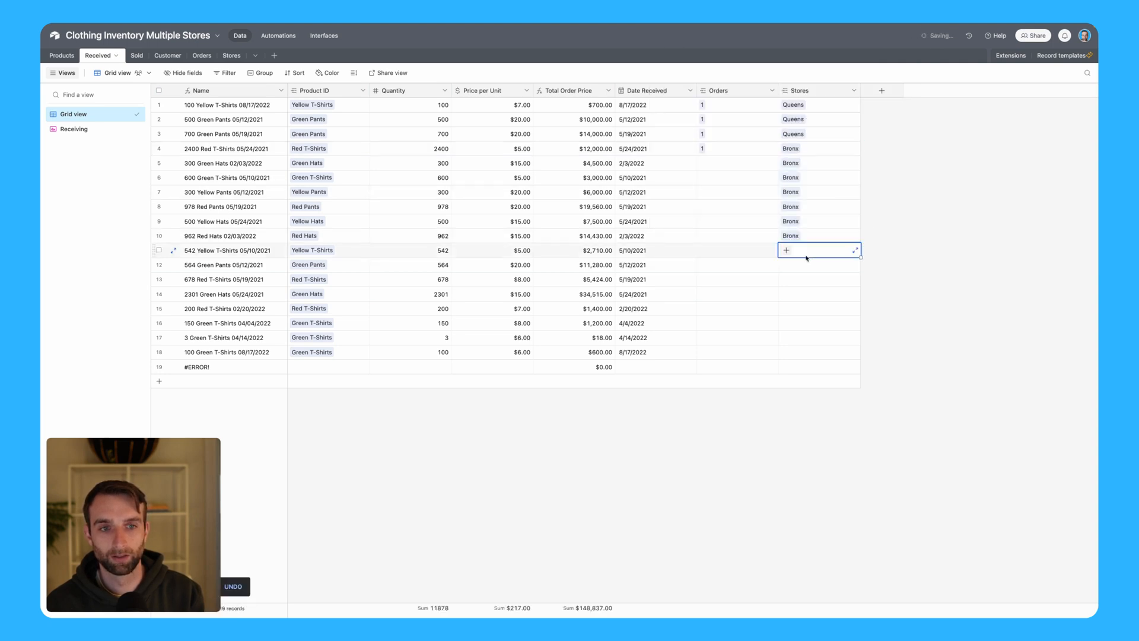
click(814, 250)
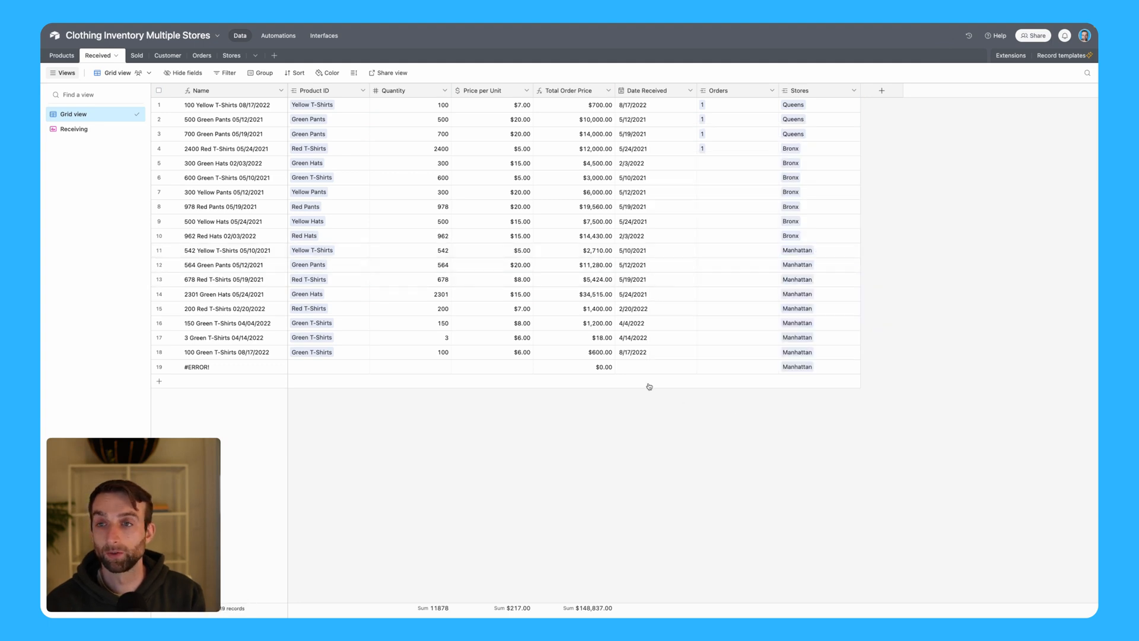
click(135, 56)
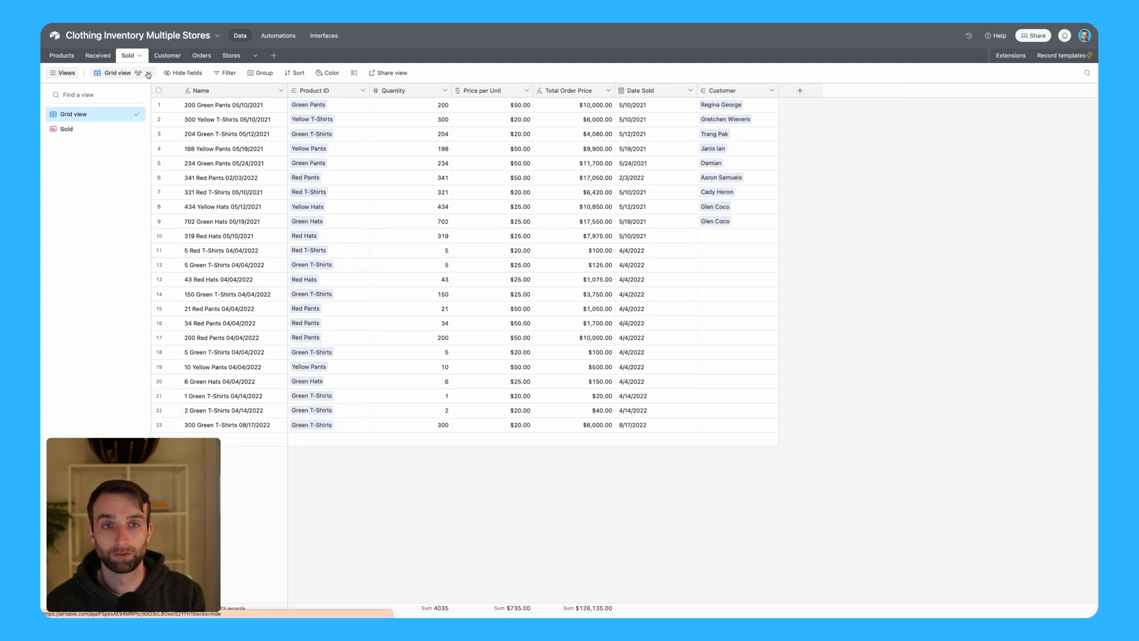
Step: Add a single-record Stores link field to the Sold table pointing at Stores
click(798, 90)
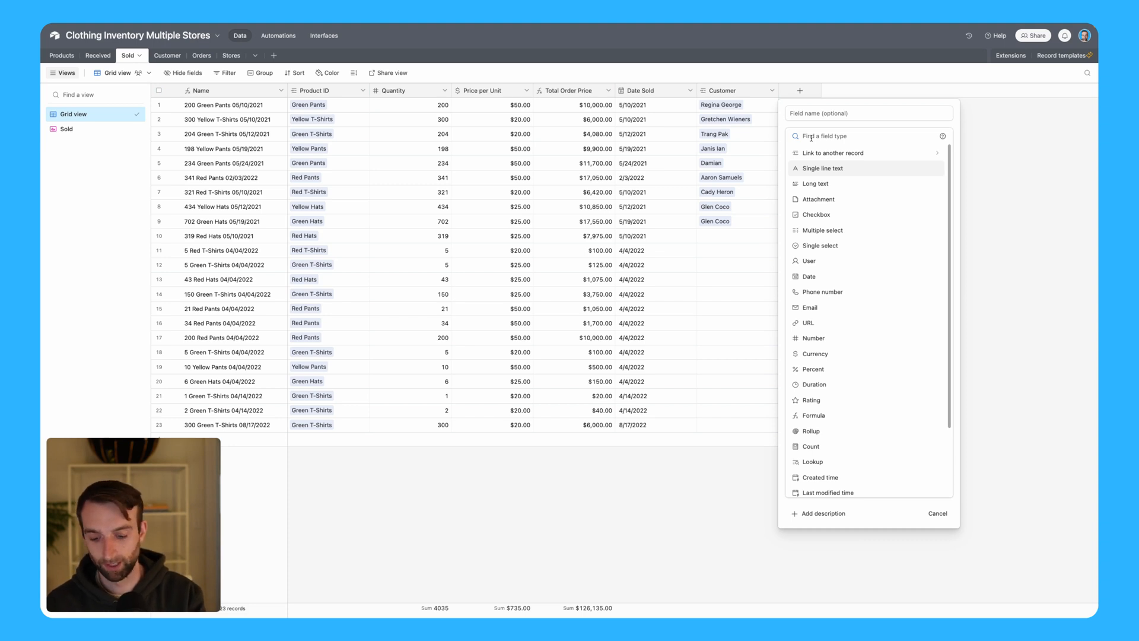
text(stor)
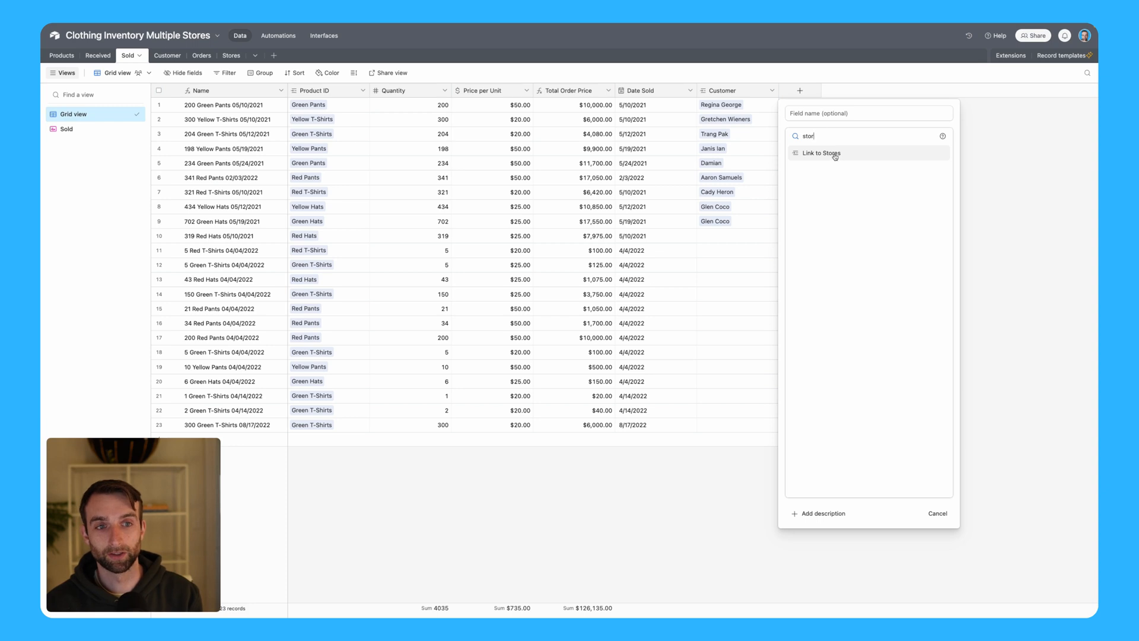
click(821, 153)
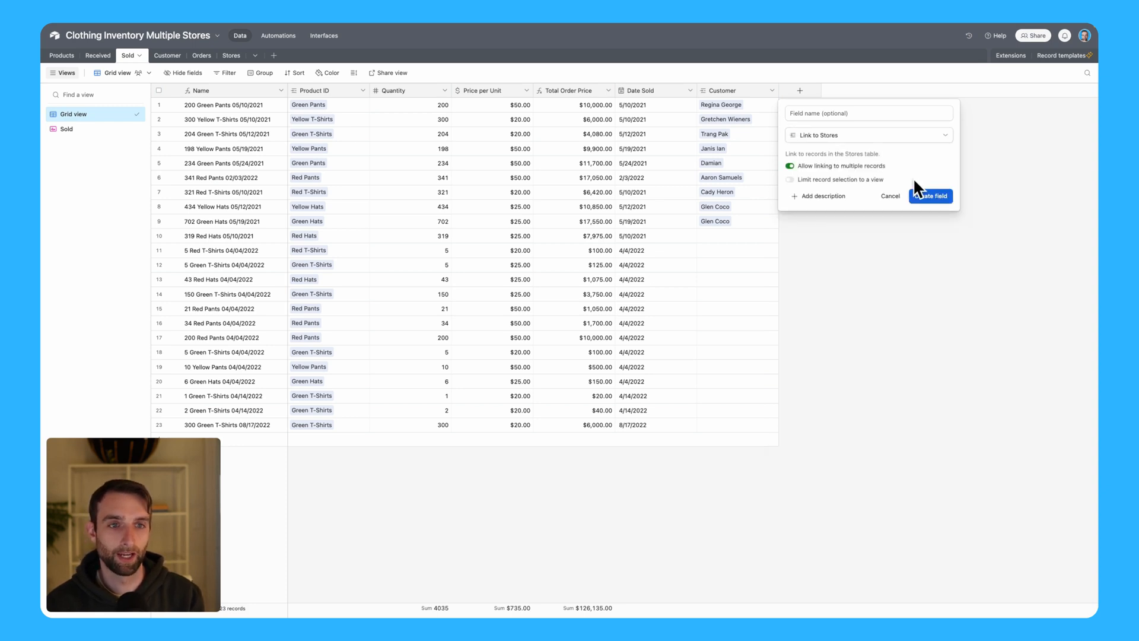
click(790, 166)
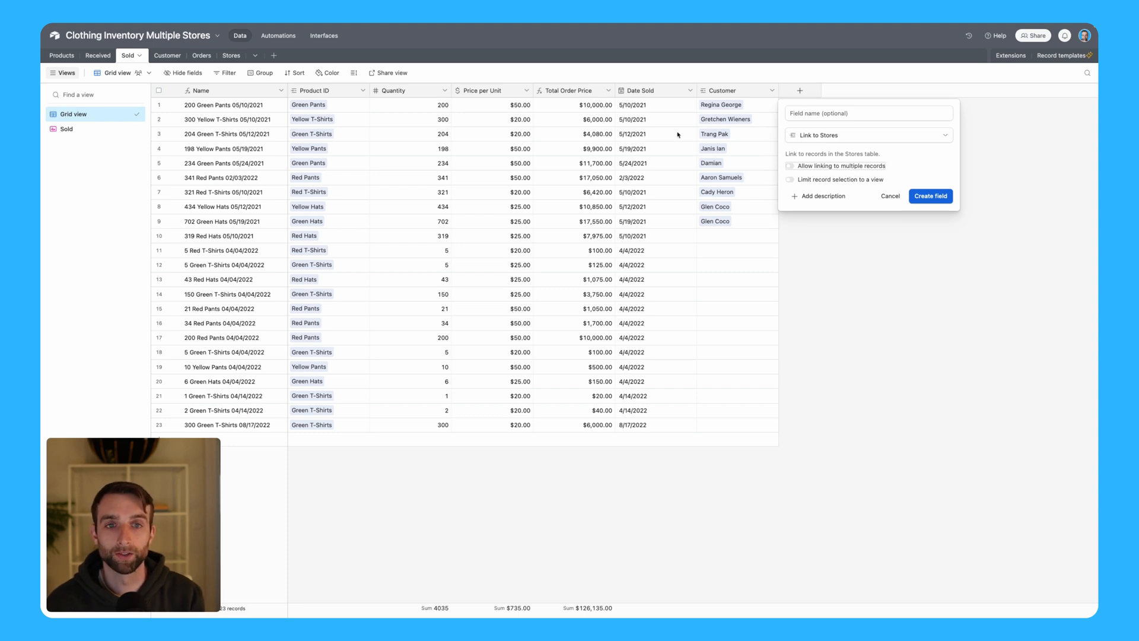
click(930, 196)
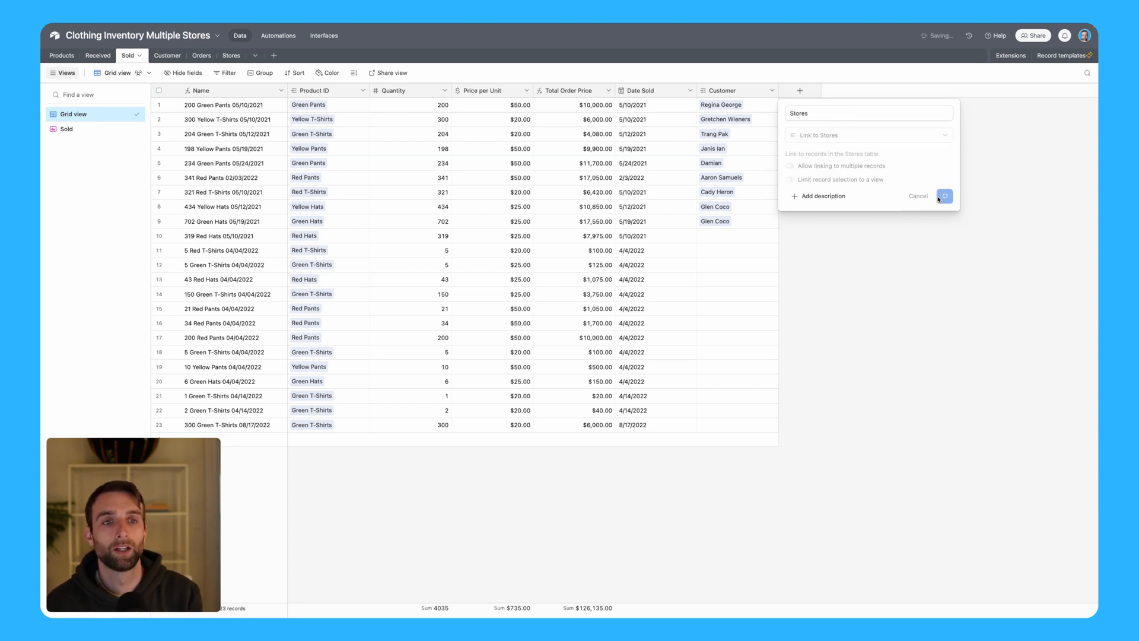
click(943, 196)
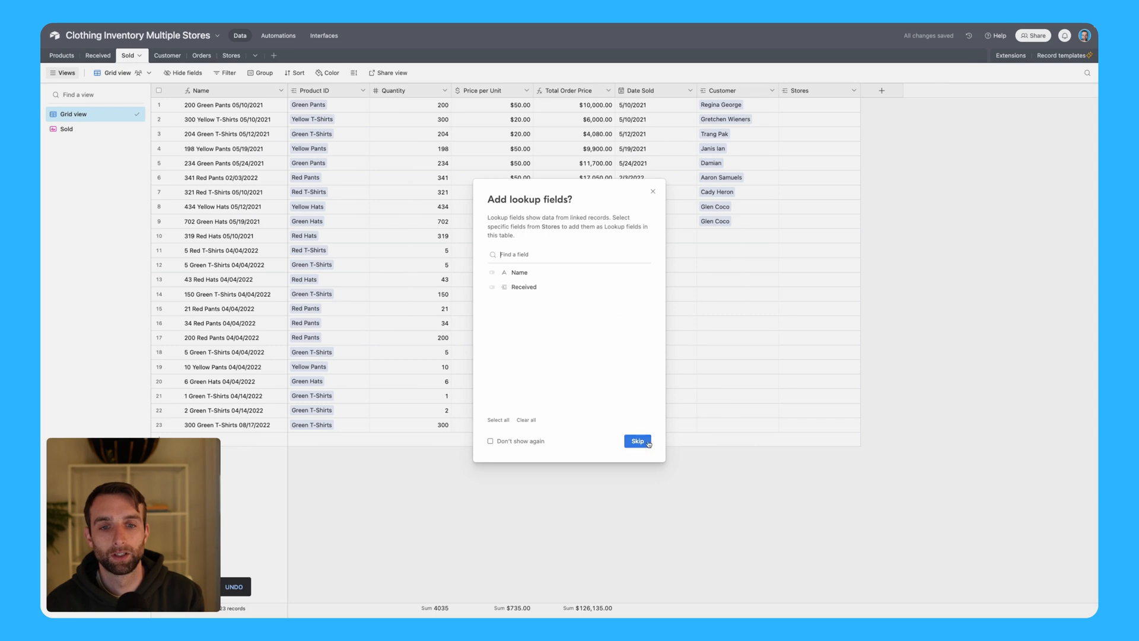
Step: Skip lookups and assign Brooklyn, Queens and Manhattan to the Sold records
click(636, 442)
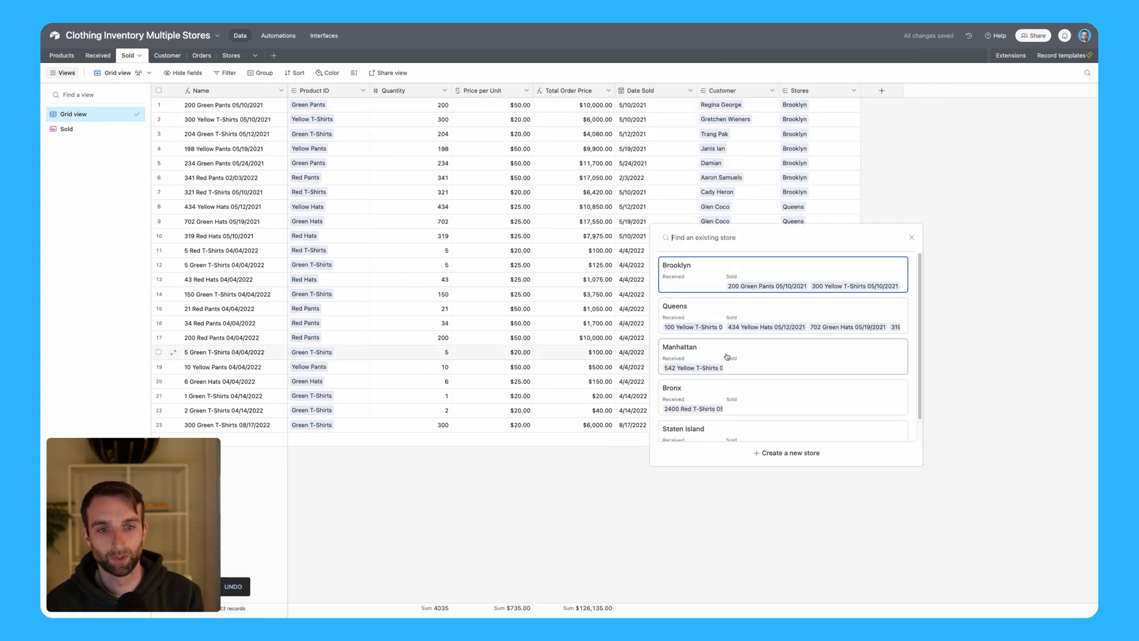
click(681, 348)
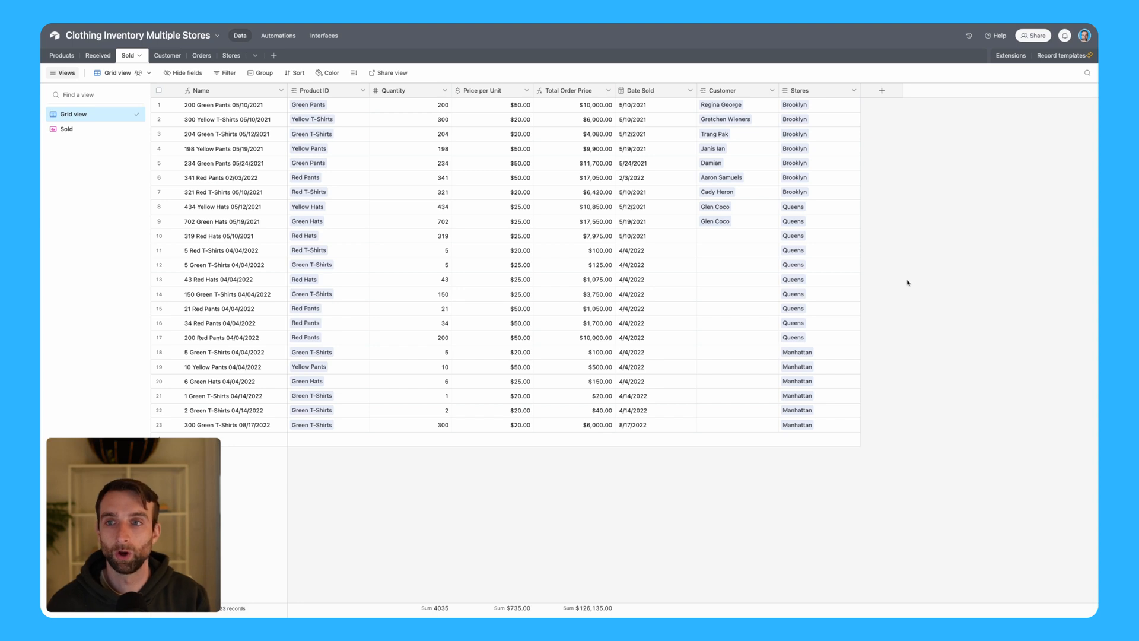
mouse_move(122, 72)
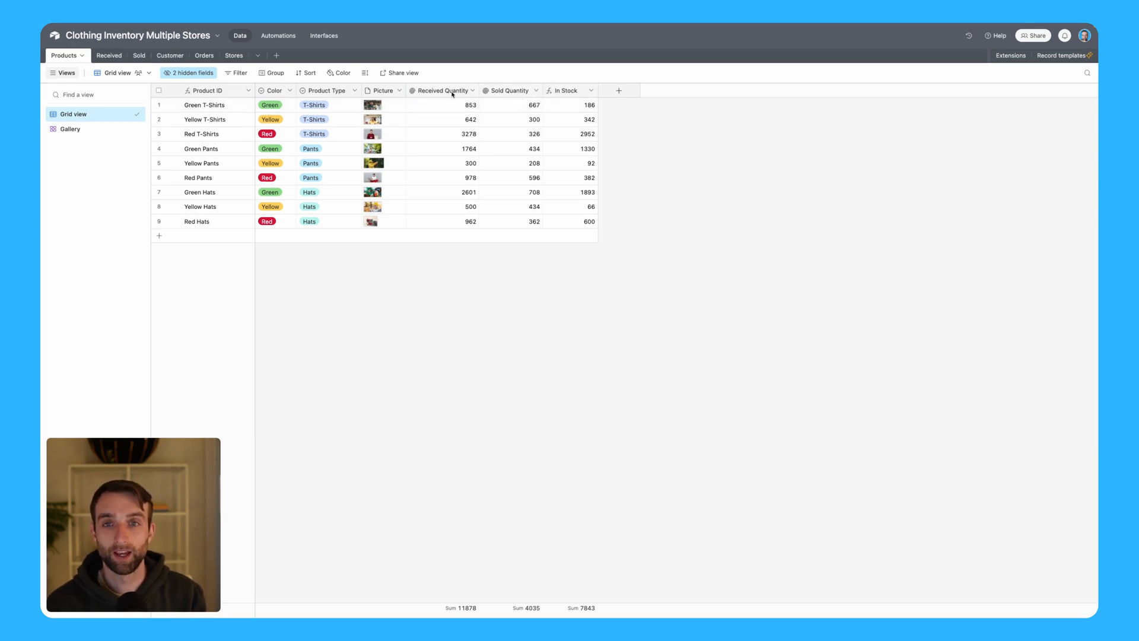
mouse_move(443, 90)
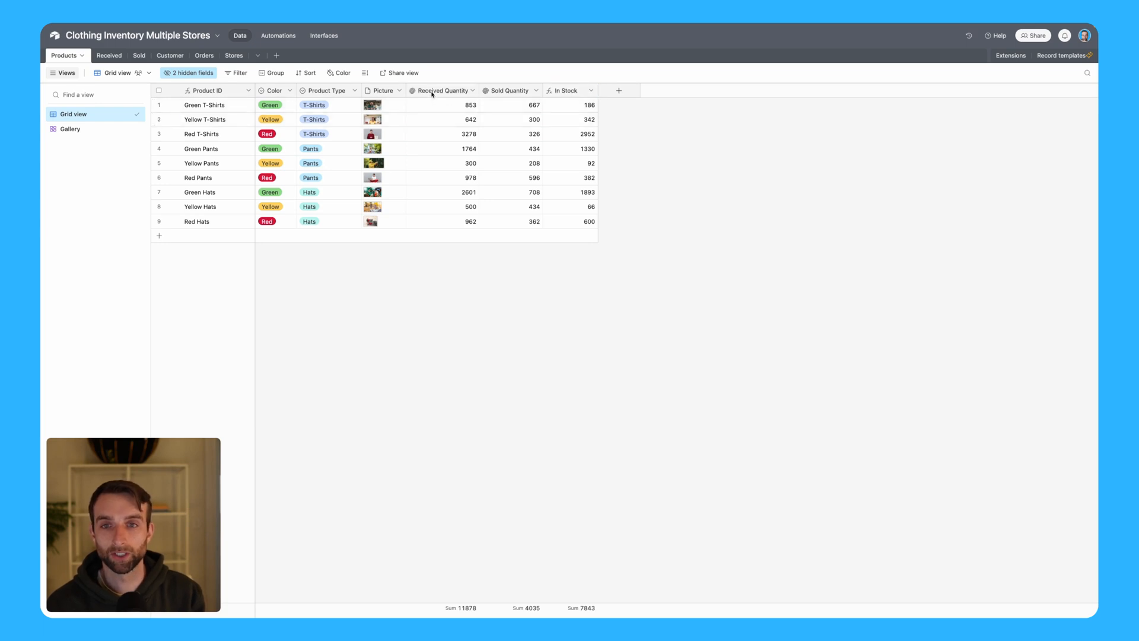
Step: Rename the Received Quantity rollup to All Stores Received Quantity
click(473, 90)
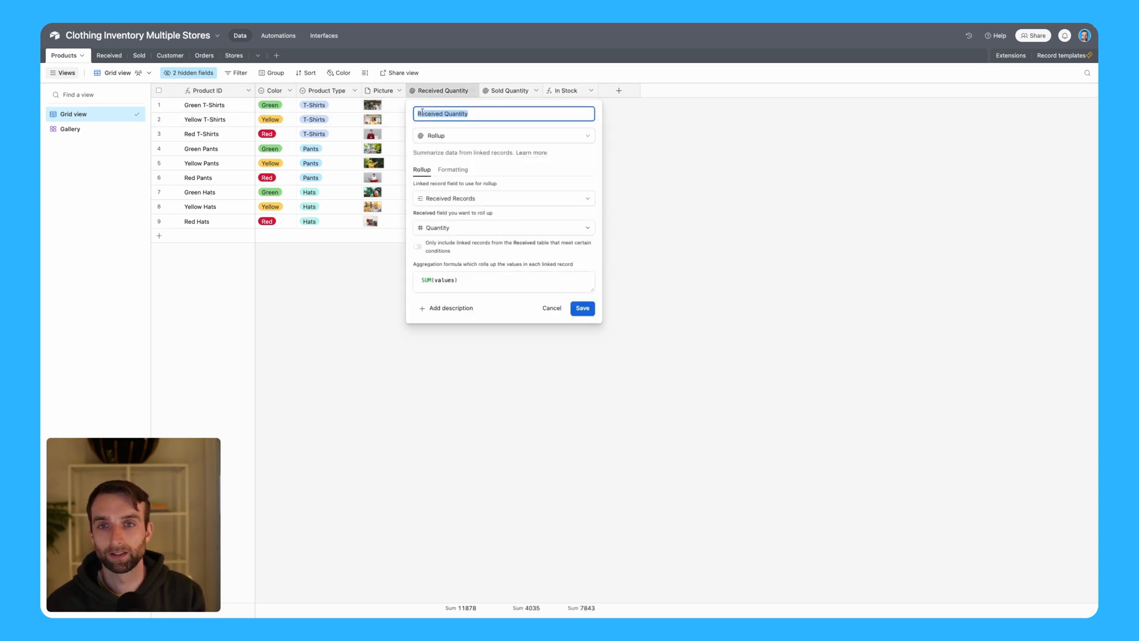
text(All S)
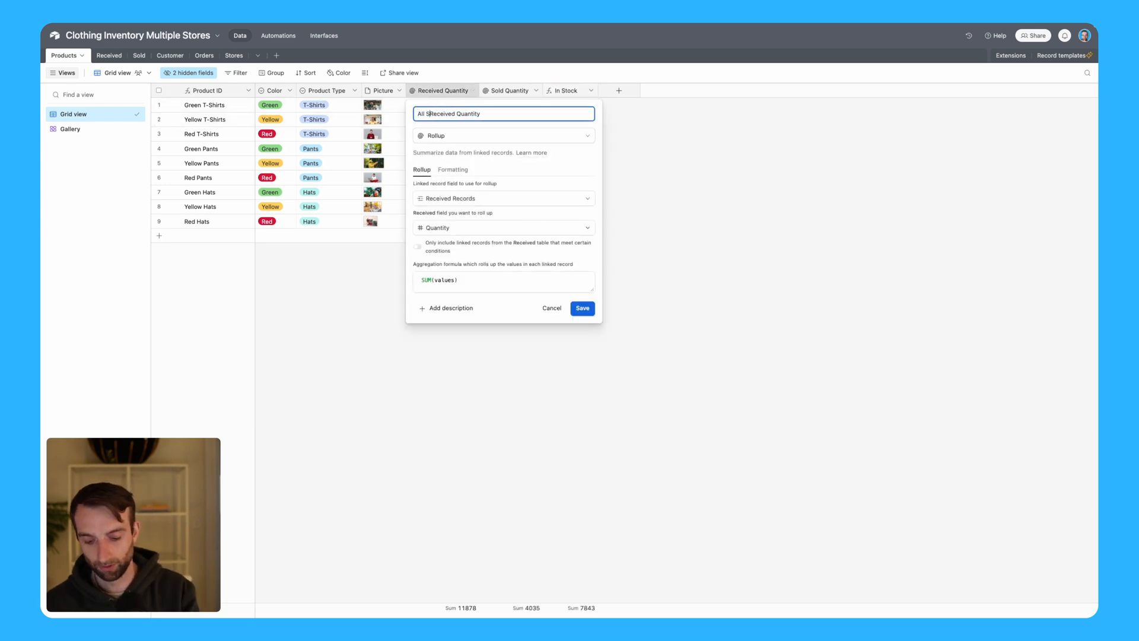
click(582, 308)
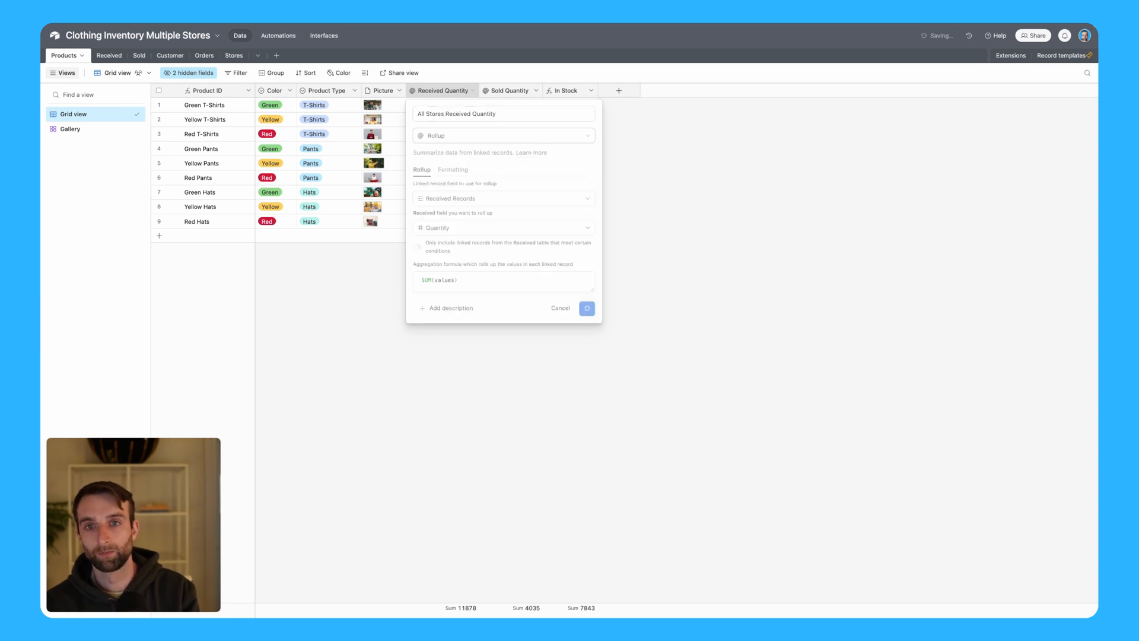
Step: Rename Sold Quantity to All Stores Sold Quantity and the formula to In Stock - All Stores
click(586, 308)
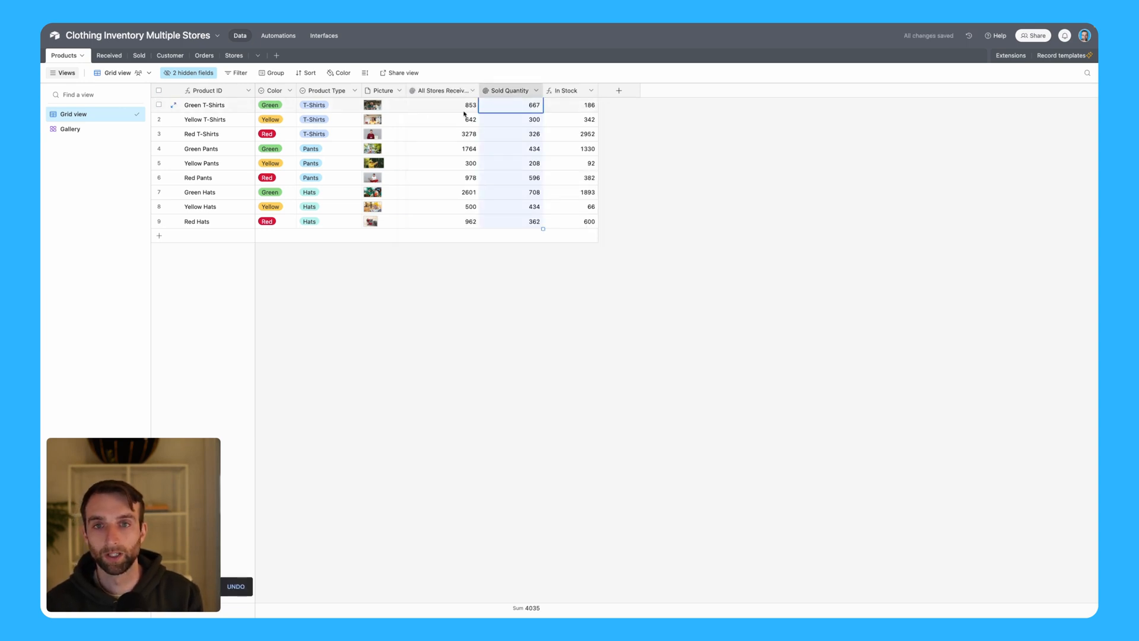
click(536, 91)
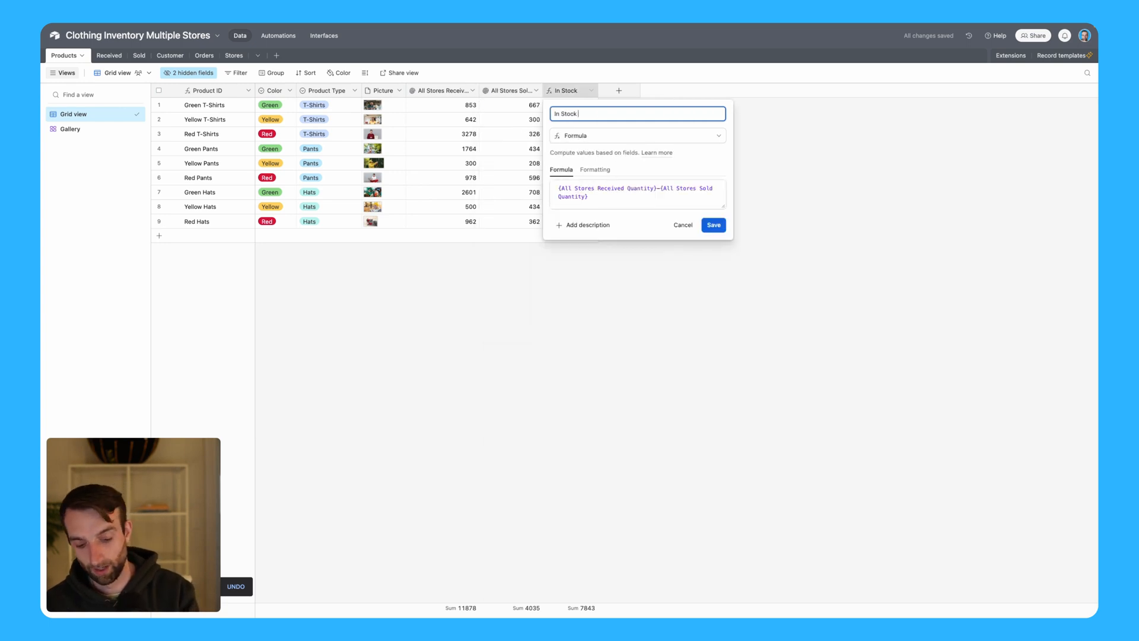
text(- All)
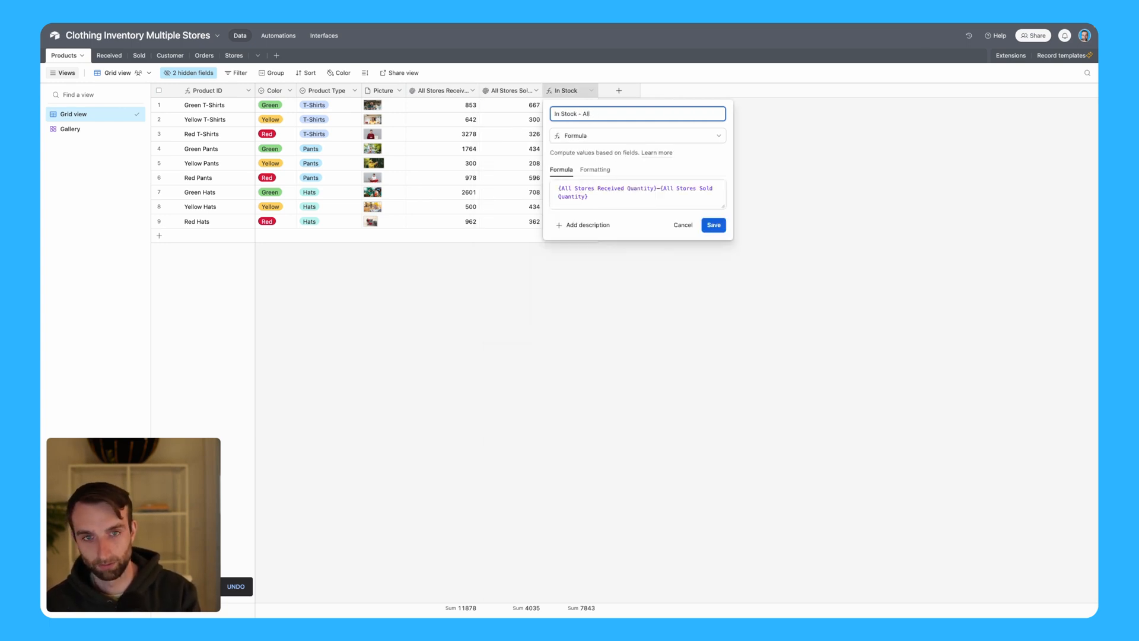
click(713, 224)
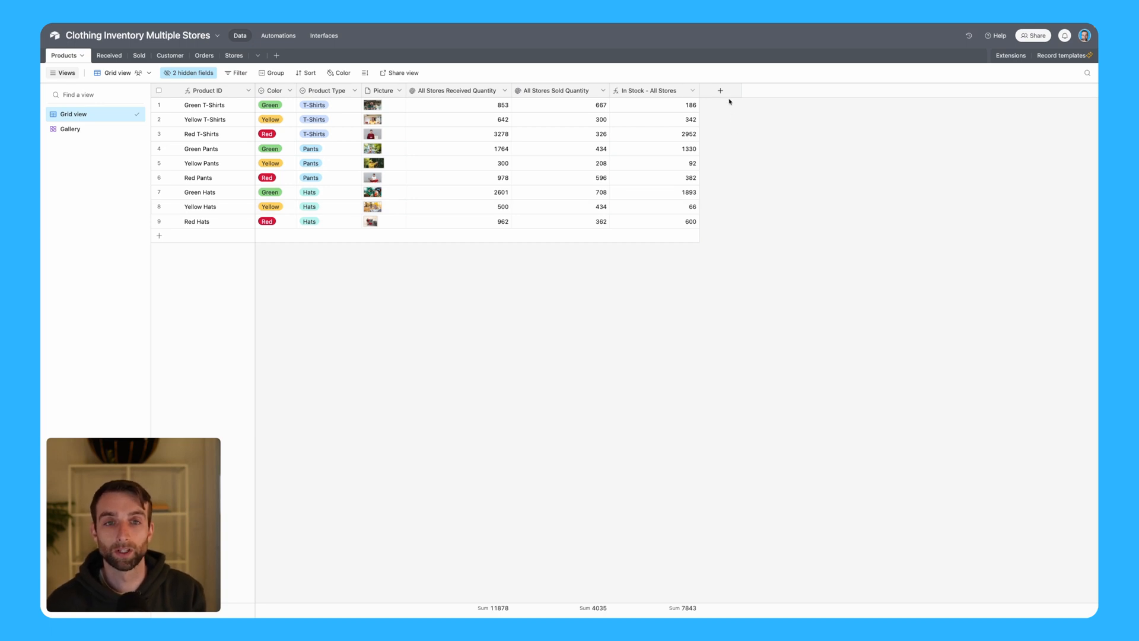
Step: Start a Rollup on Received Records Quantity filtered to Stores has any of Brooklyn
click(720, 90)
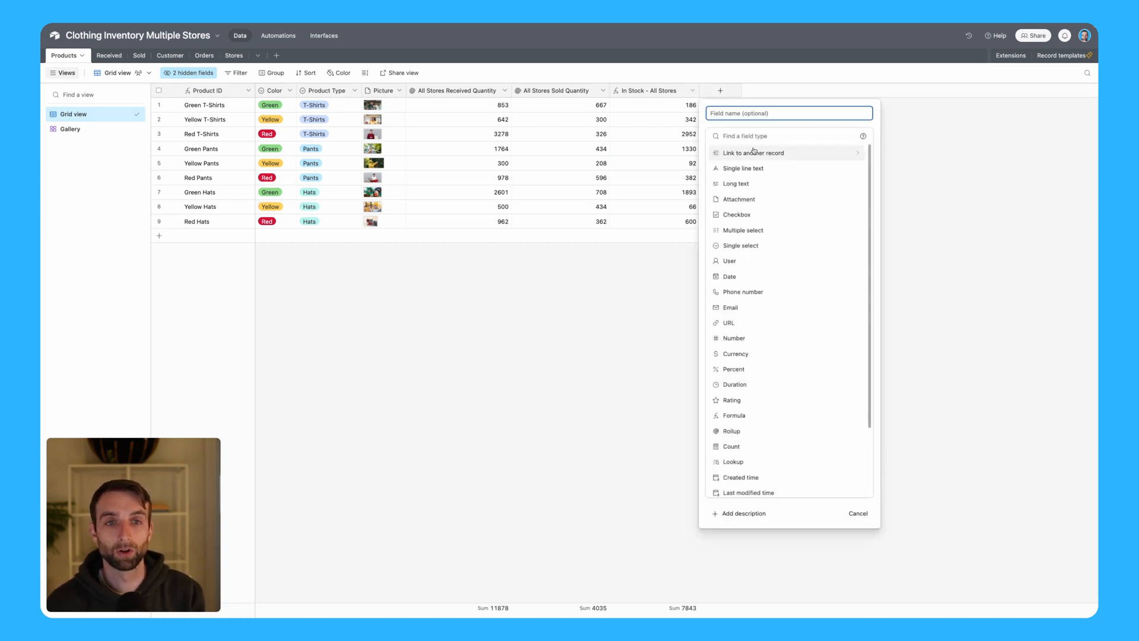
text(rol)
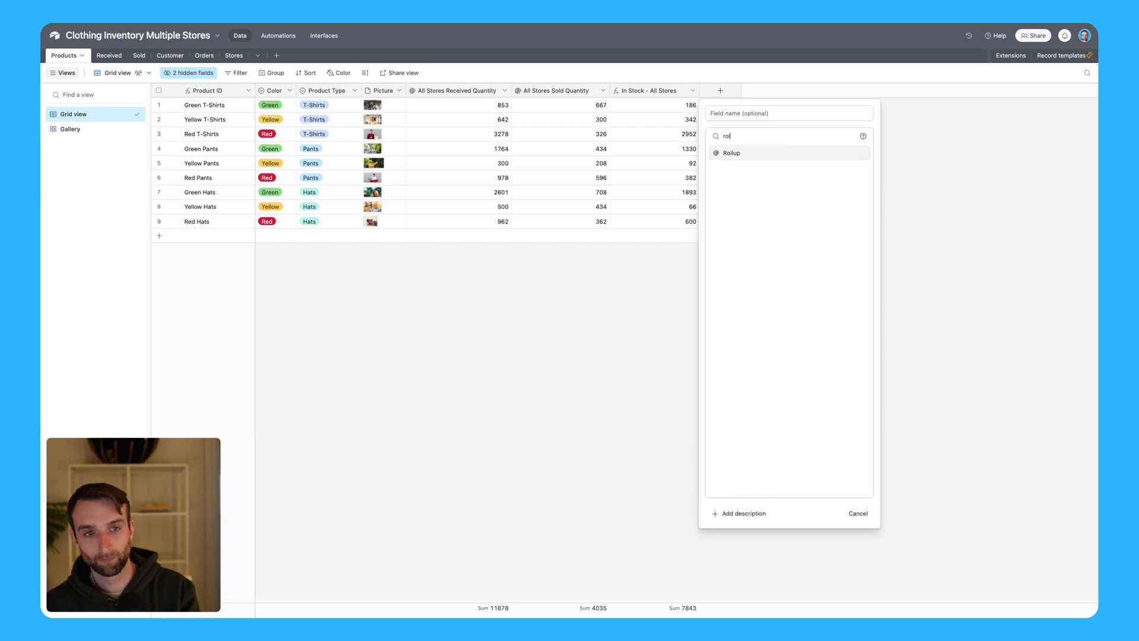
click(730, 153)
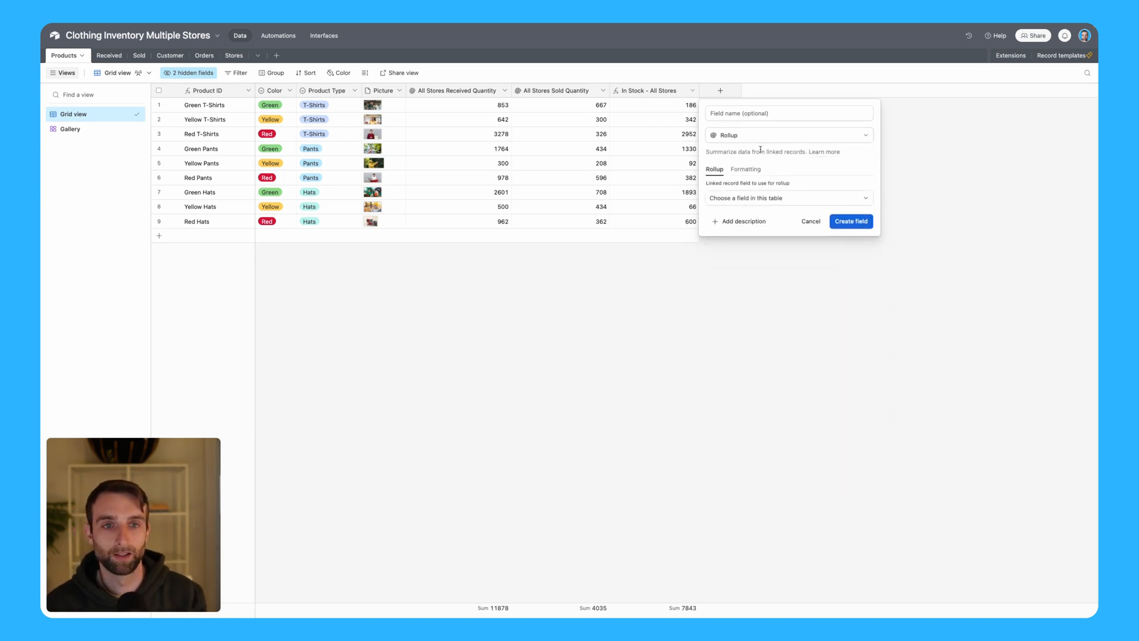
click(787, 198)
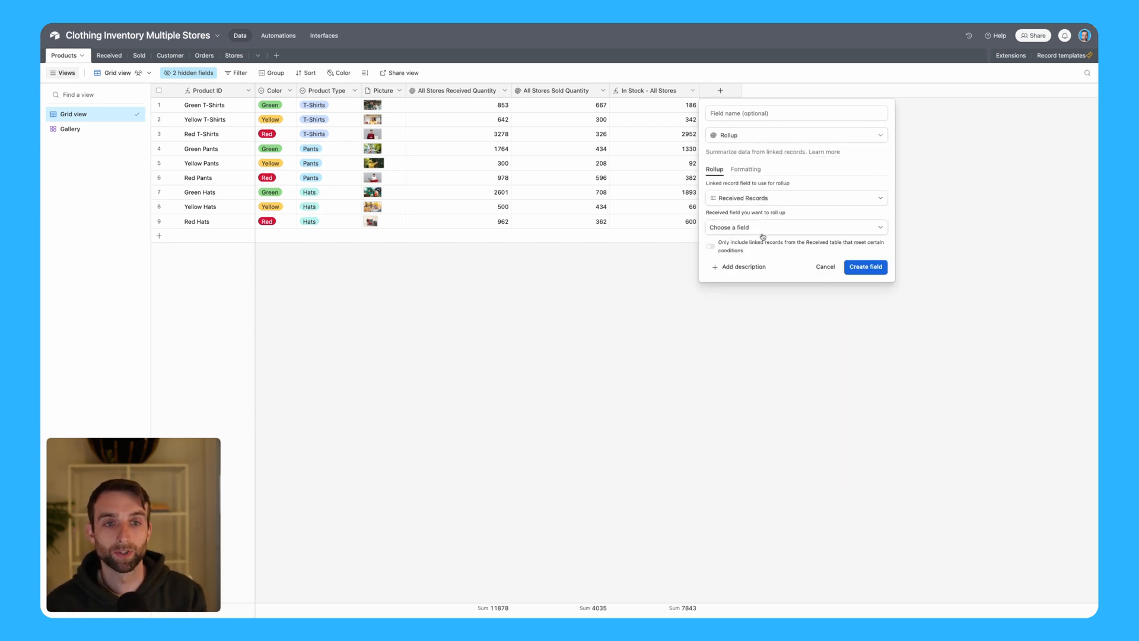
click(795, 227)
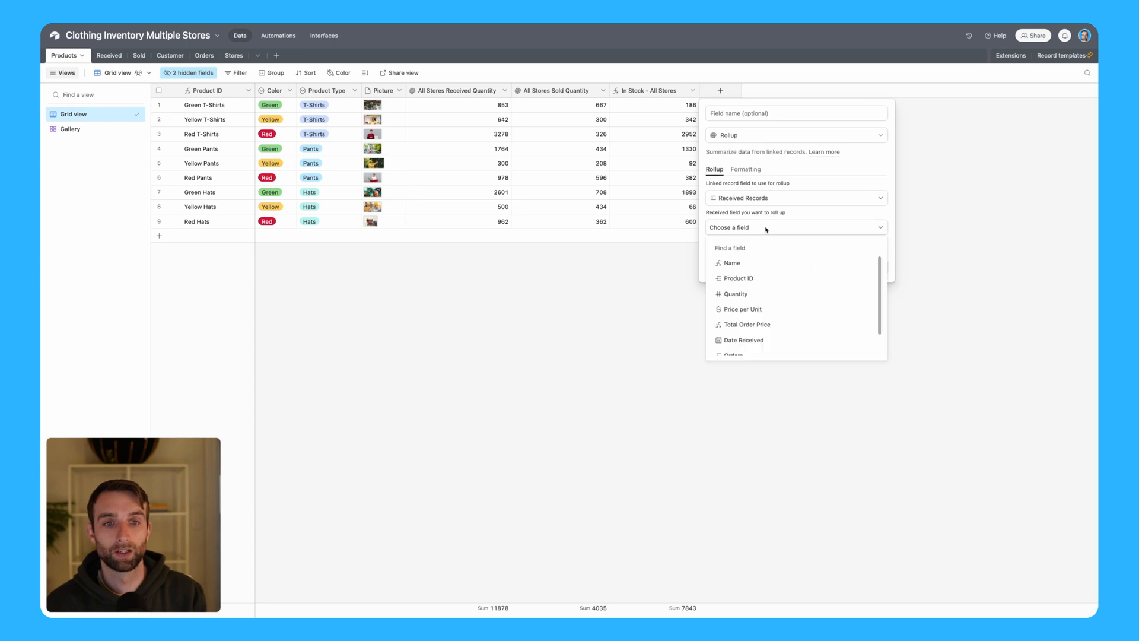
click(736, 293)
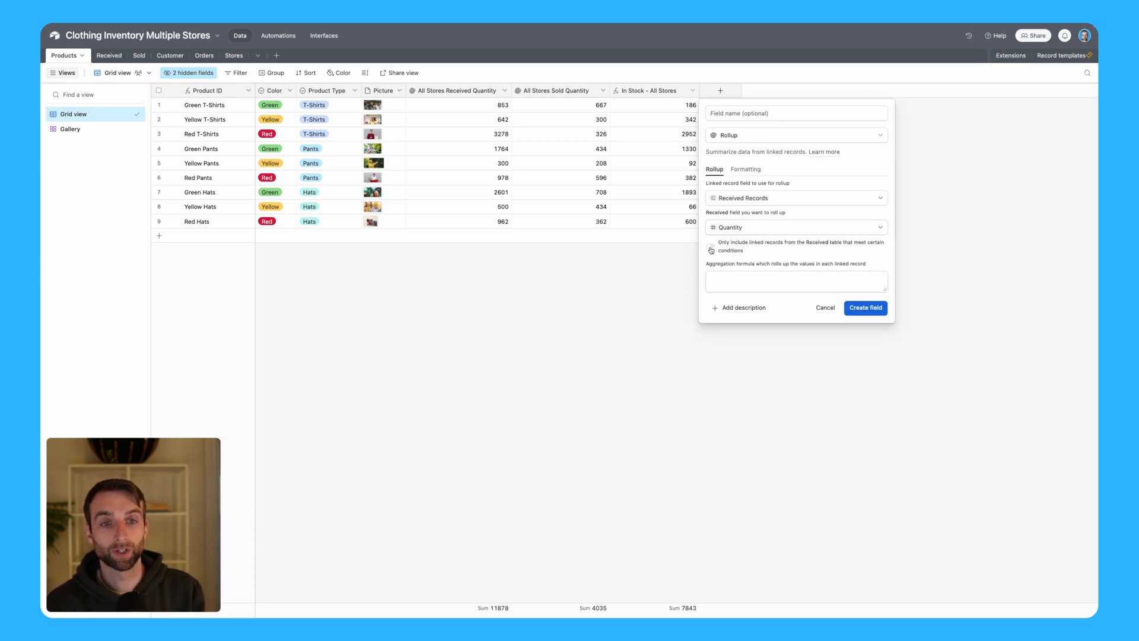
click(710, 242)
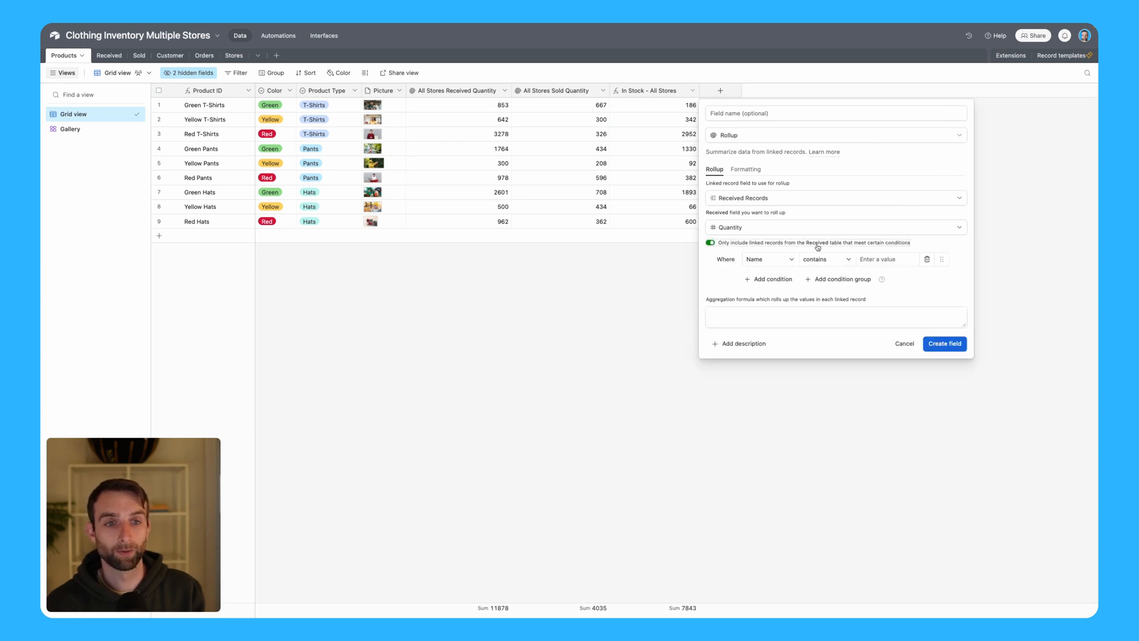
mouse_move(909, 239)
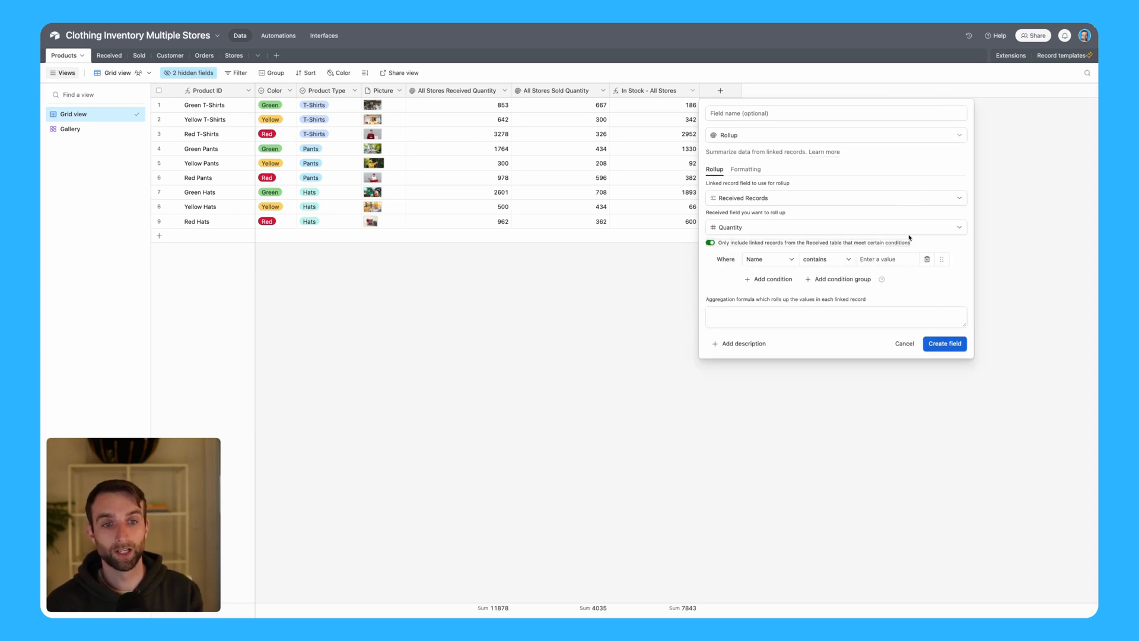
click(767, 259)
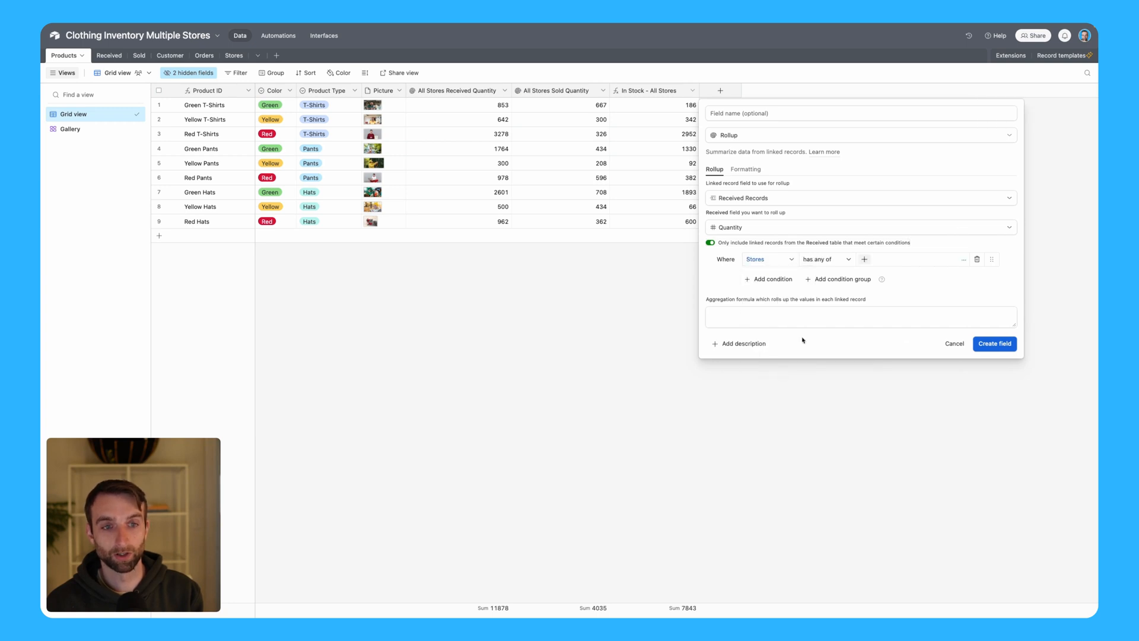
click(911, 260)
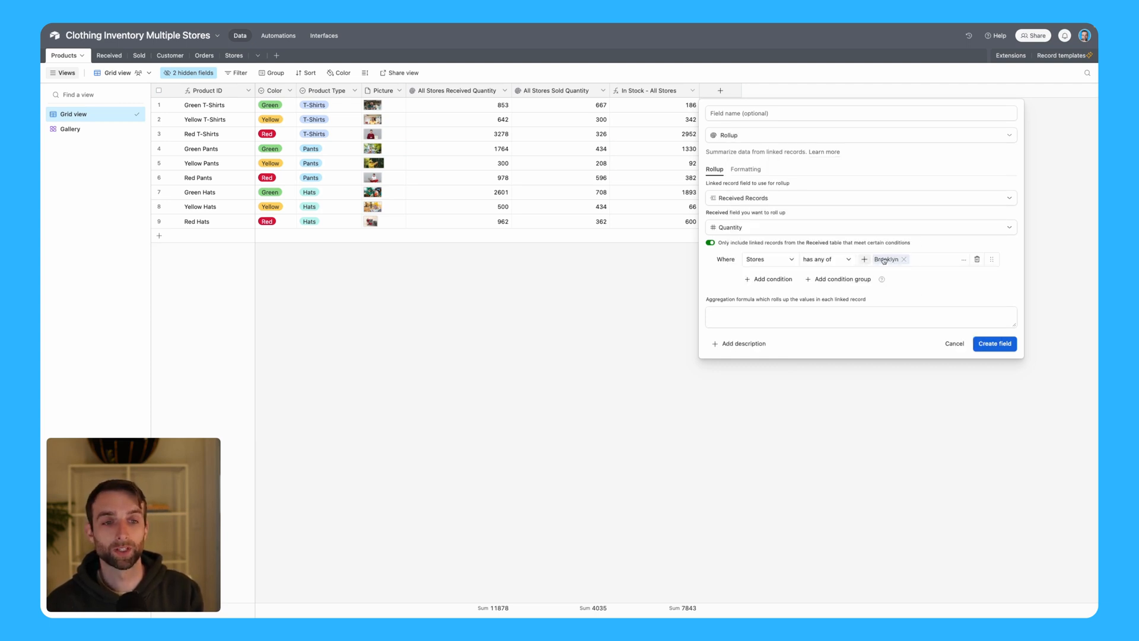
Step: Name it Brooklyn Received Quantity with SUM(values) aggregation and create the field
click(860, 113)
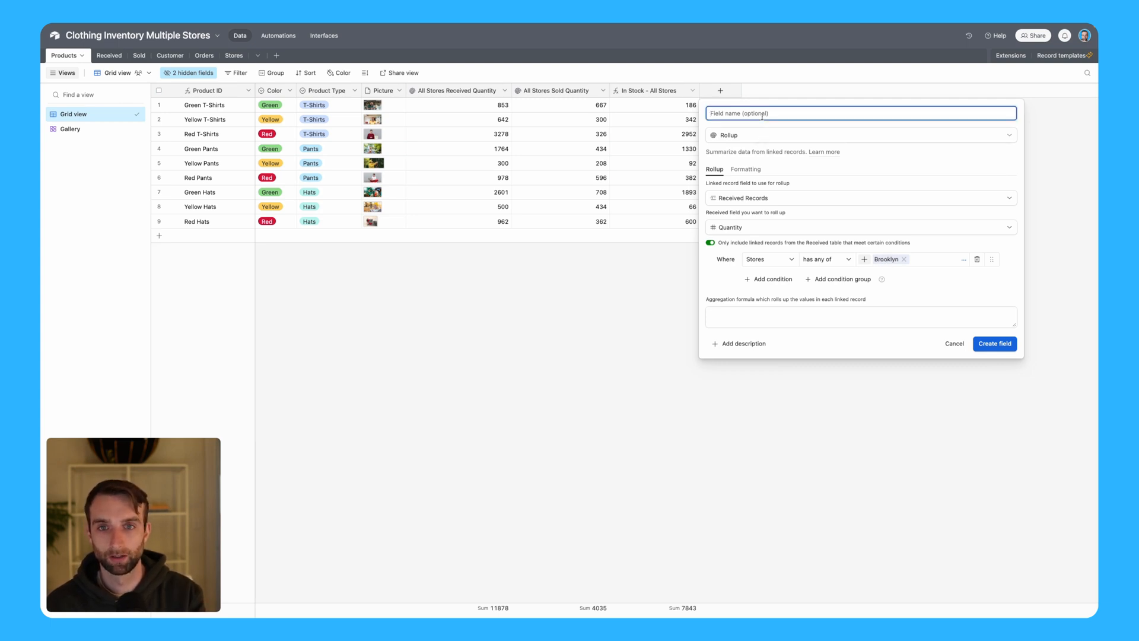
text(Bro)
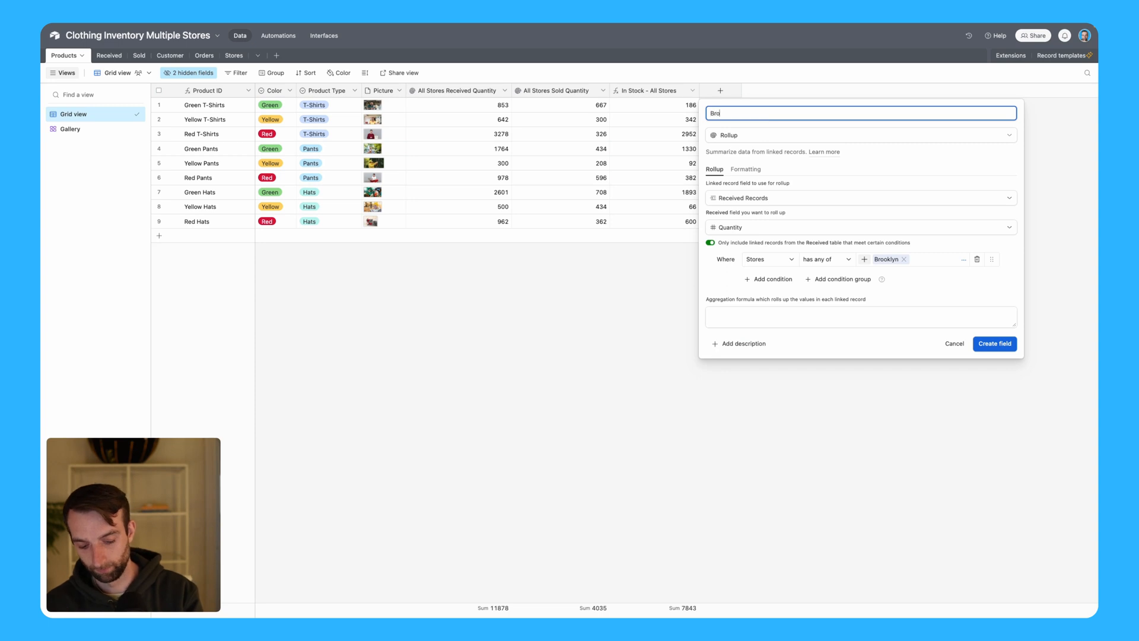
text(Brooklyn Received Quantity)
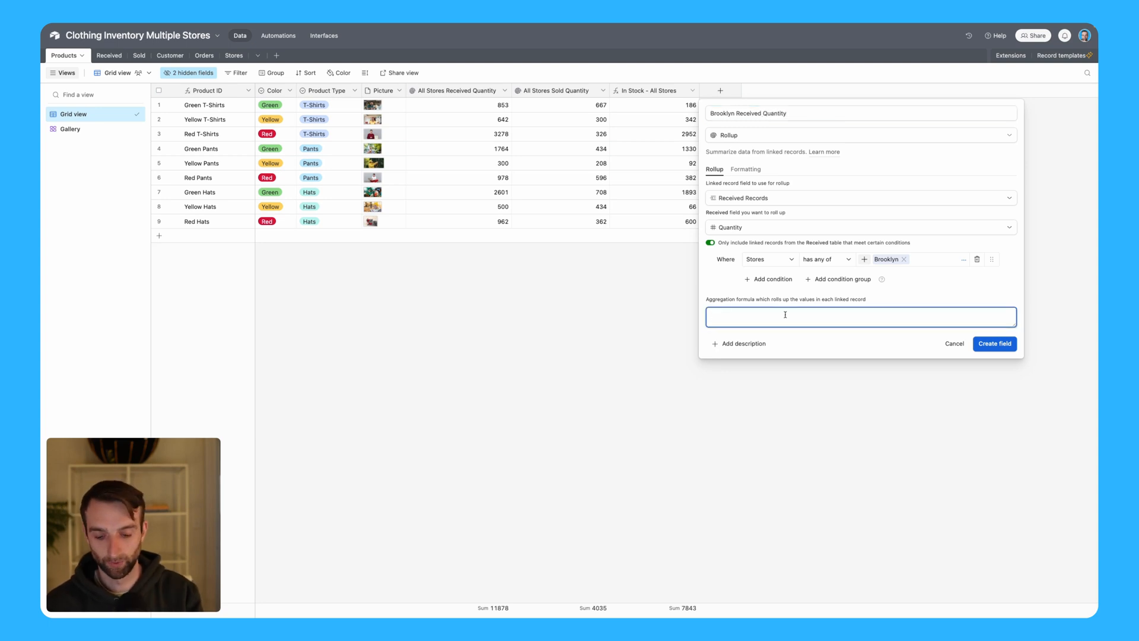
text(su)
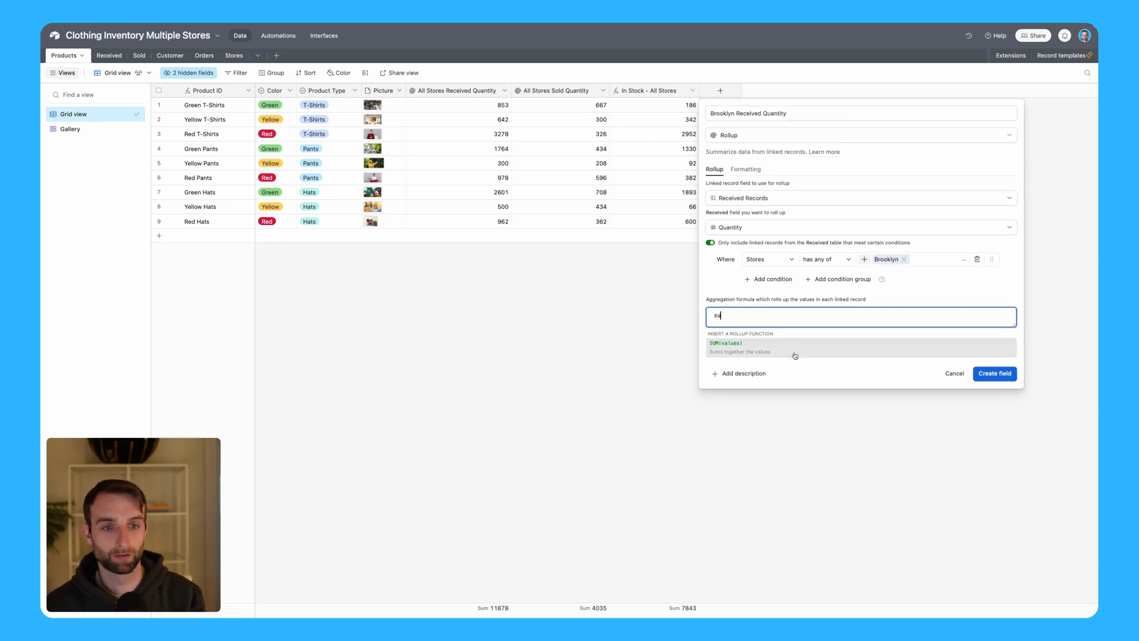
click(726, 346)
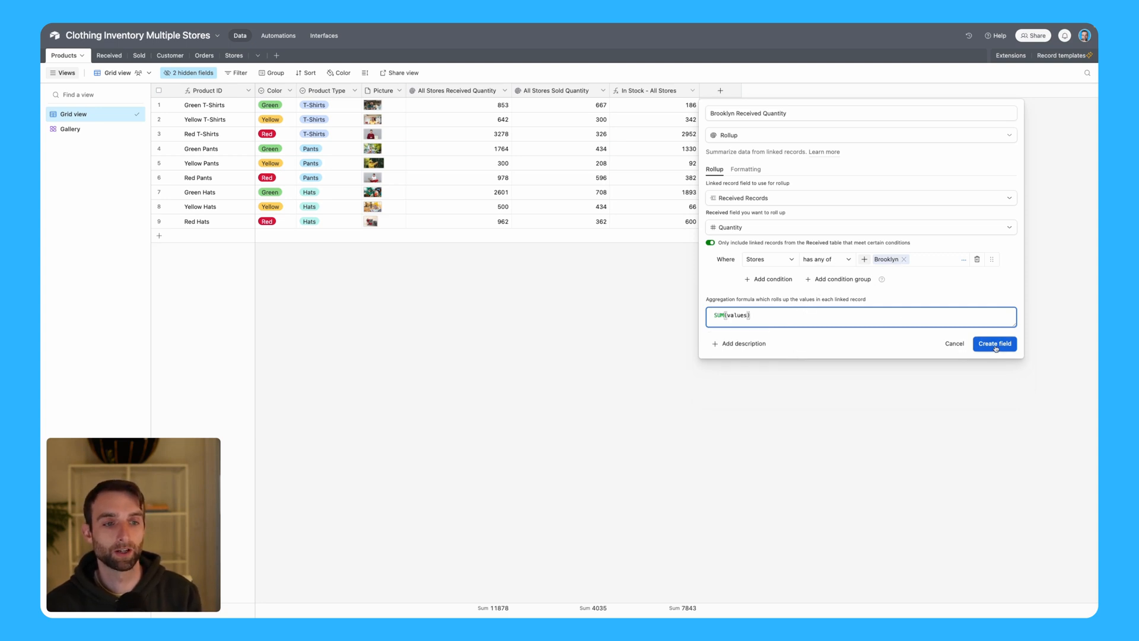
click(994, 343)
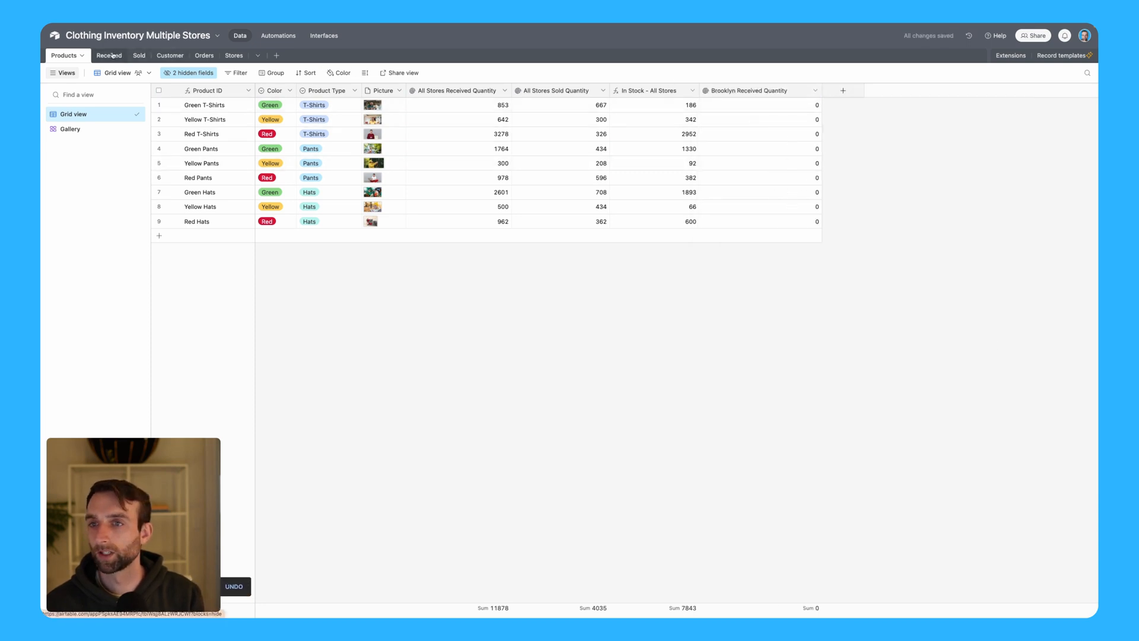
Step: Reassign the 2301 Green Hats receipt in Received to Brooklyn and return to Products
click(108, 56)
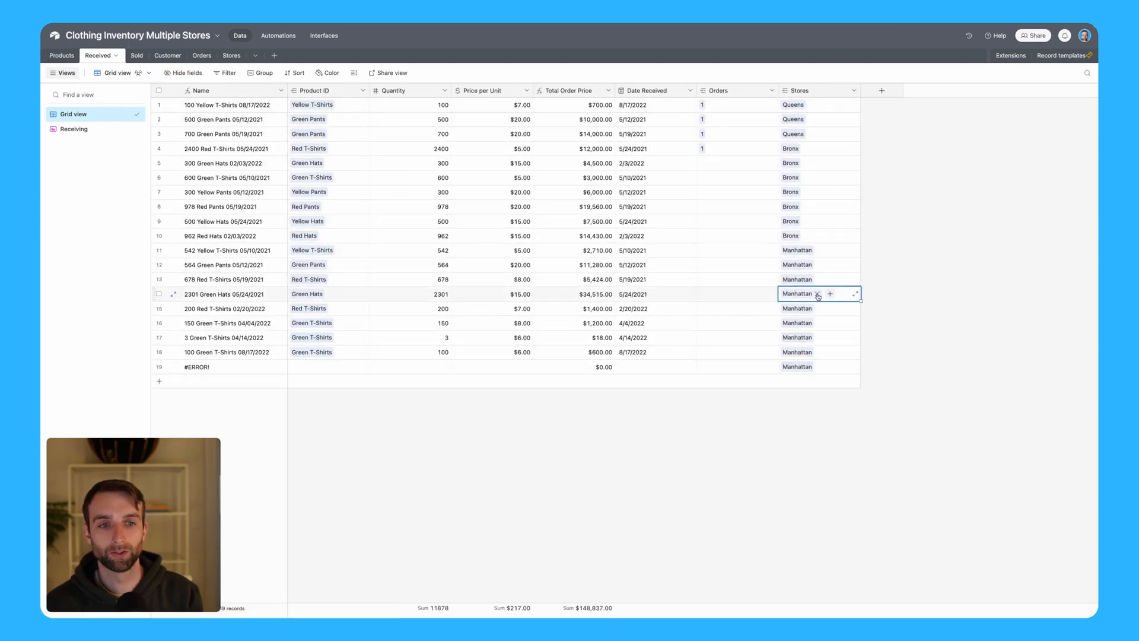
click(829, 292)
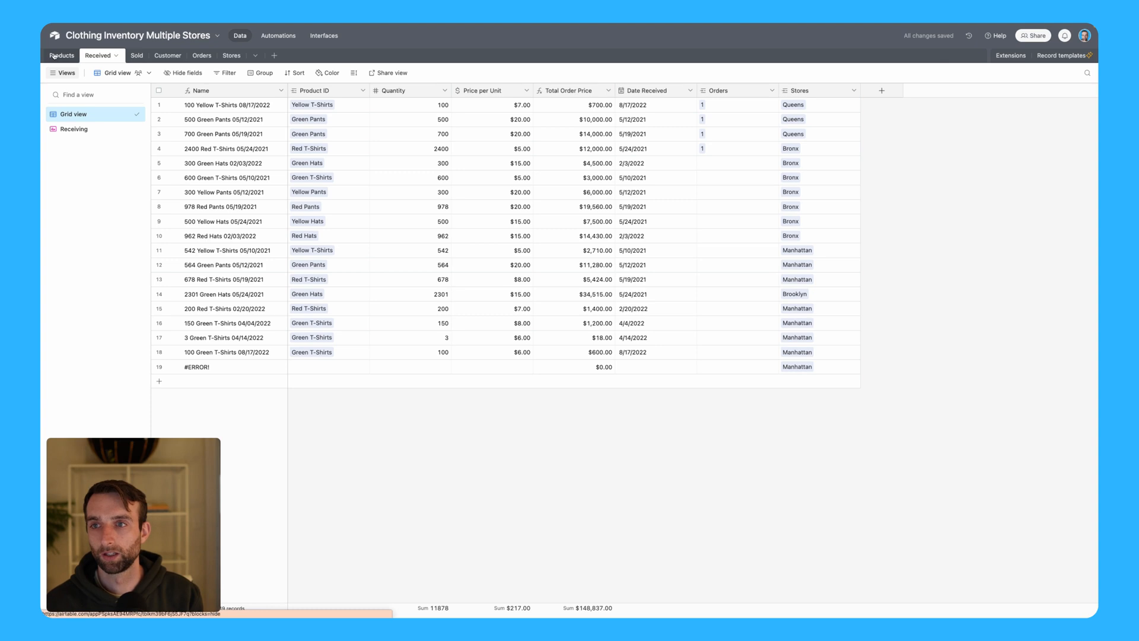
click(64, 56)
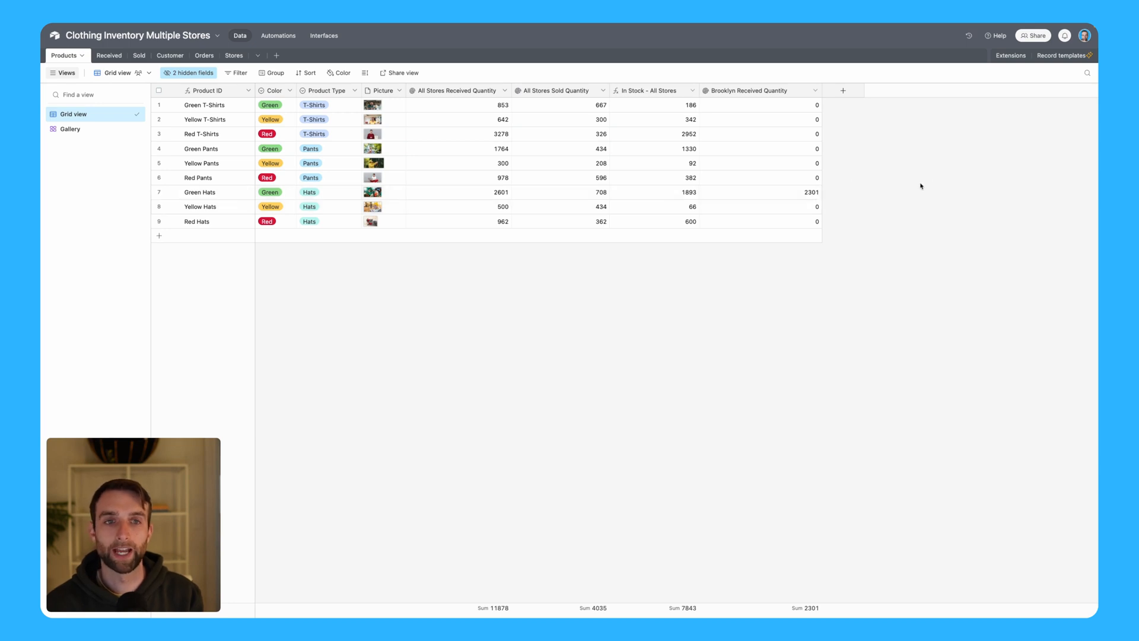
mouse_move(742, 90)
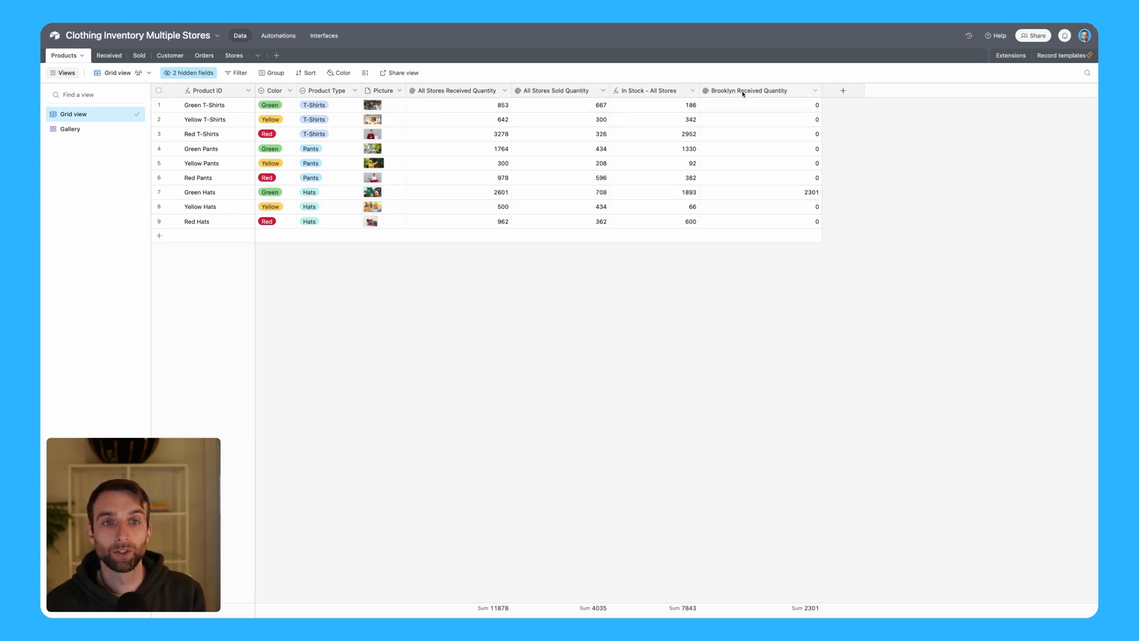
Step: Duplicate the rollup as Brooklyn Sold Quantity, summing Sold Records Quantity where Stores is Brooklyn
click(813, 91)
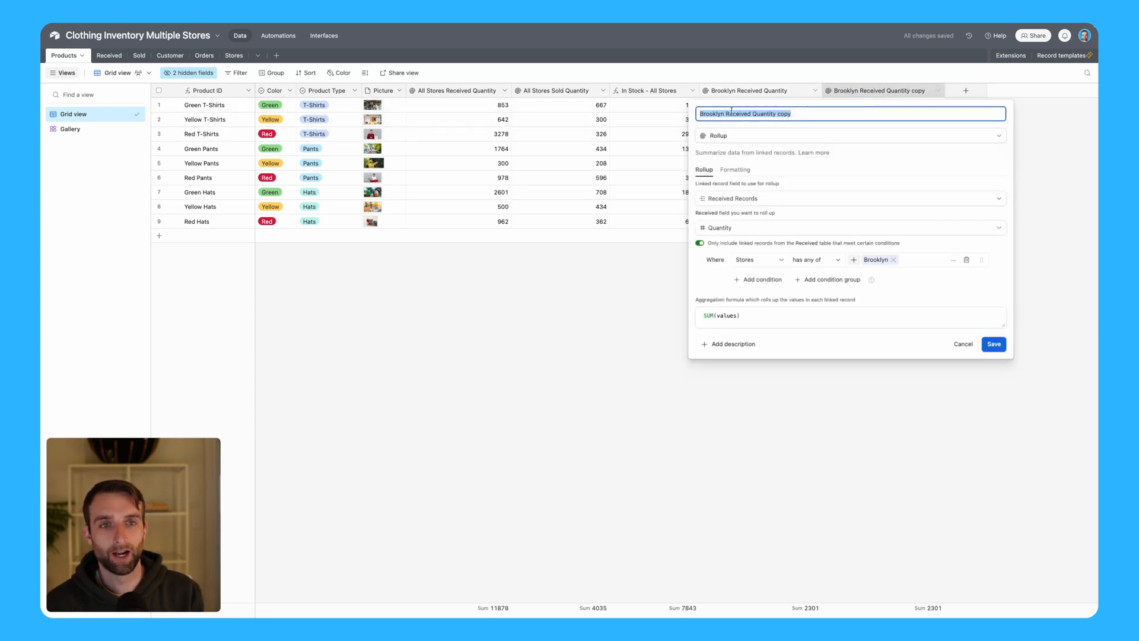
double_click(737, 114)
text(Sol)
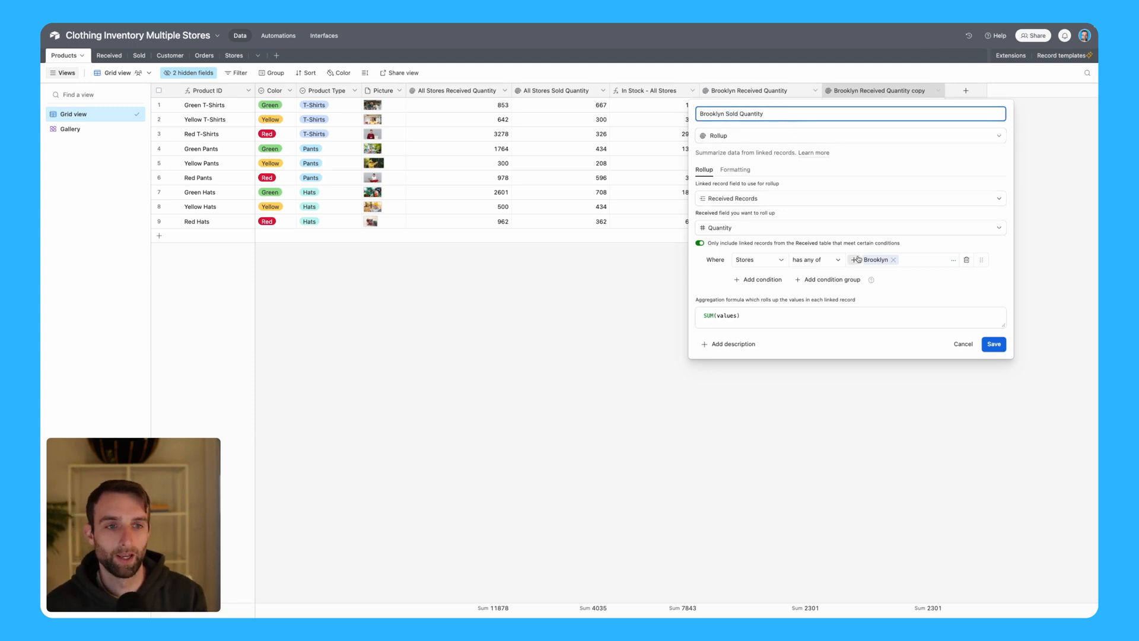
click(848, 198)
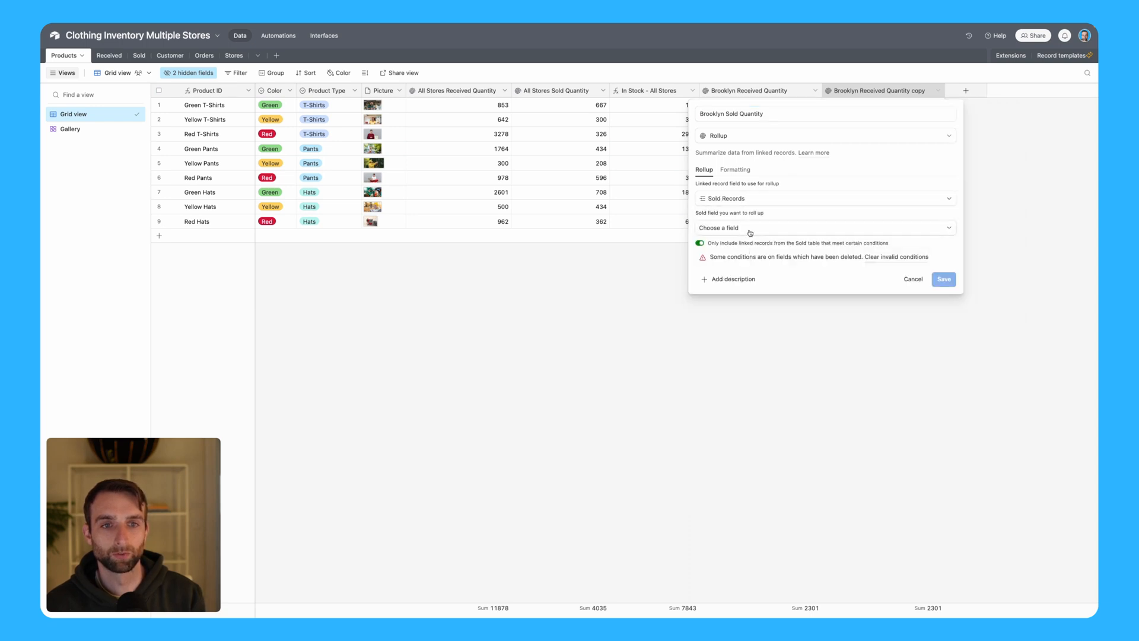
click(824, 228)
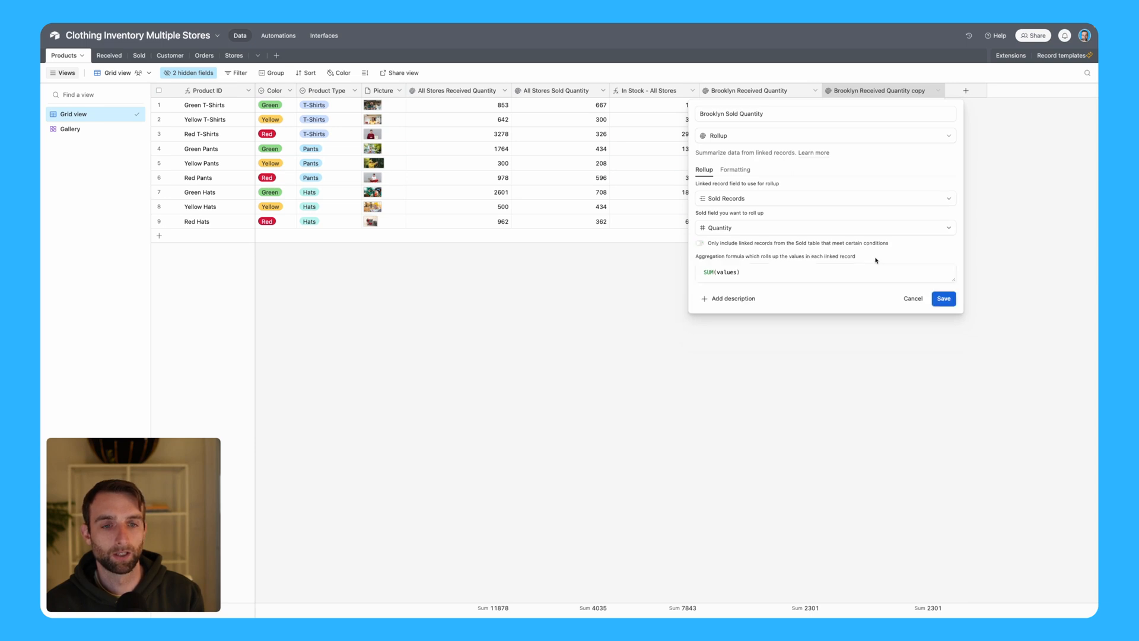
click(700, 243)
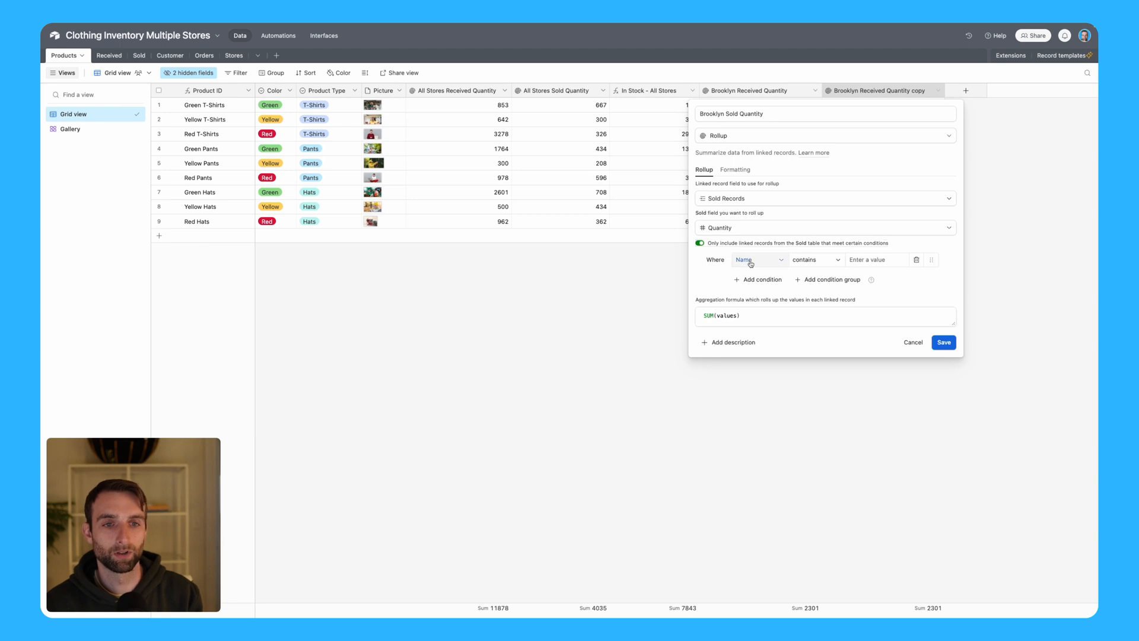
click(756, 260)
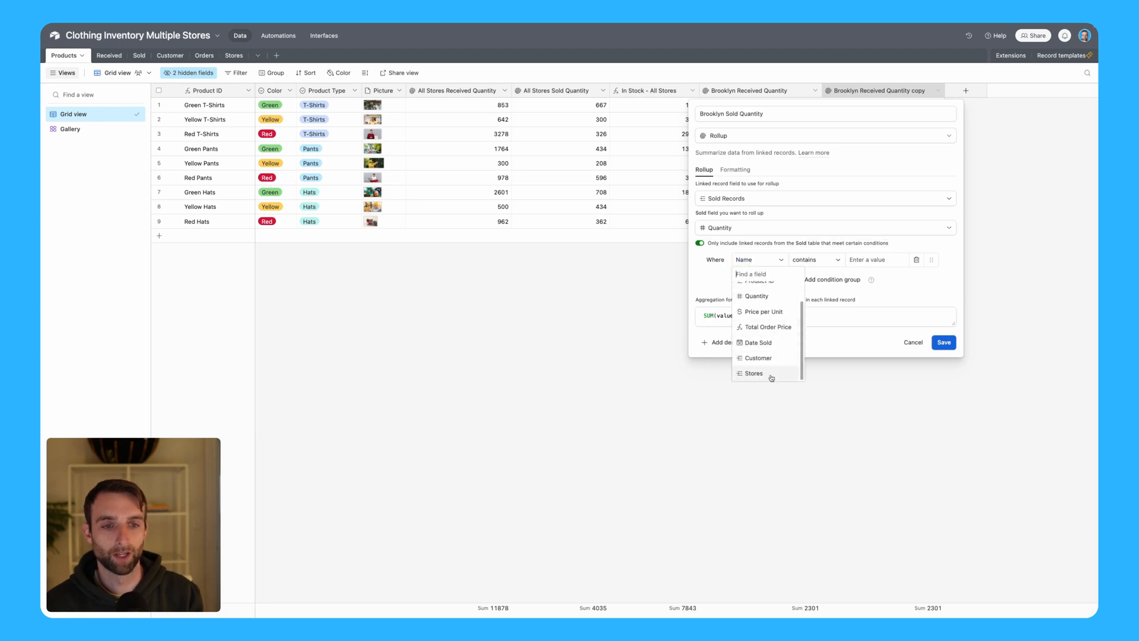
click(753, 373)
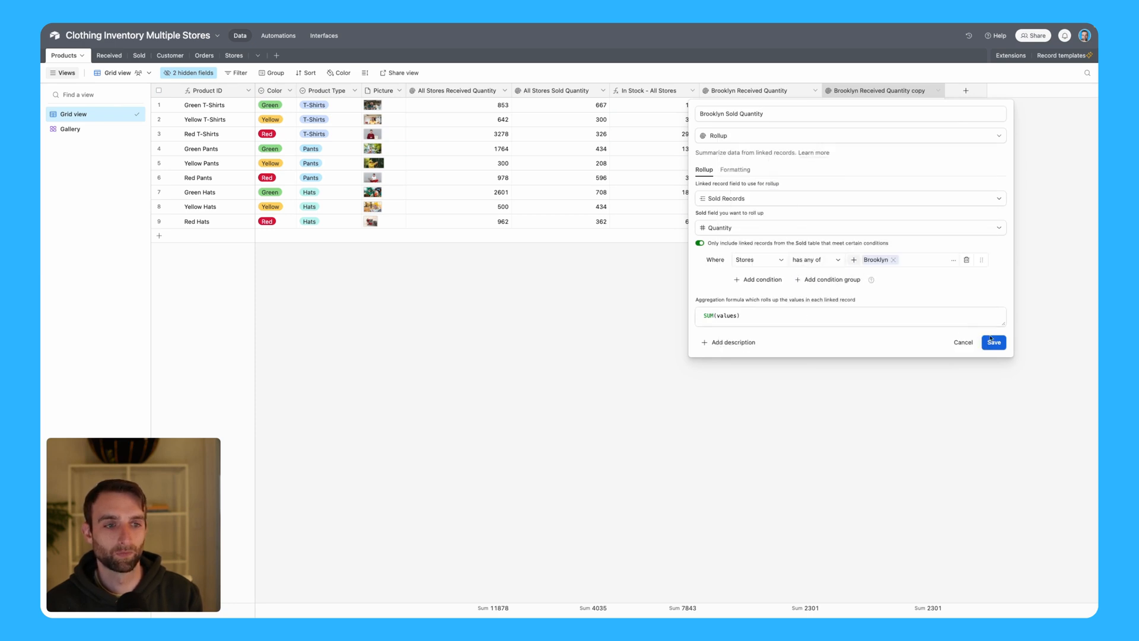
click(993, 342)
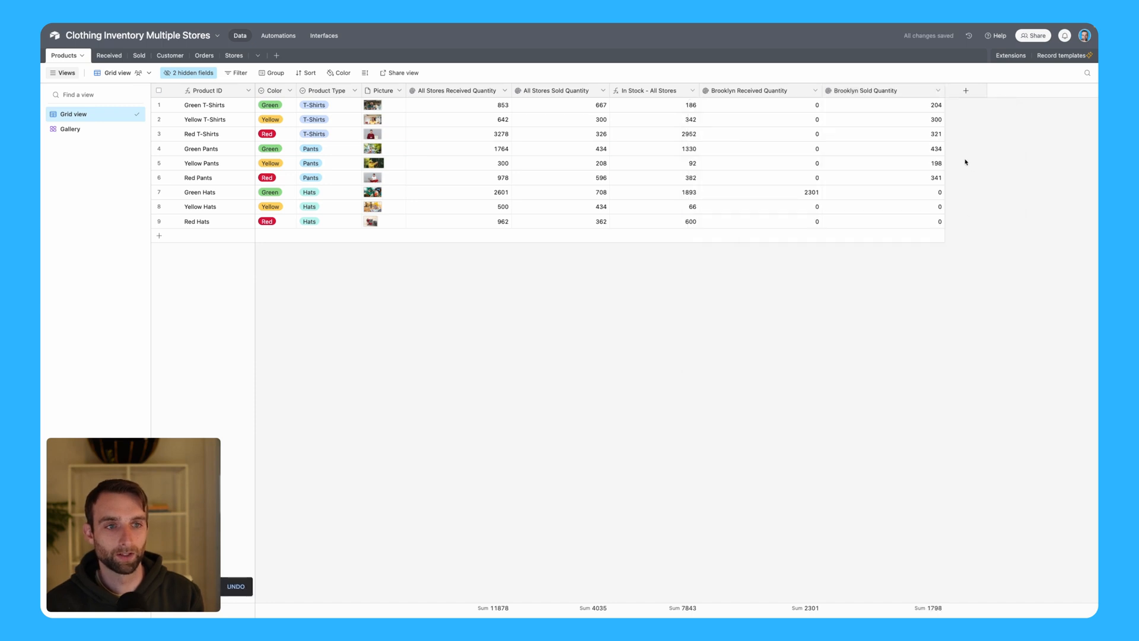
mouse_move(966, 90)
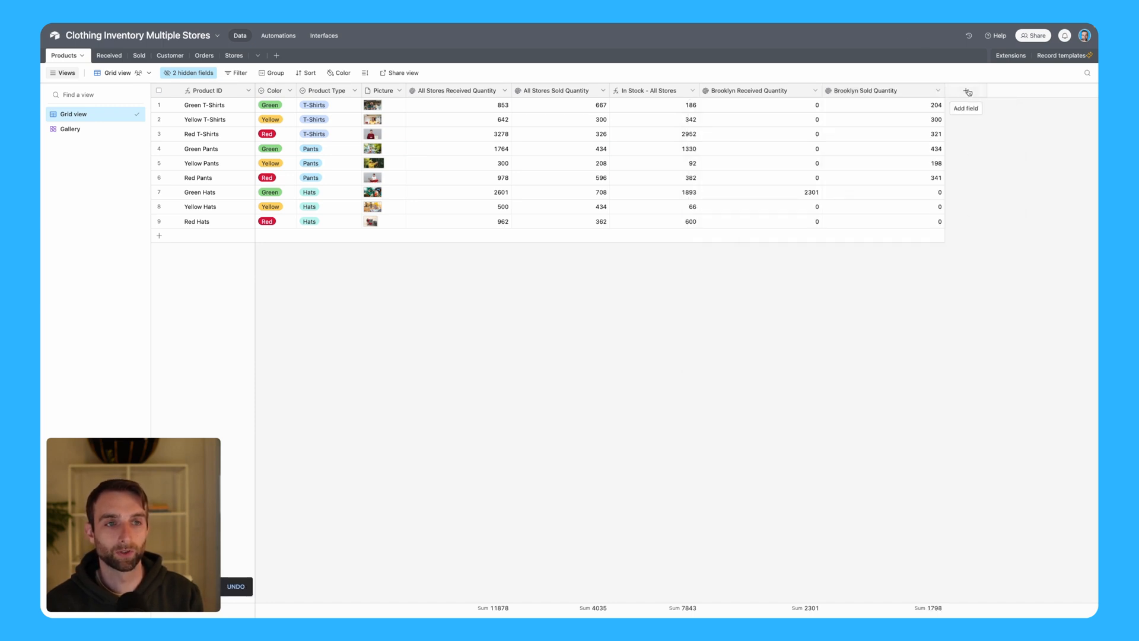
Step: Add a new field named In Stock - Brooklyn and make it a Formula field
click(966, 90)
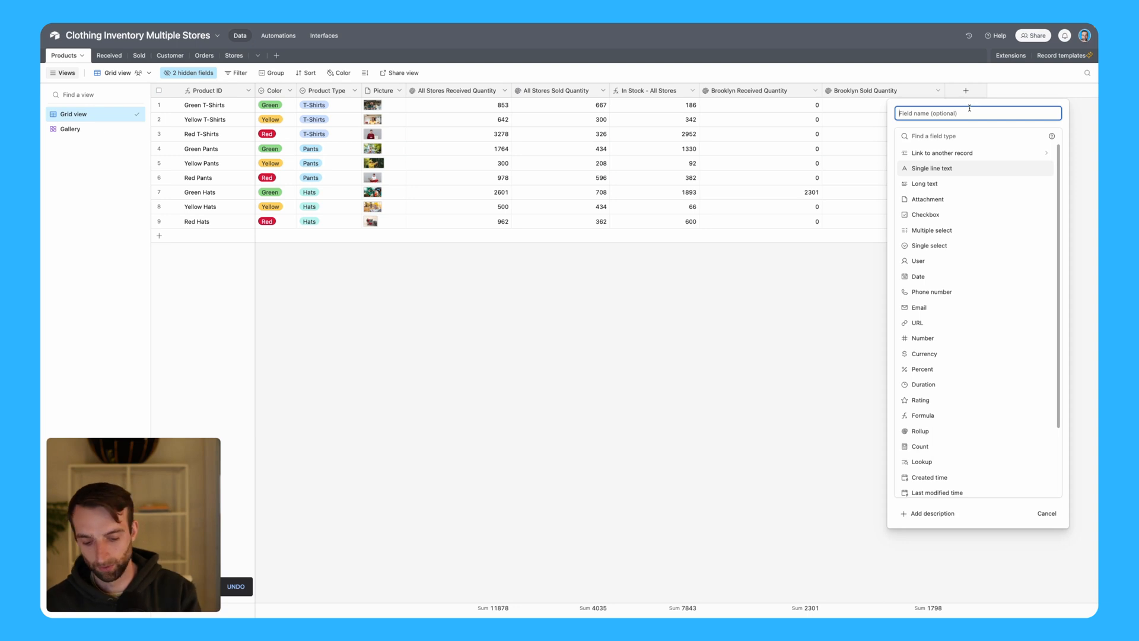
text(In Stock - B)
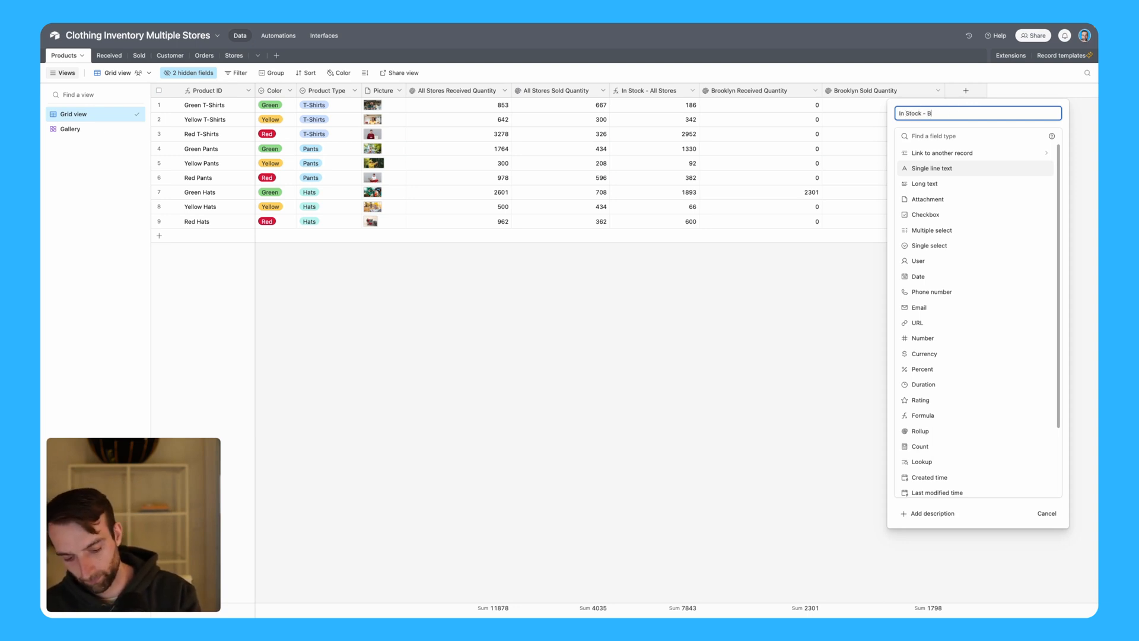
text(rooklyn)
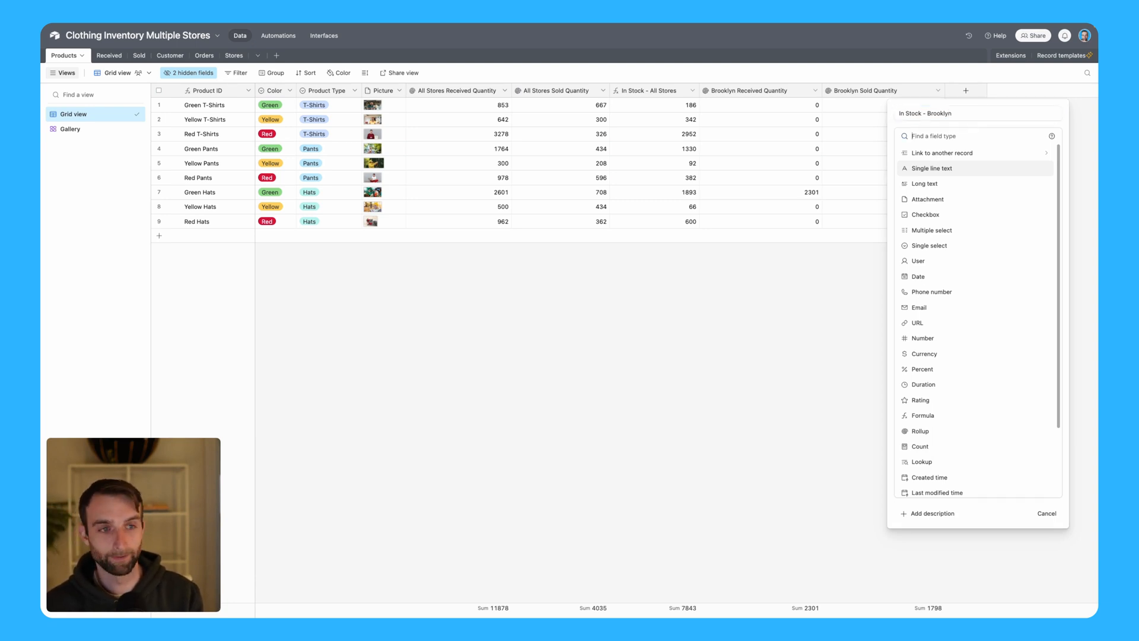
click(922, 415)
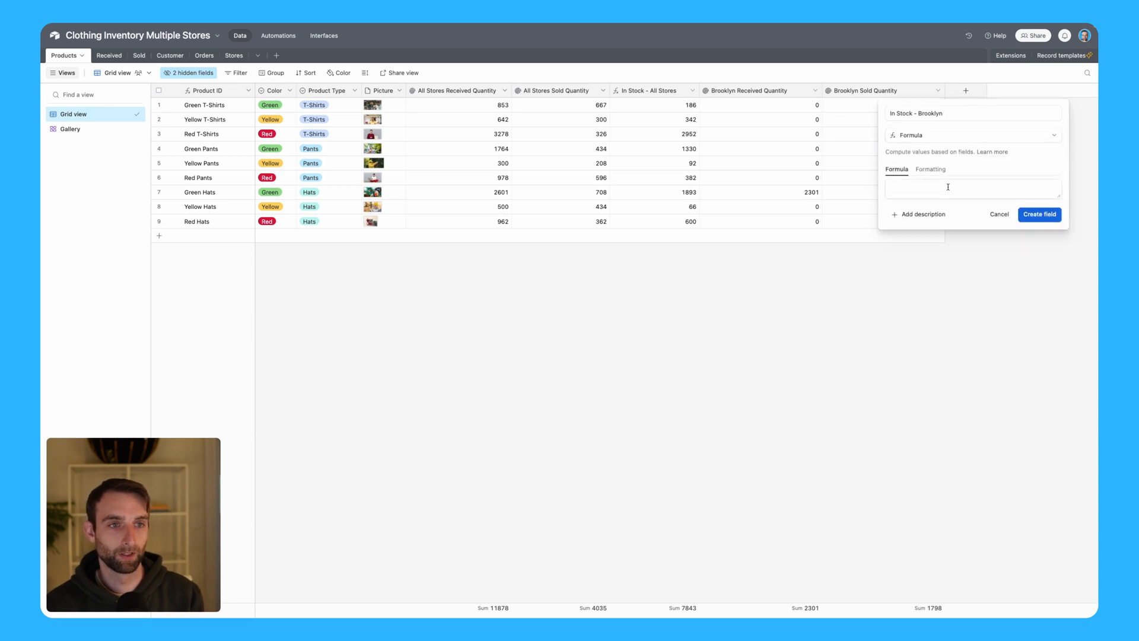
Step: Enter the formula {Brooklyn Received Quantity}-{Brooklyn Sold Quantity} and create the field
text(br)
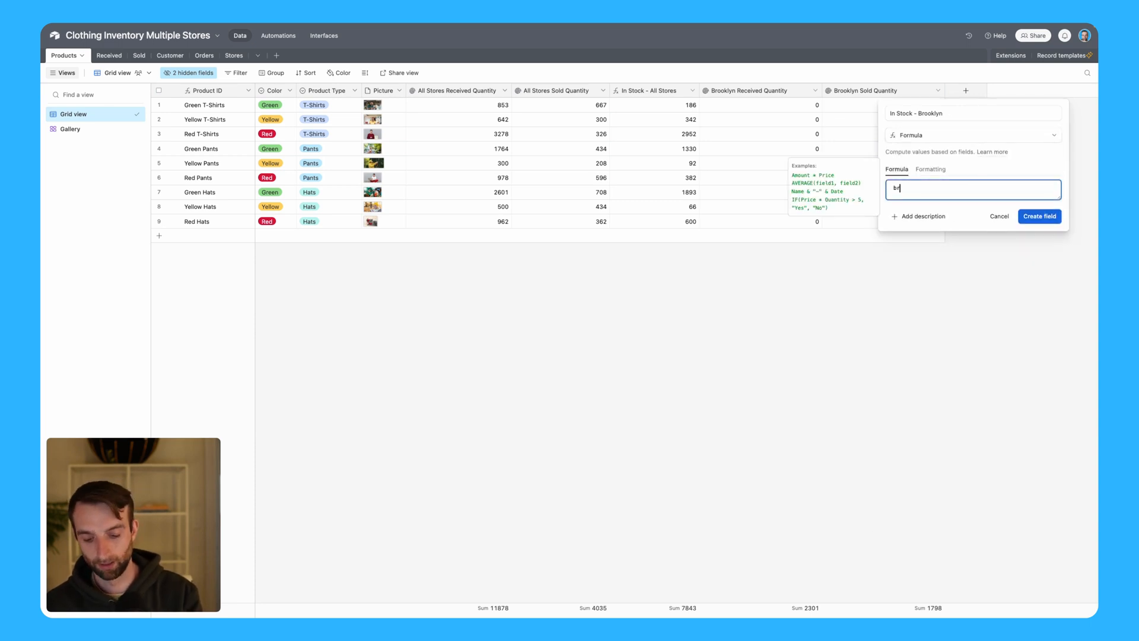
text(r)
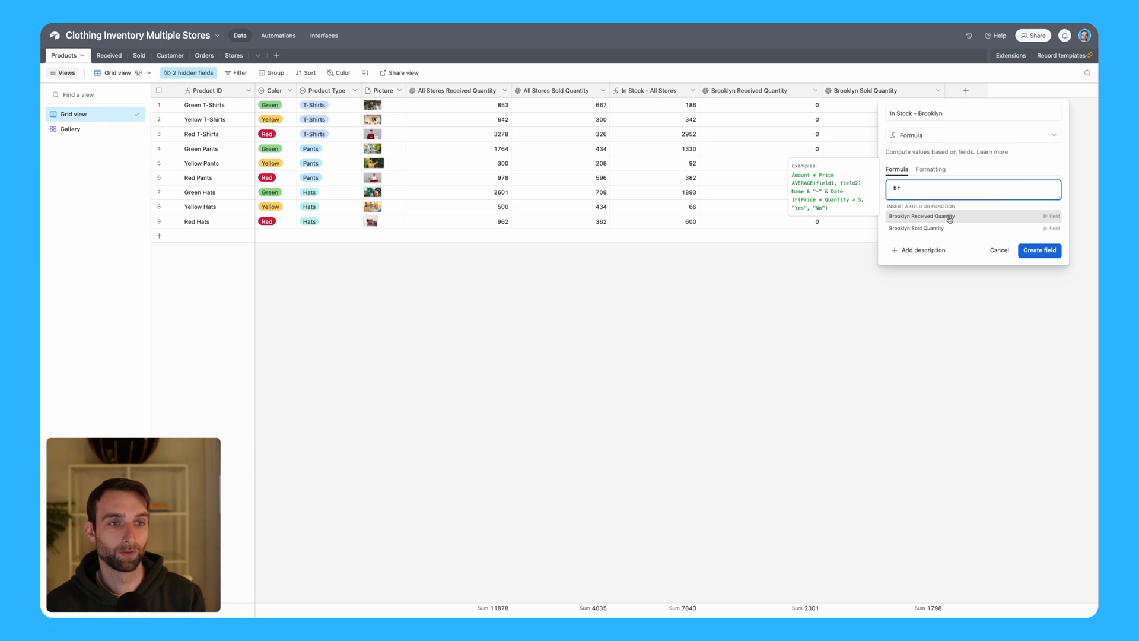
click(922, 216)
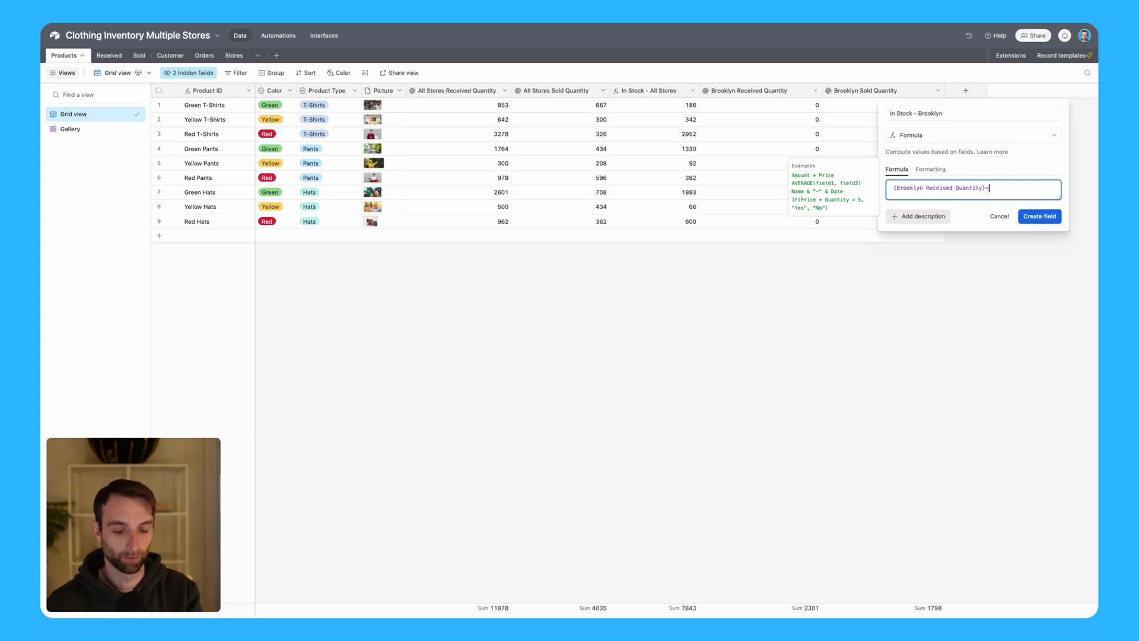
text(br)
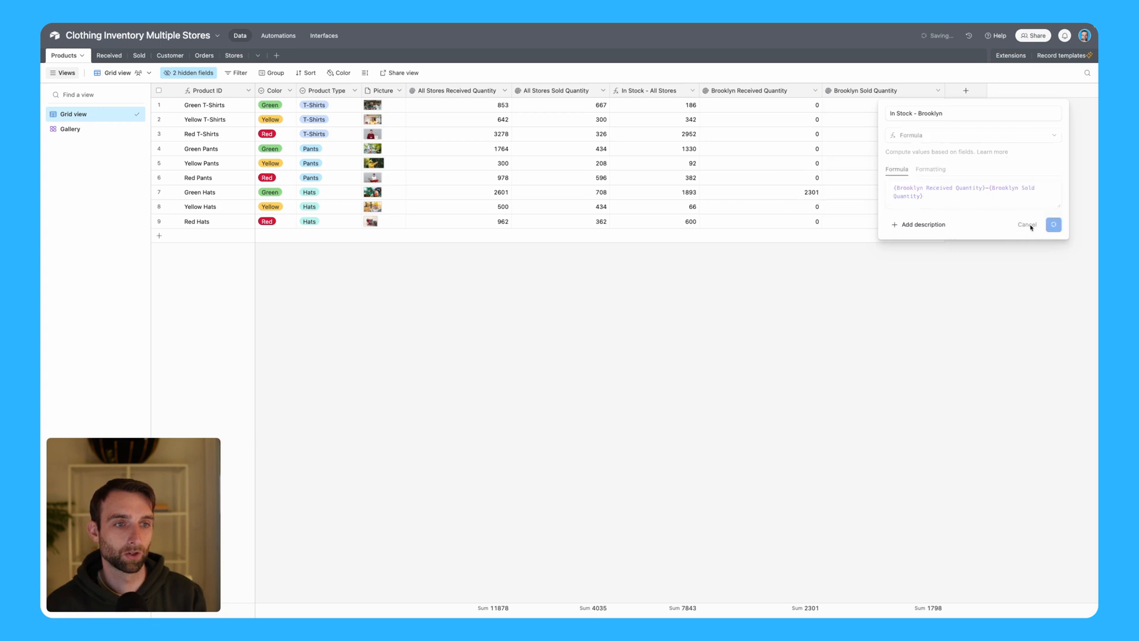
click(1052, 225)
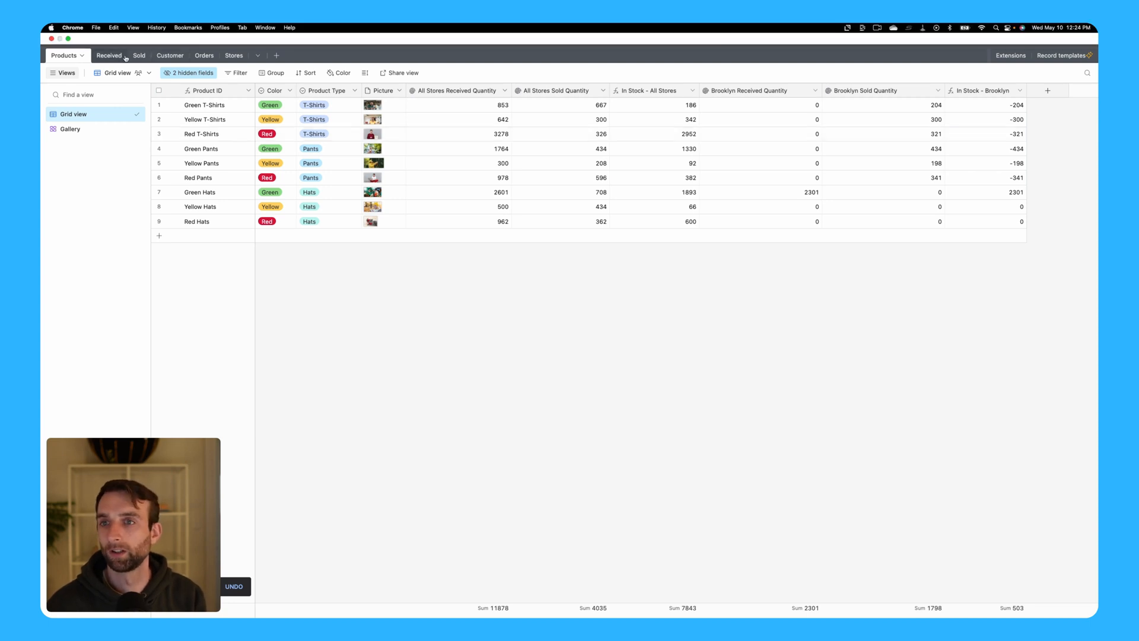
Step: In the Received table, set the first record's Stores to Brooklyn and fill it down to row 12
click(131, 56)
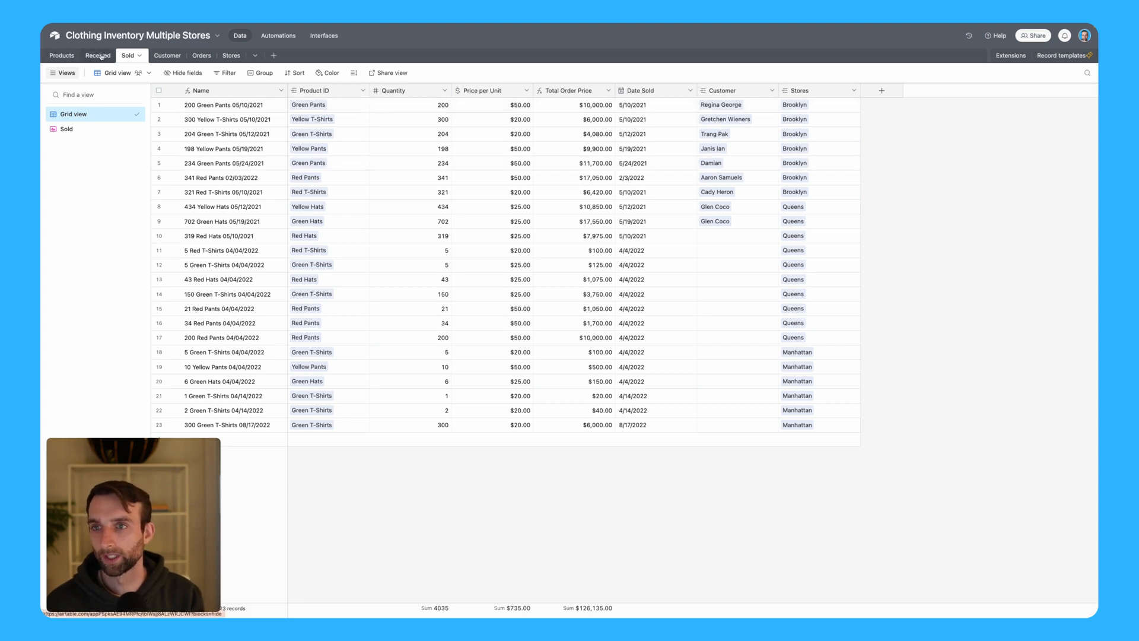
click(96, 55)
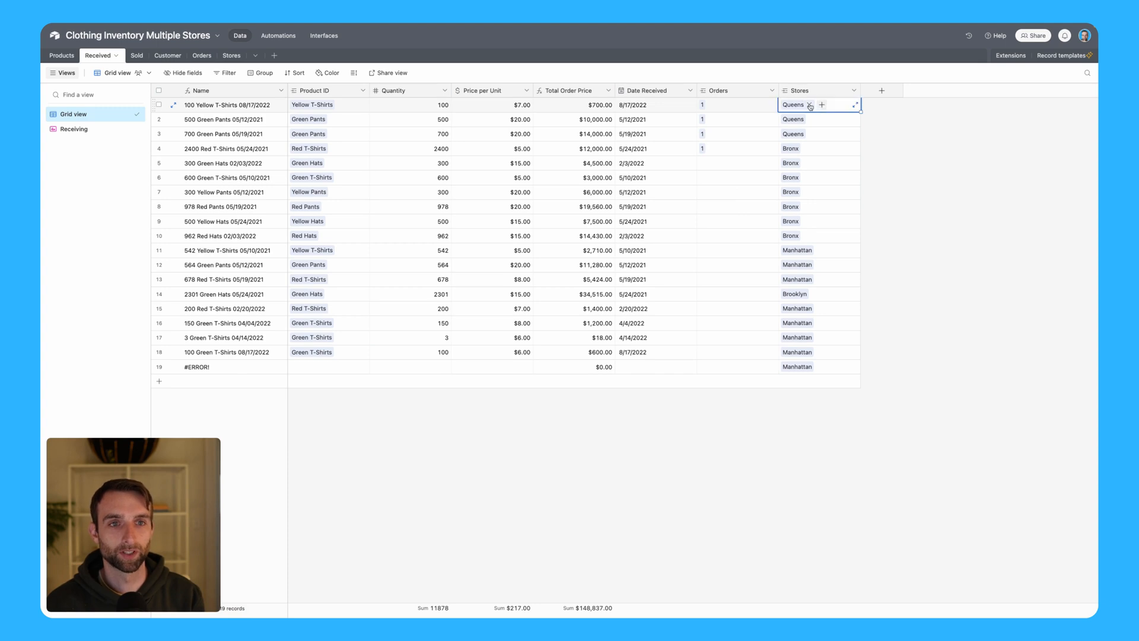
click(821, 105)
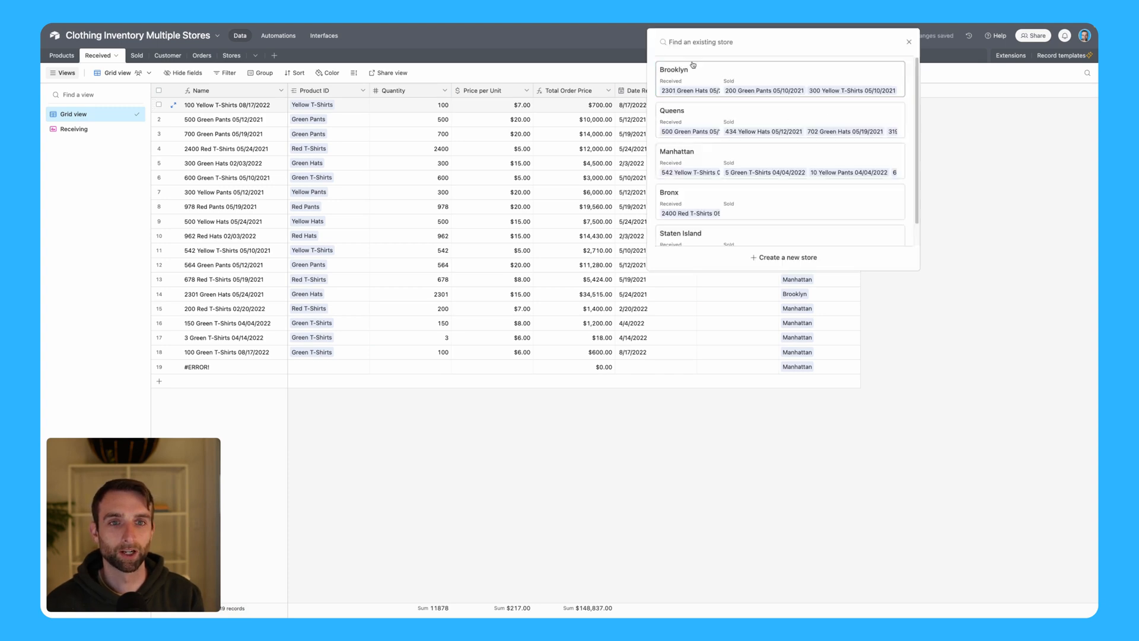
click(674, 69)
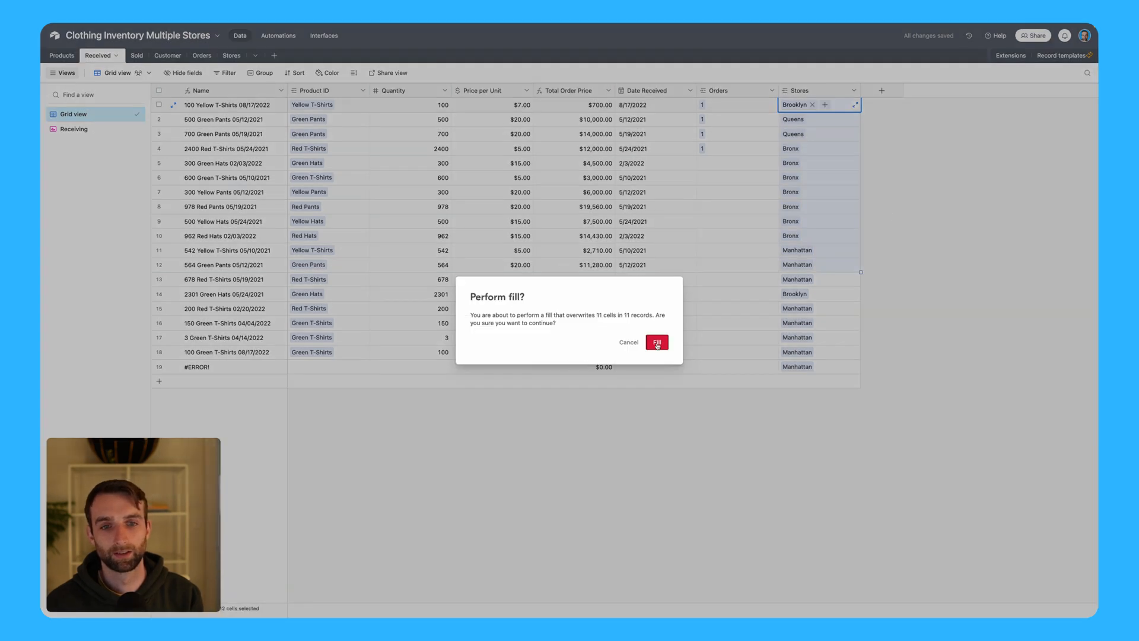
click(656, 342)
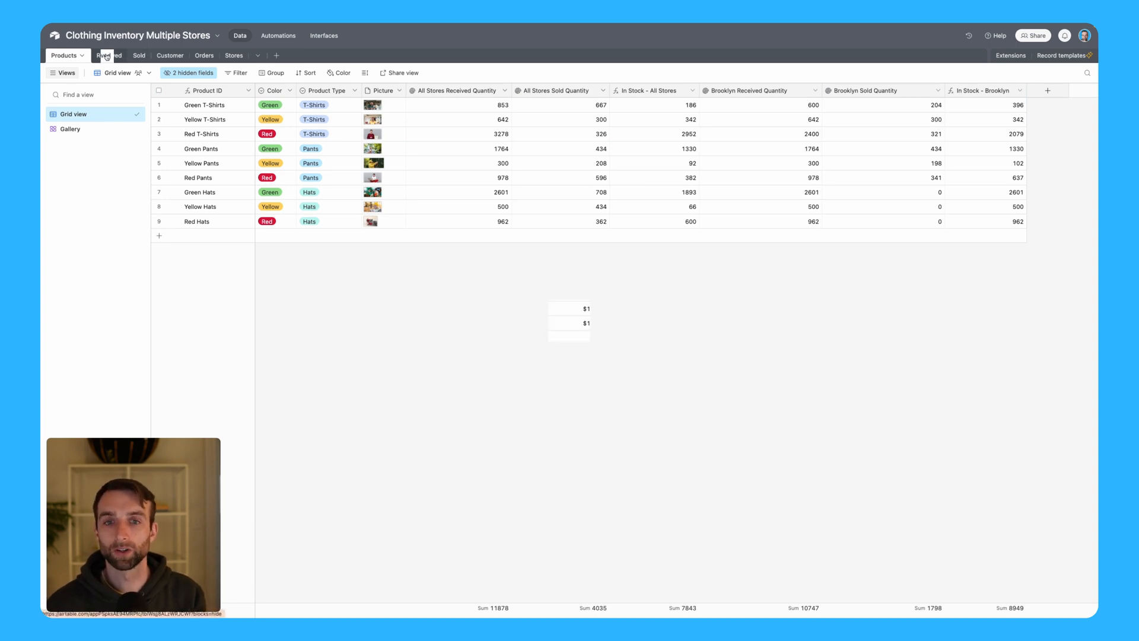
click(108, 55)
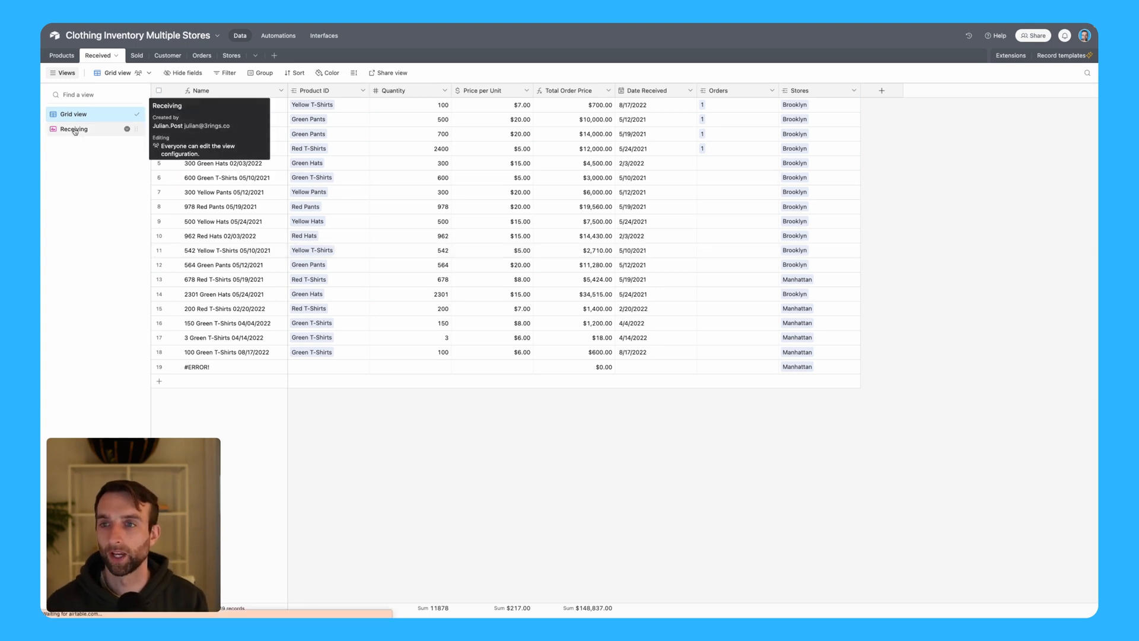
click(73, 128)
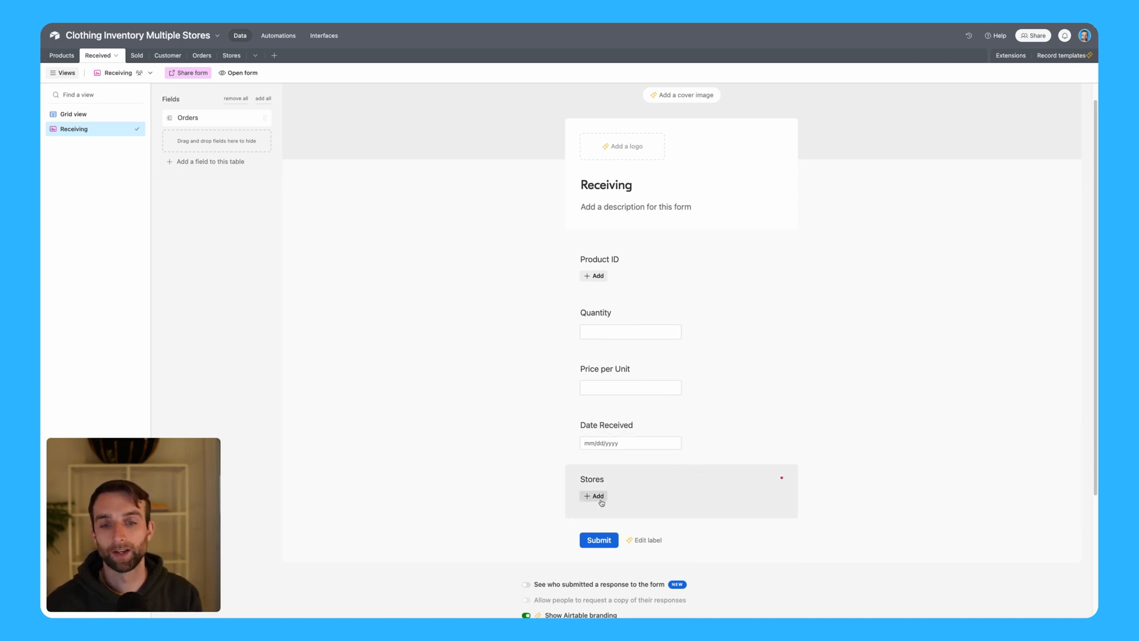
click(593, 496)
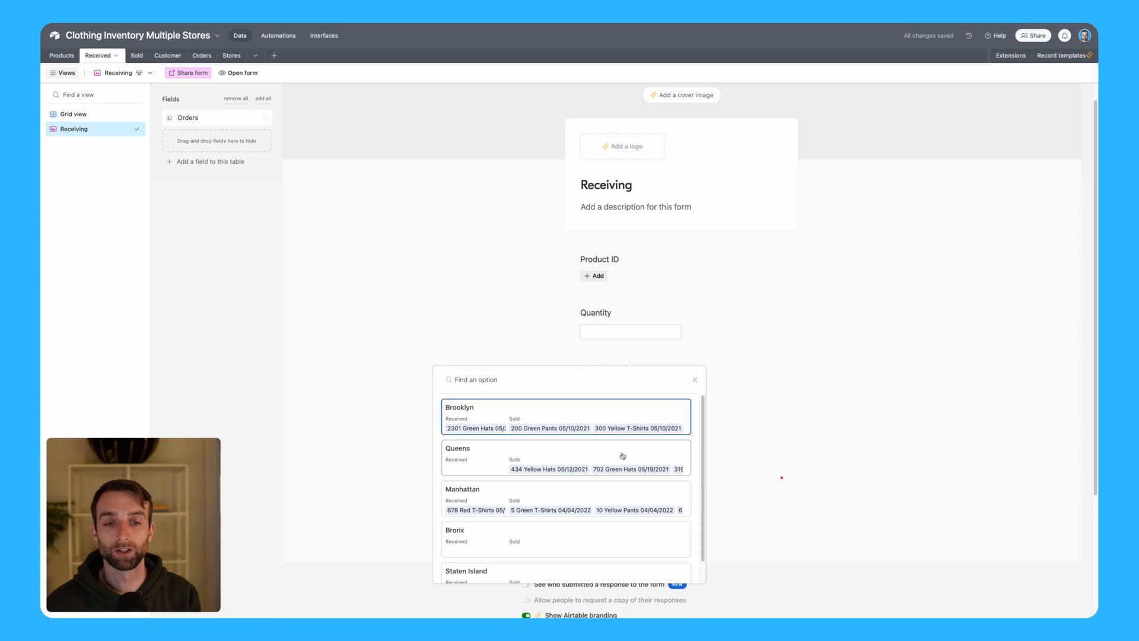
click(693, 379)
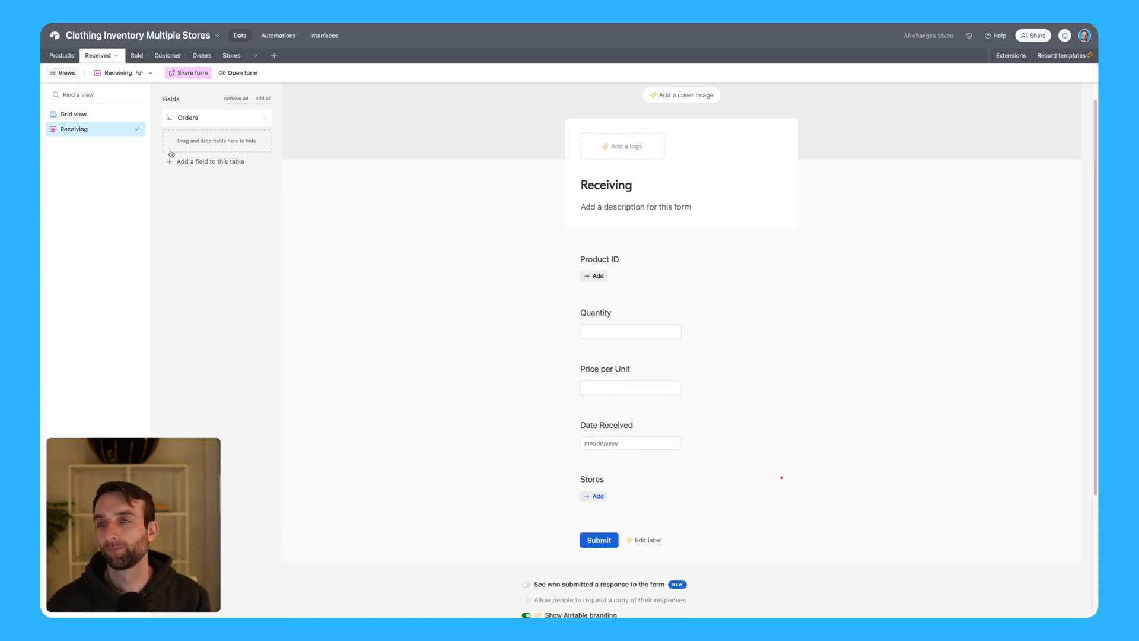
click(62, 55)
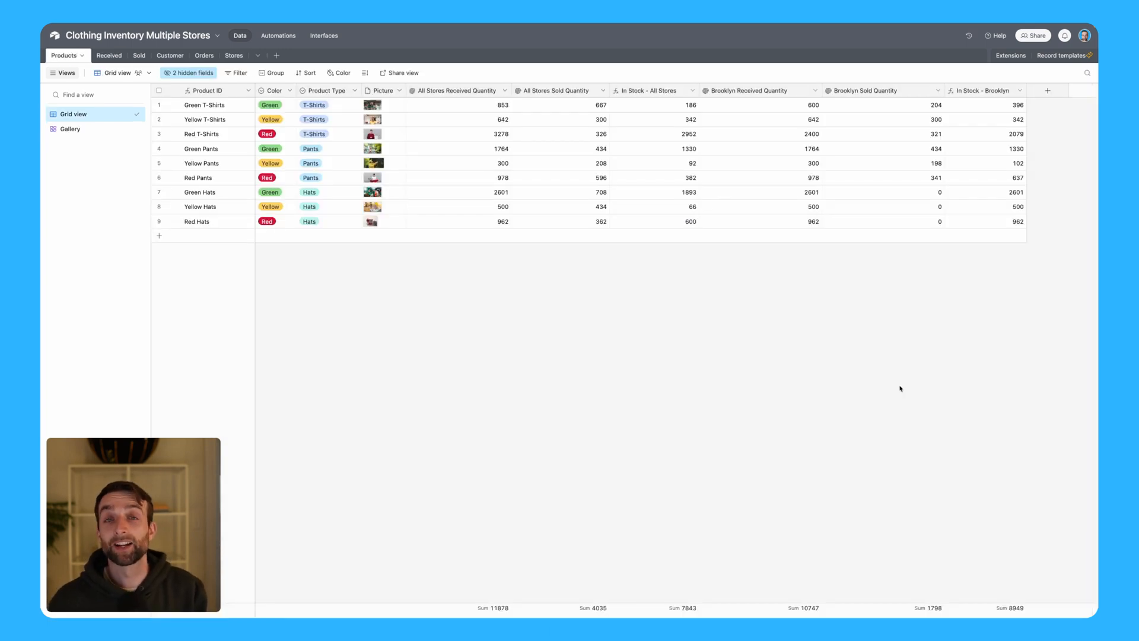